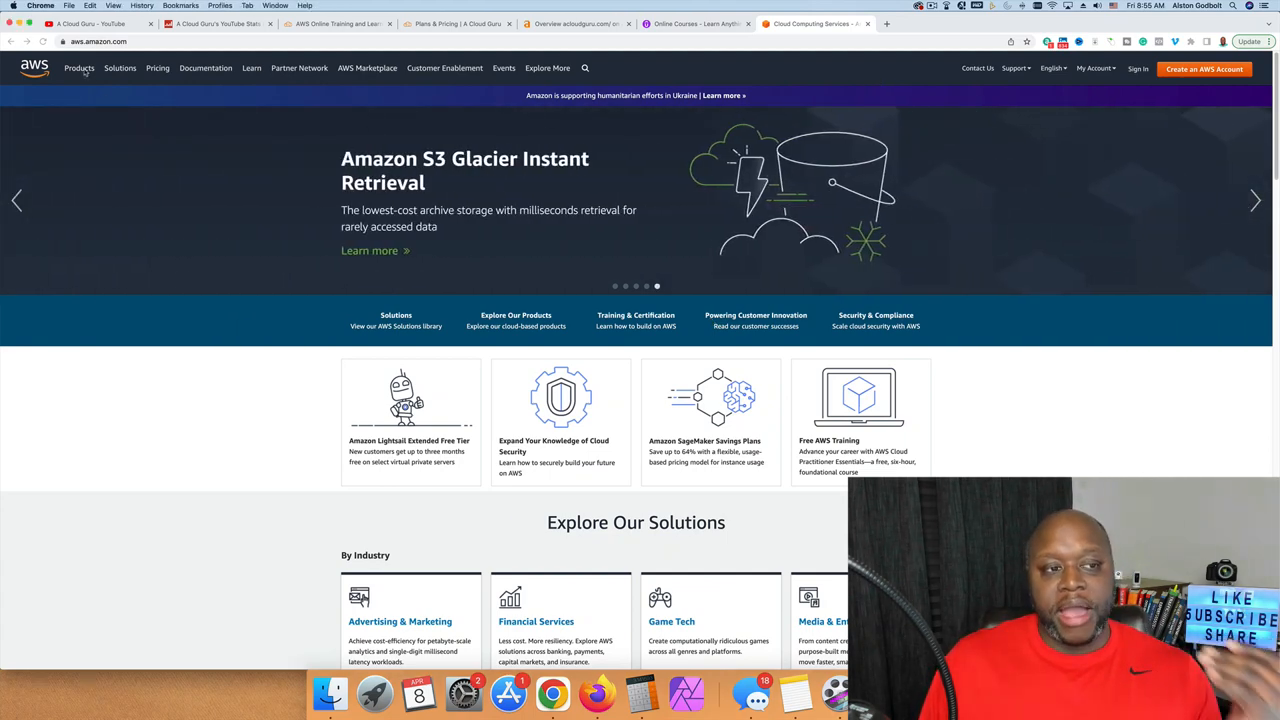
Browse the AWS Products menu (EC2, S3, Lambda), then move to the YouTube tab.
{"action": "left_click", "coordinate": [79, 68]}
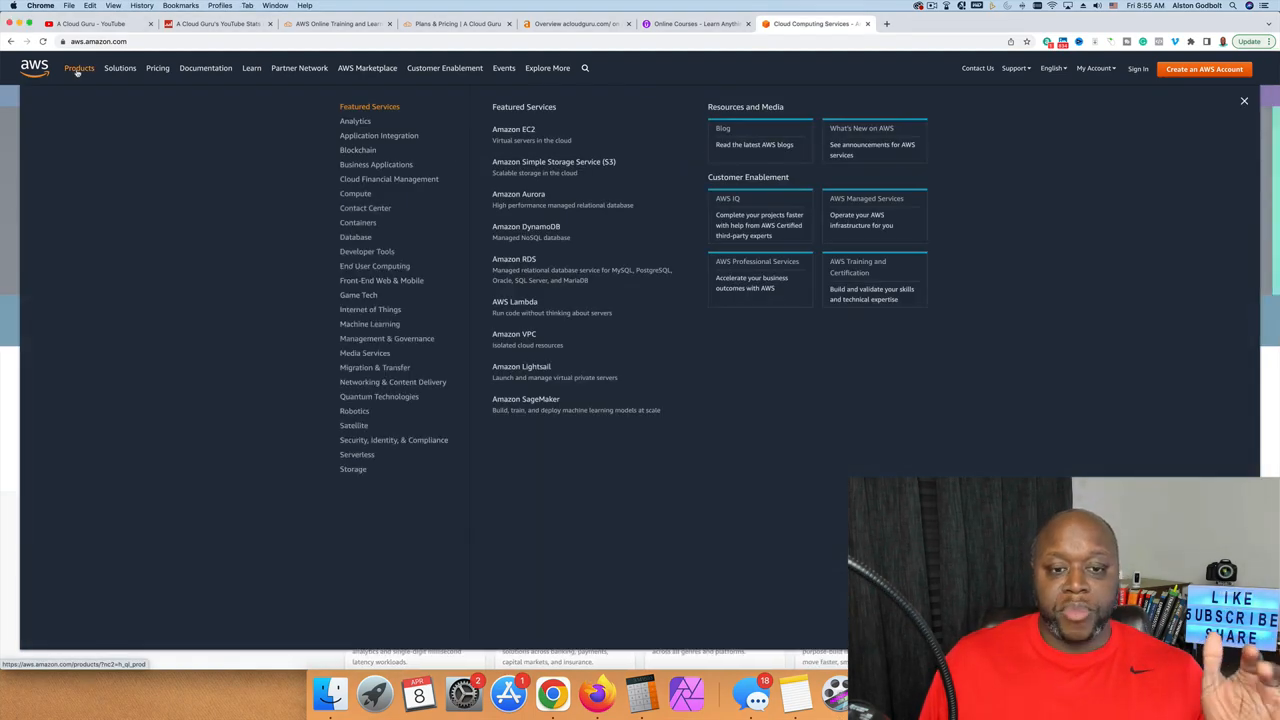
{"action": "mouse_move", "coordinate": [240, 317]}
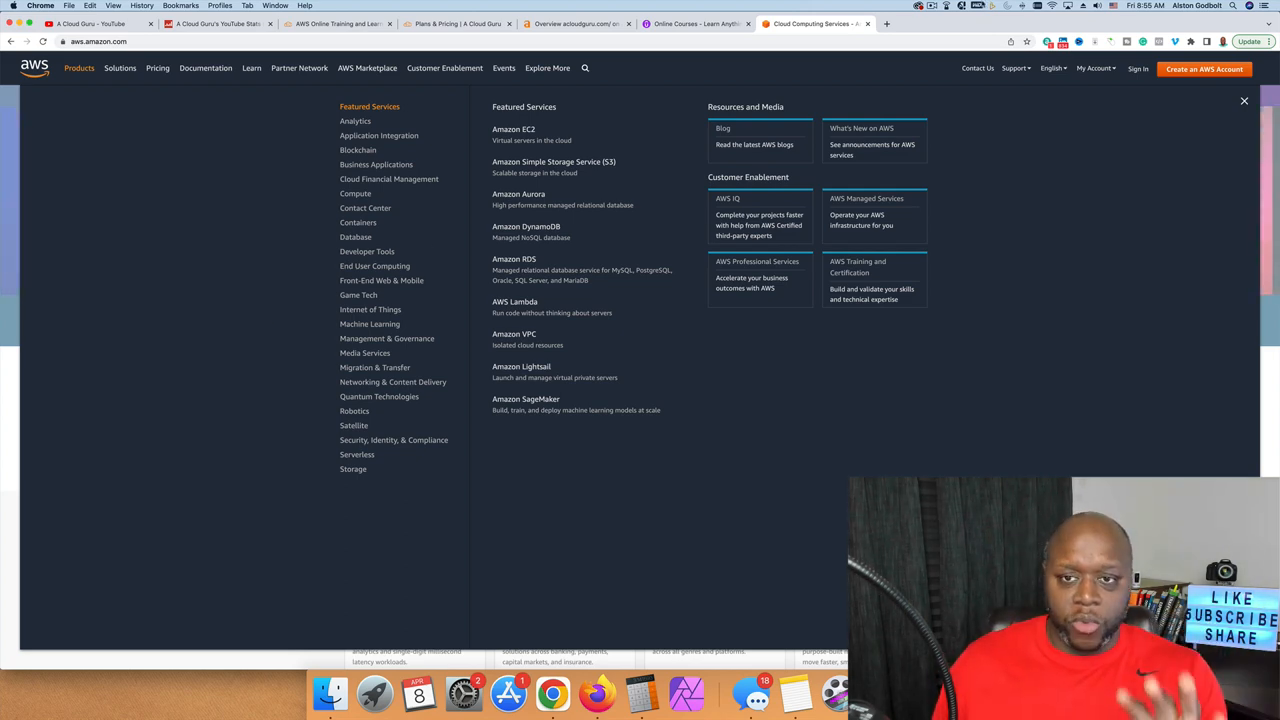
{"action": "left_click", "coordinate": [1006, 23]}
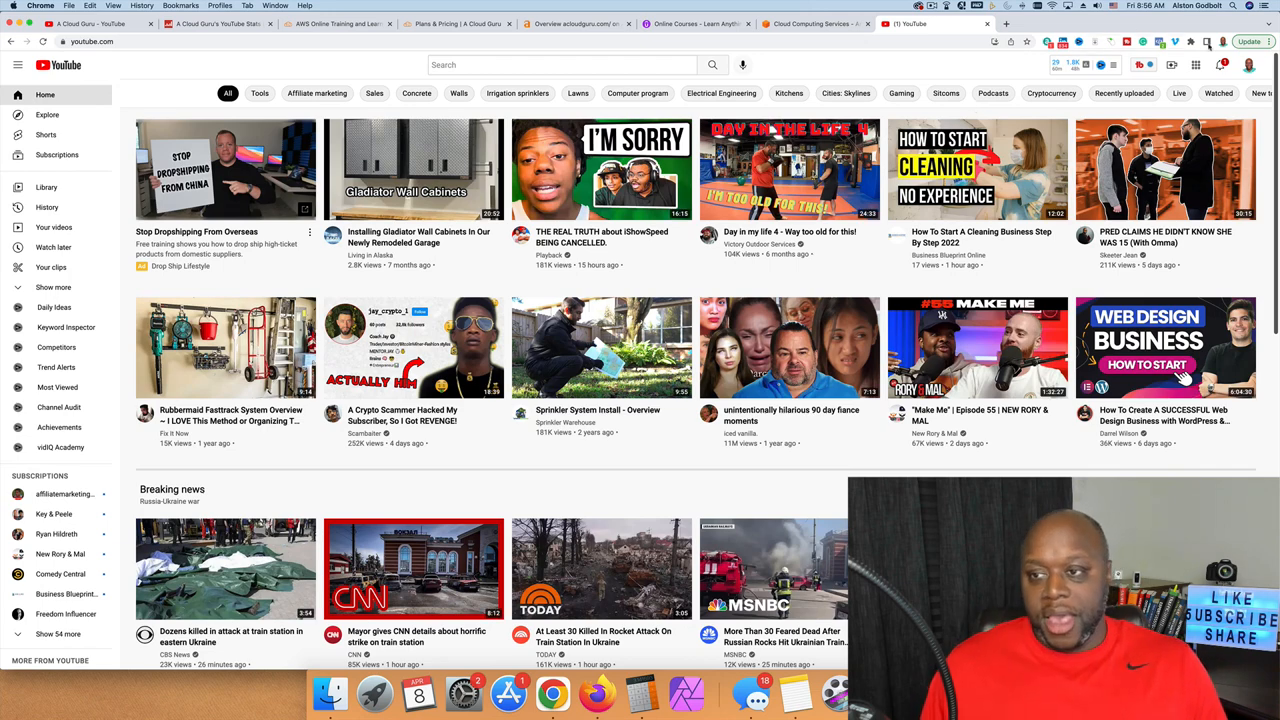
Go to your own YouTube channel's Videos tab.
{"action": "left_click", "coordinate": [1249, 65]}
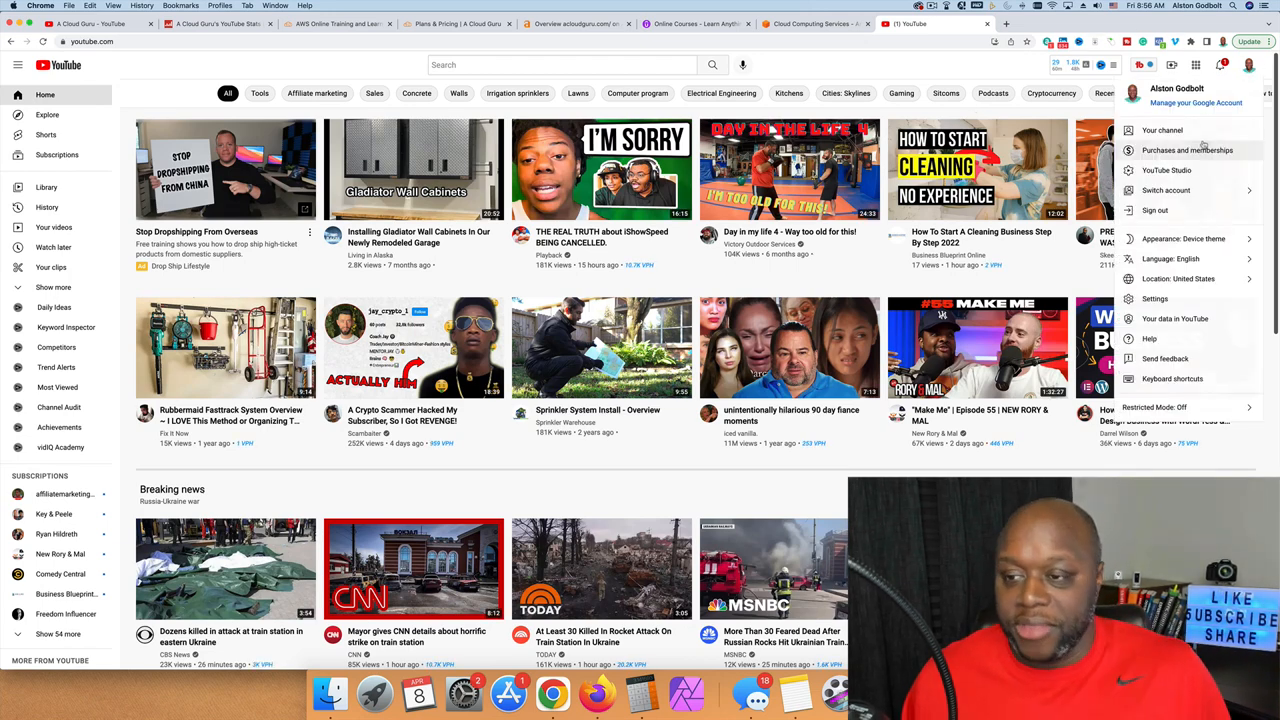
{"action": "left_click", "coordinate": [1162, 130]}
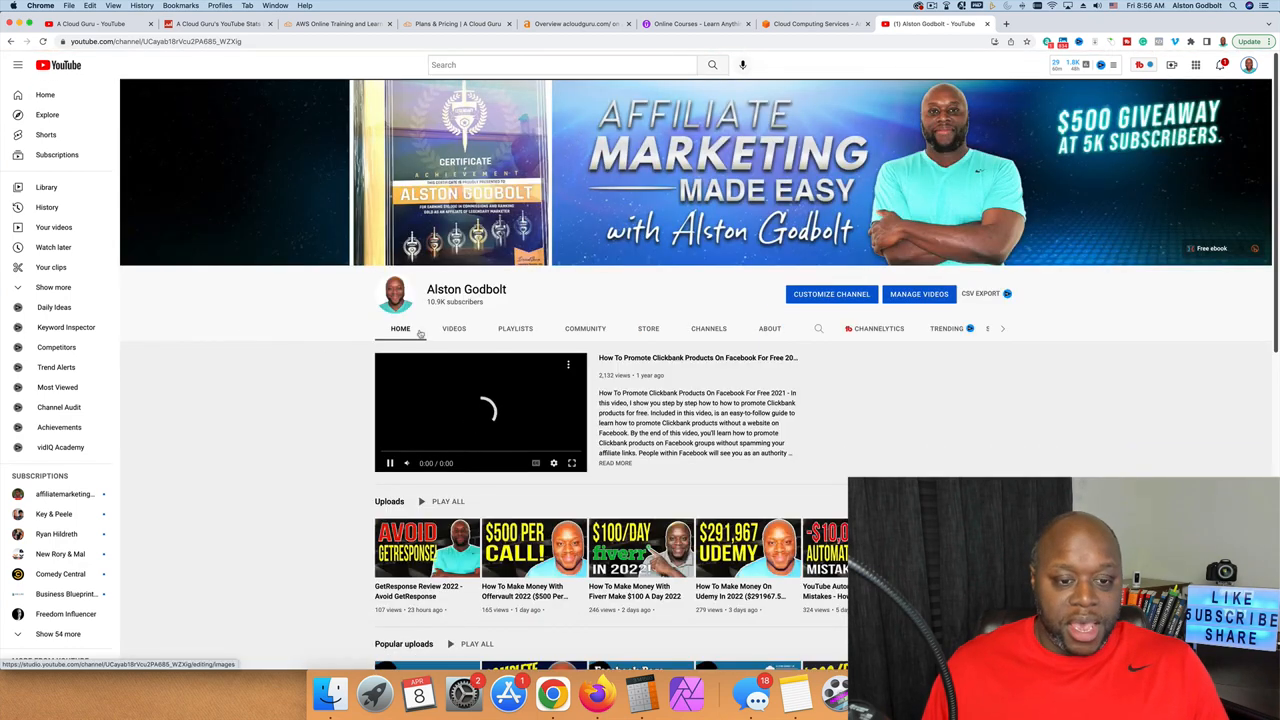
{"action": "left_click", "coordinate": [454, 328]}
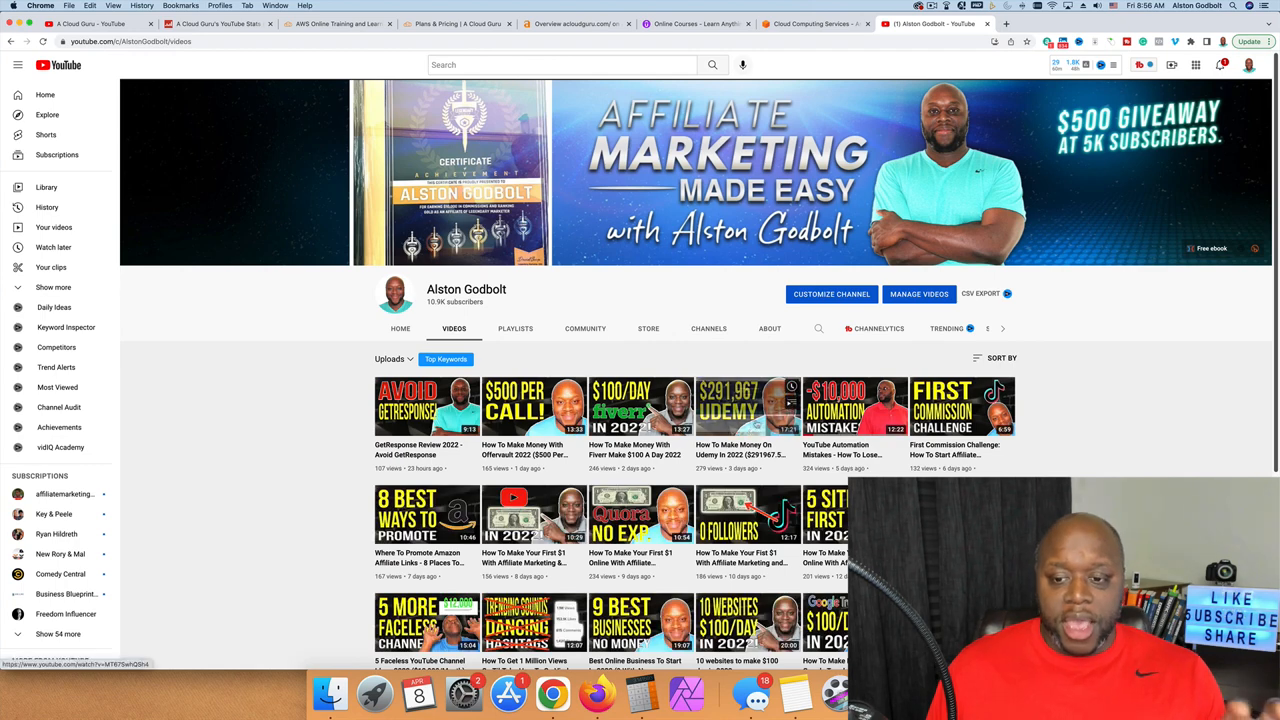
Sort uploads by Date added (oldest) and scroll through the early 2018 AWS tutorials.
{"action": "left_click", "coordinate": [1000, 358]}
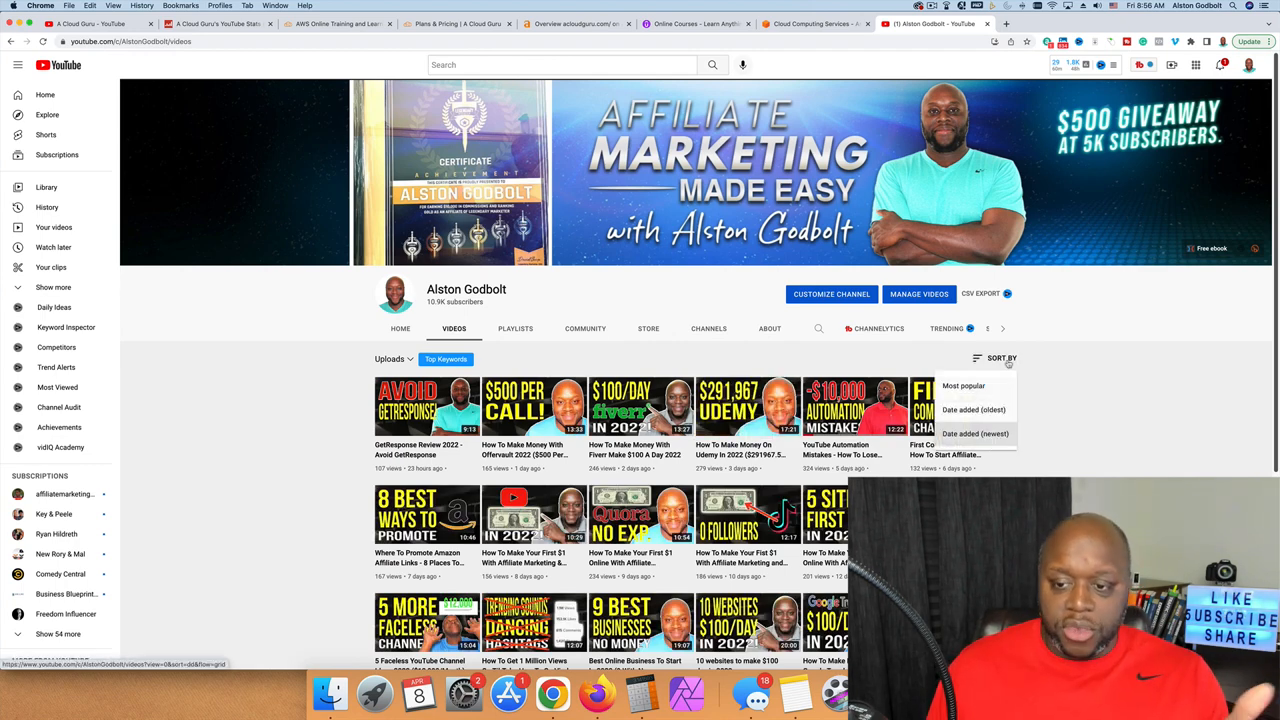
{"action": "left_click", "coordinate": [973, 409]}
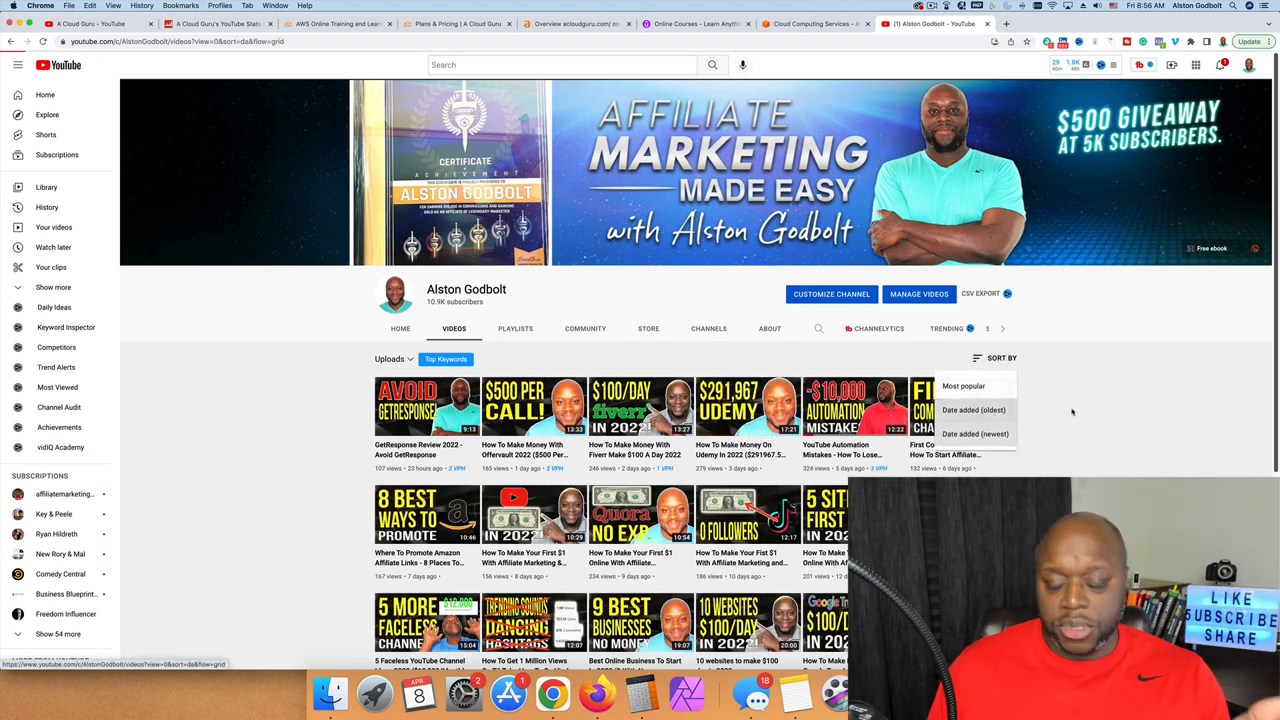
{"action": "left_click", "coordinate": [973, 410]}
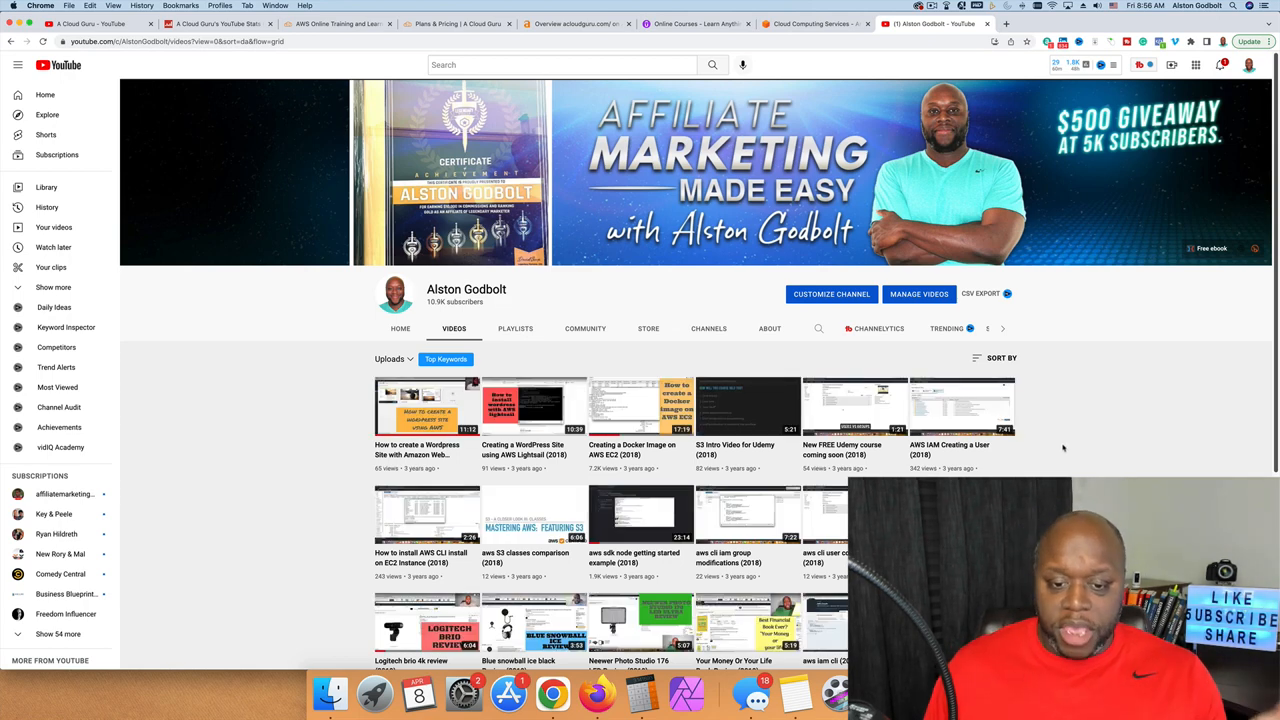
{"action": "scroll", "scroll_direction": "down", "scroll_amount": 3}
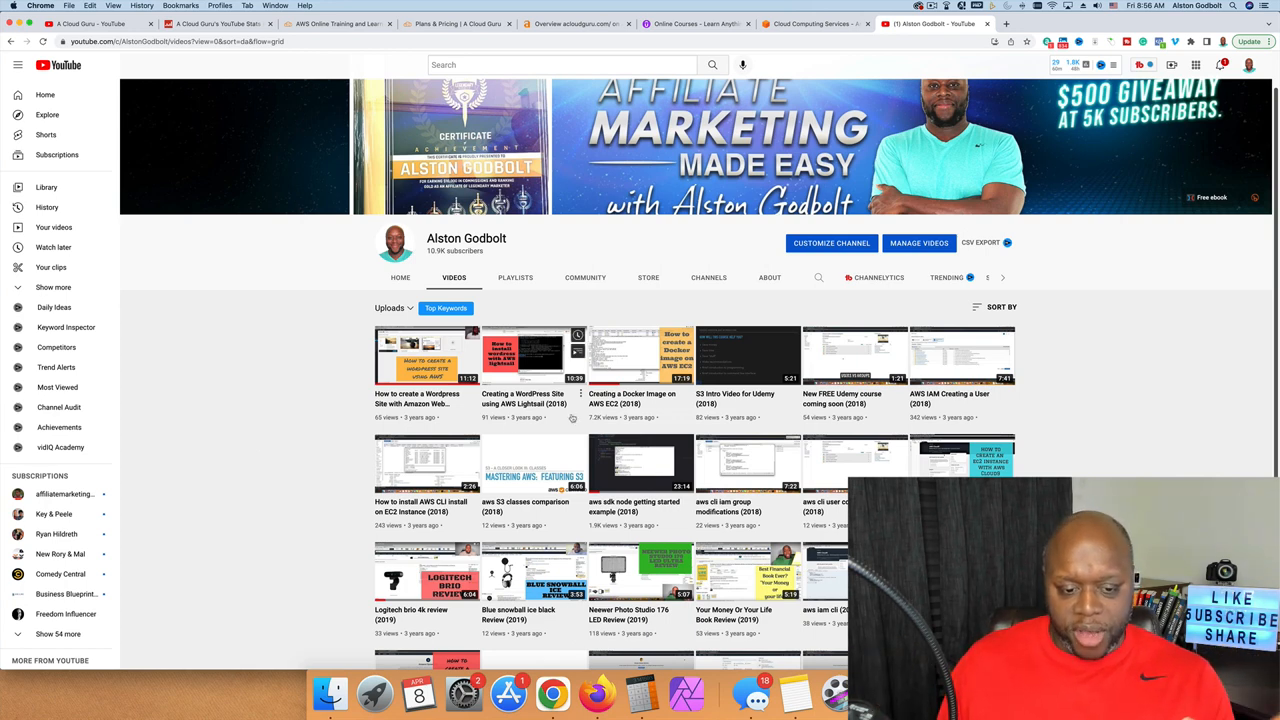
{"action": "mouse_move", "coordinate": [310, 459]}
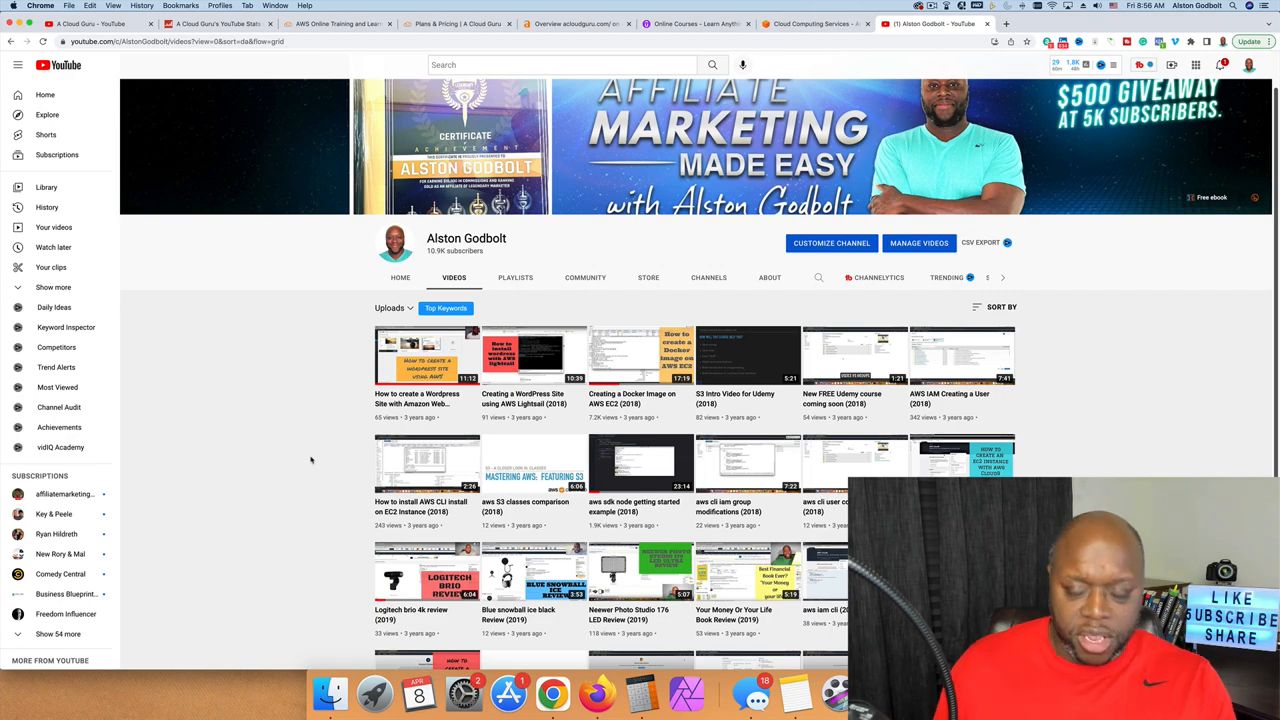
{"action": "scroll", "scroll_direction": "down", "scroll_amount": 3}
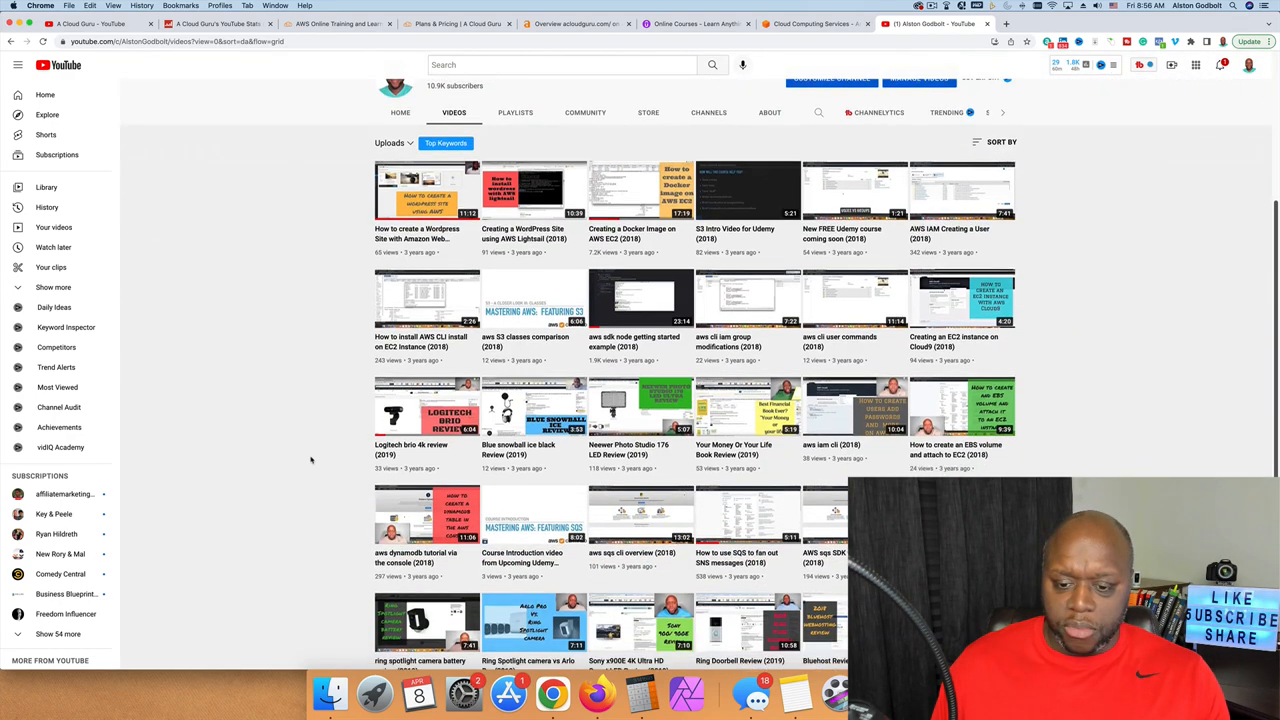
{"action": "scroll", "scroll_direction": "down", "scroll_amount": 3}
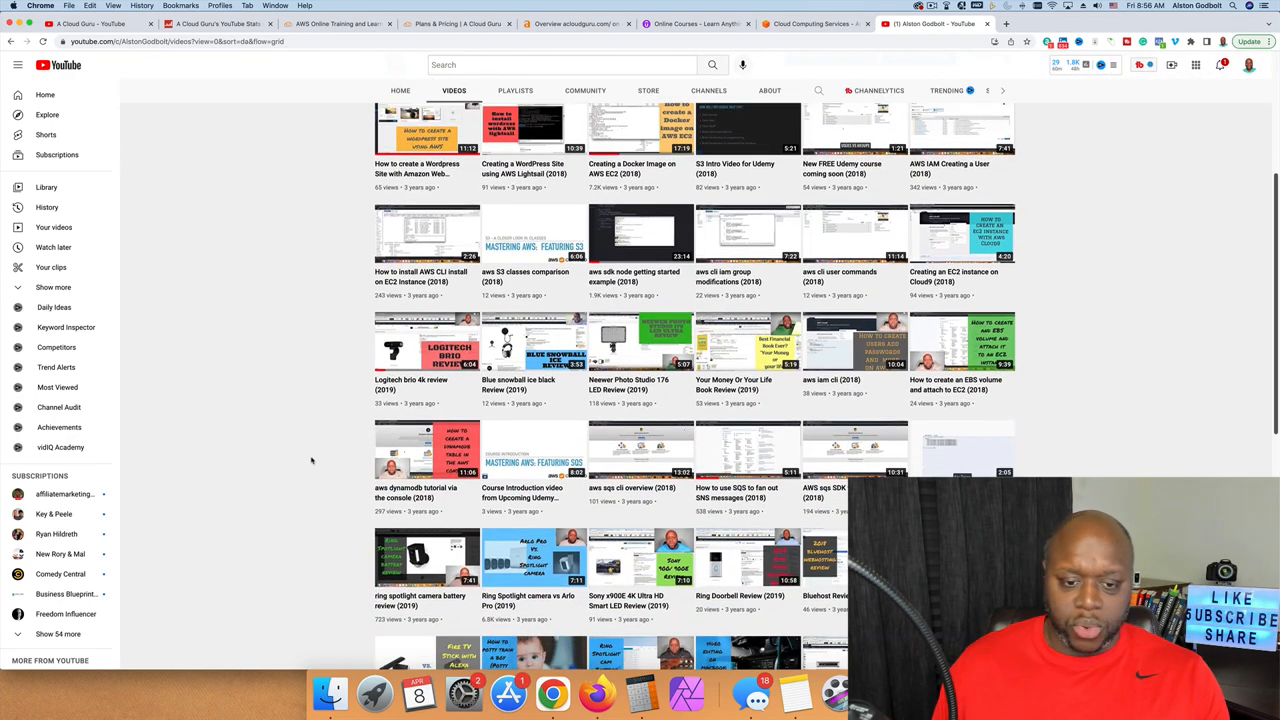
{"action": "scroll", "scroll_direction": "down", "scroll_amount": 3}
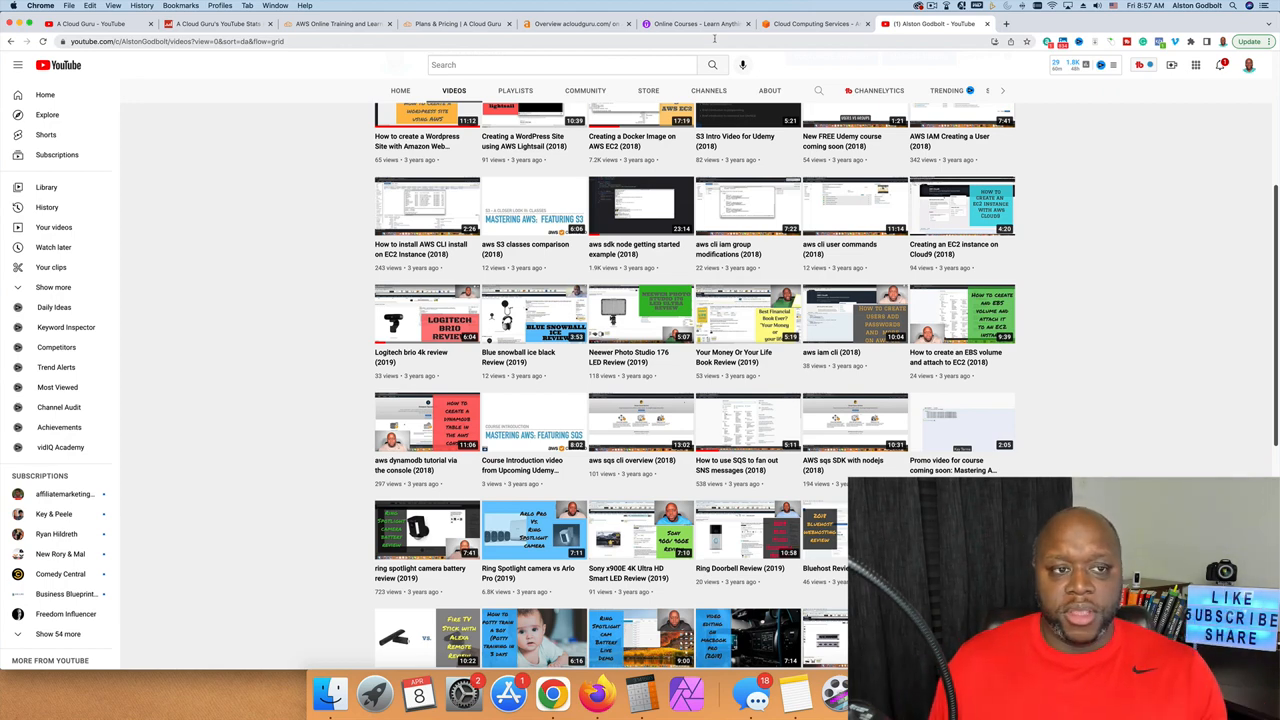
Reopen the AWS Products menu, then go to A Cloud Guru's YouTube videos tab.
{"action": "left_click", "coordinate": [810, 23]}
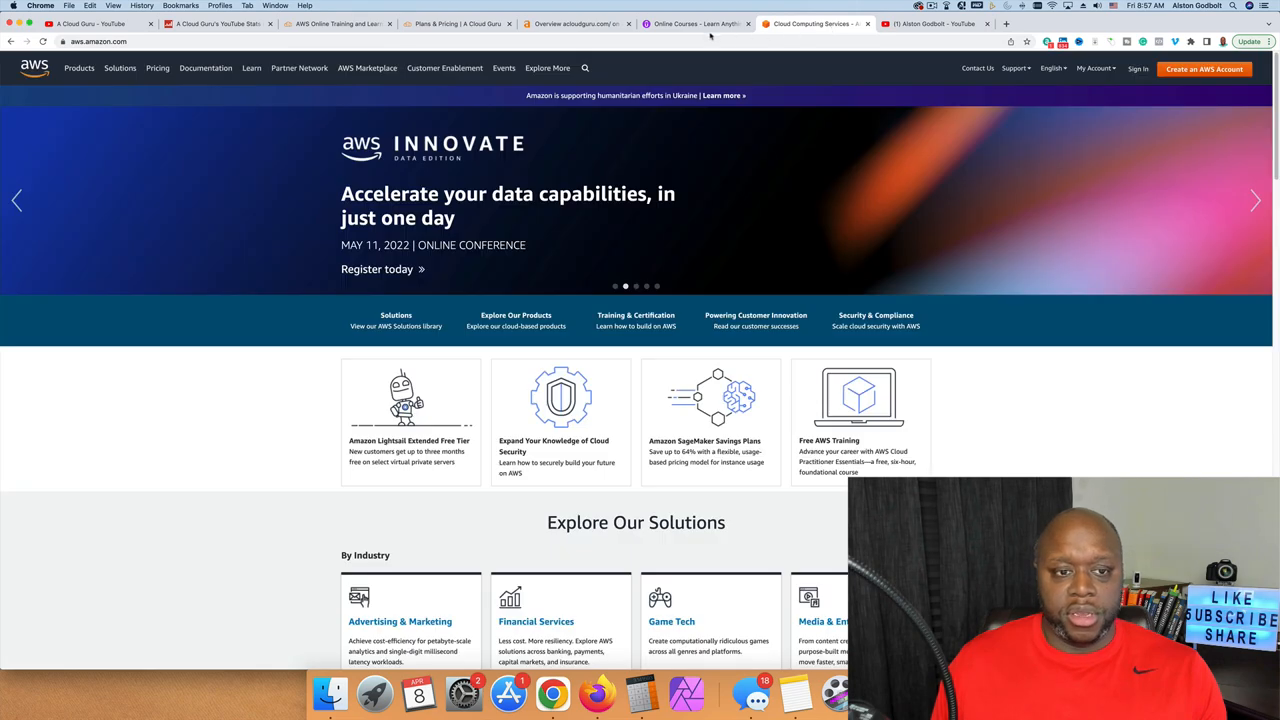
{"action": "left_click", "coordinate": [79, 68]}
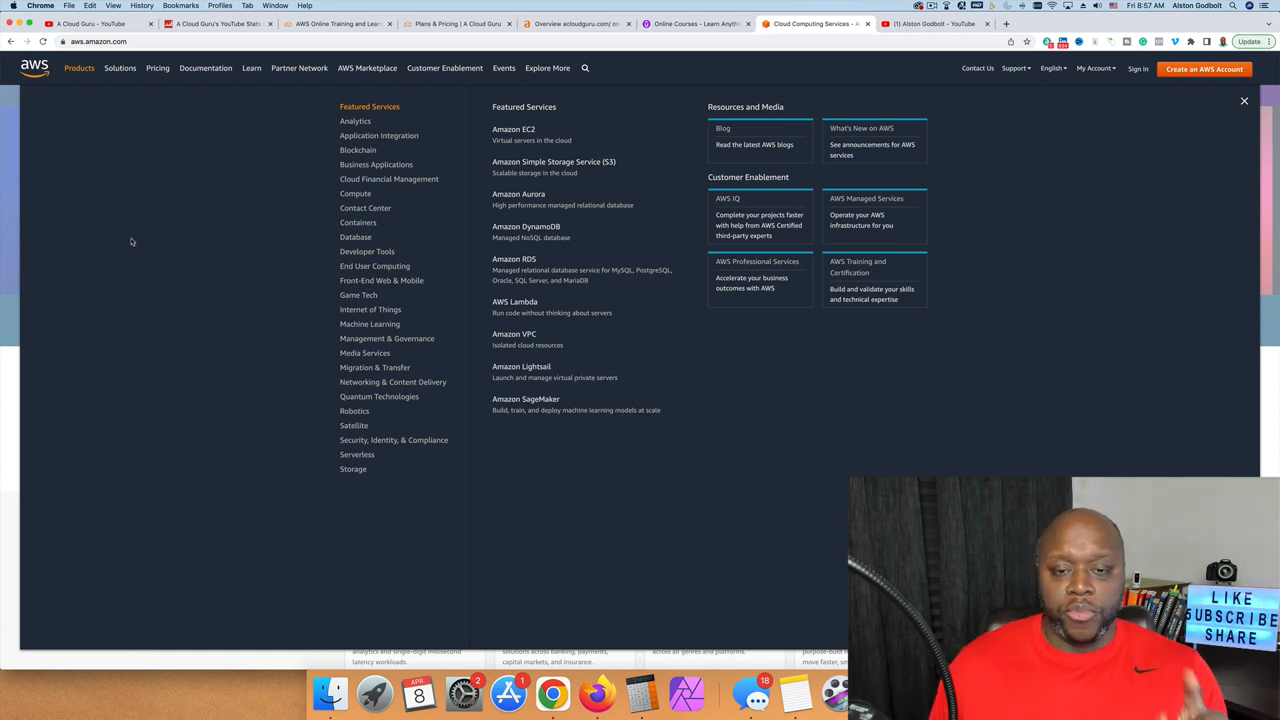
{"action": "left_click", "coordinate": [95, 23]}
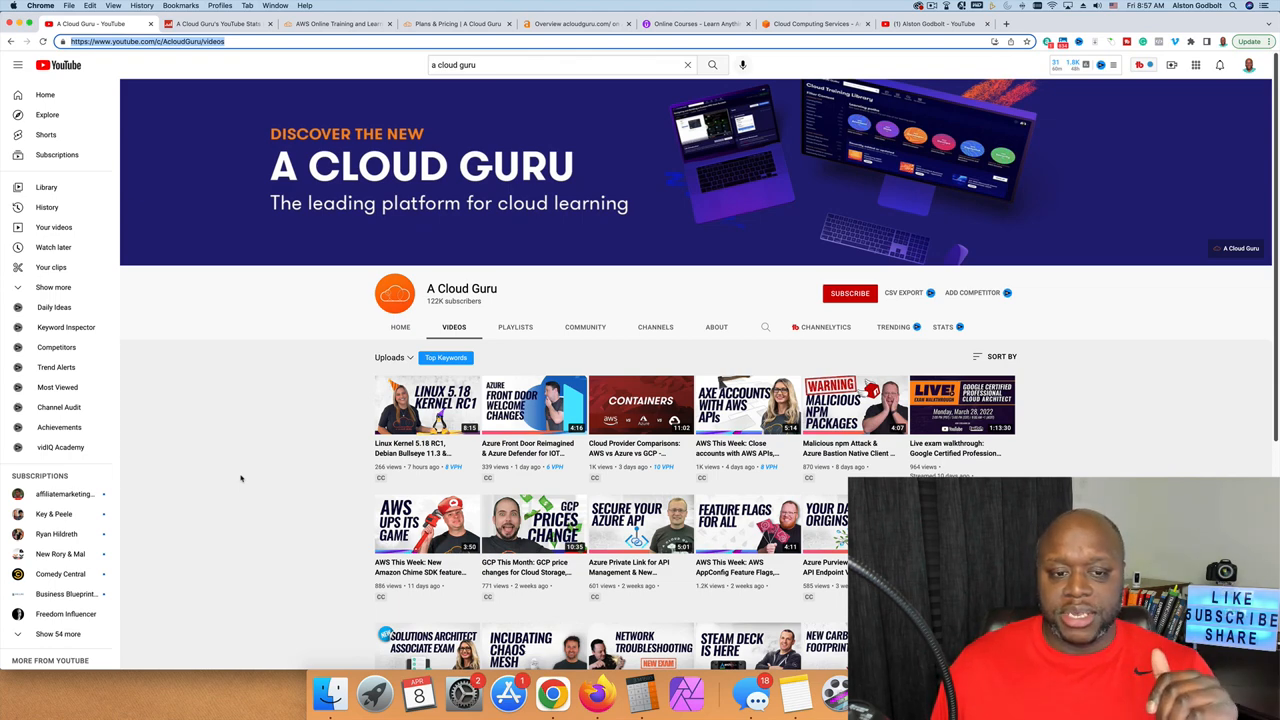
{"action": "mouse_move", "coordinate": [236, 134]}
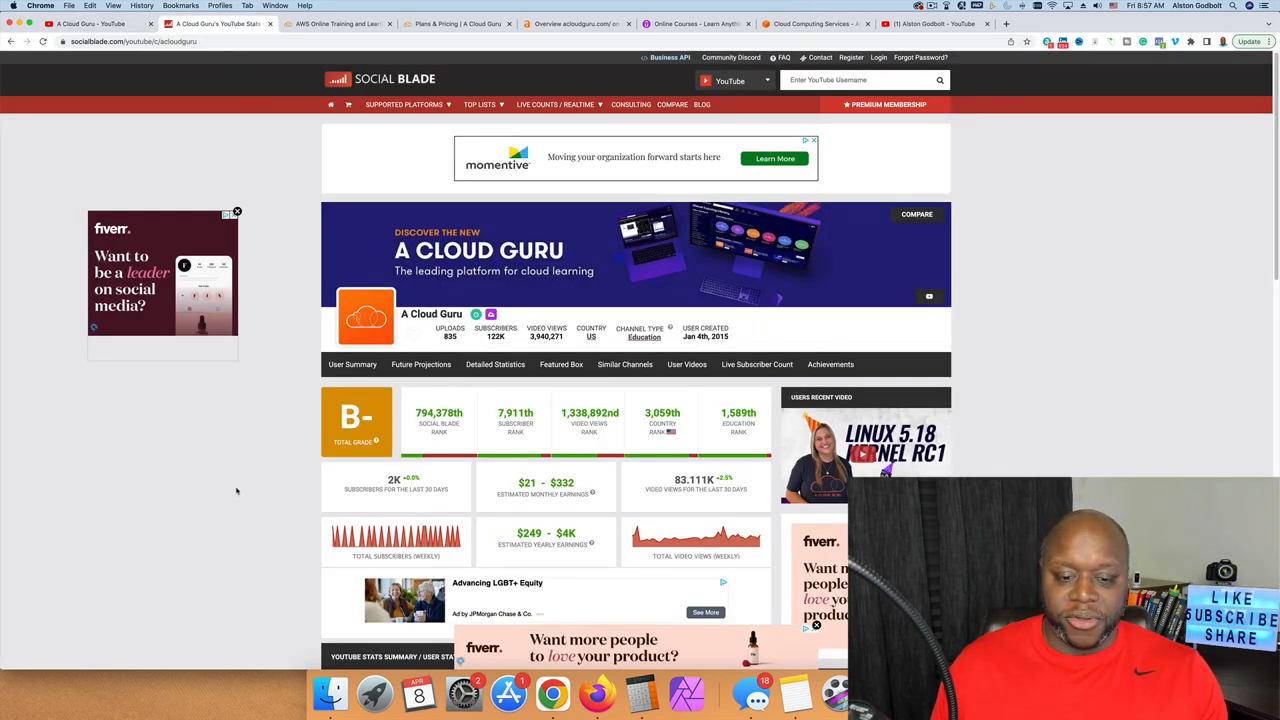
{"action": "mouse_move", "coordinate": [218, 458]}
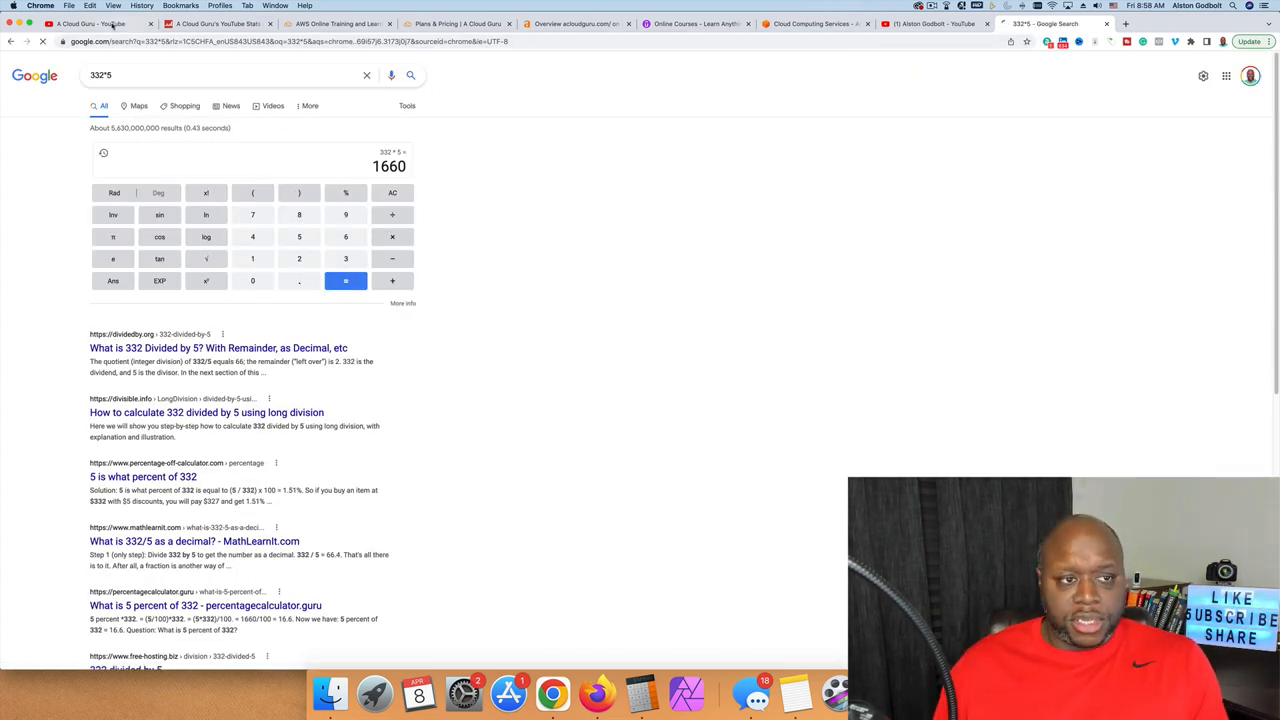
{"action": "left_click", "coordinate": [85, 23]}
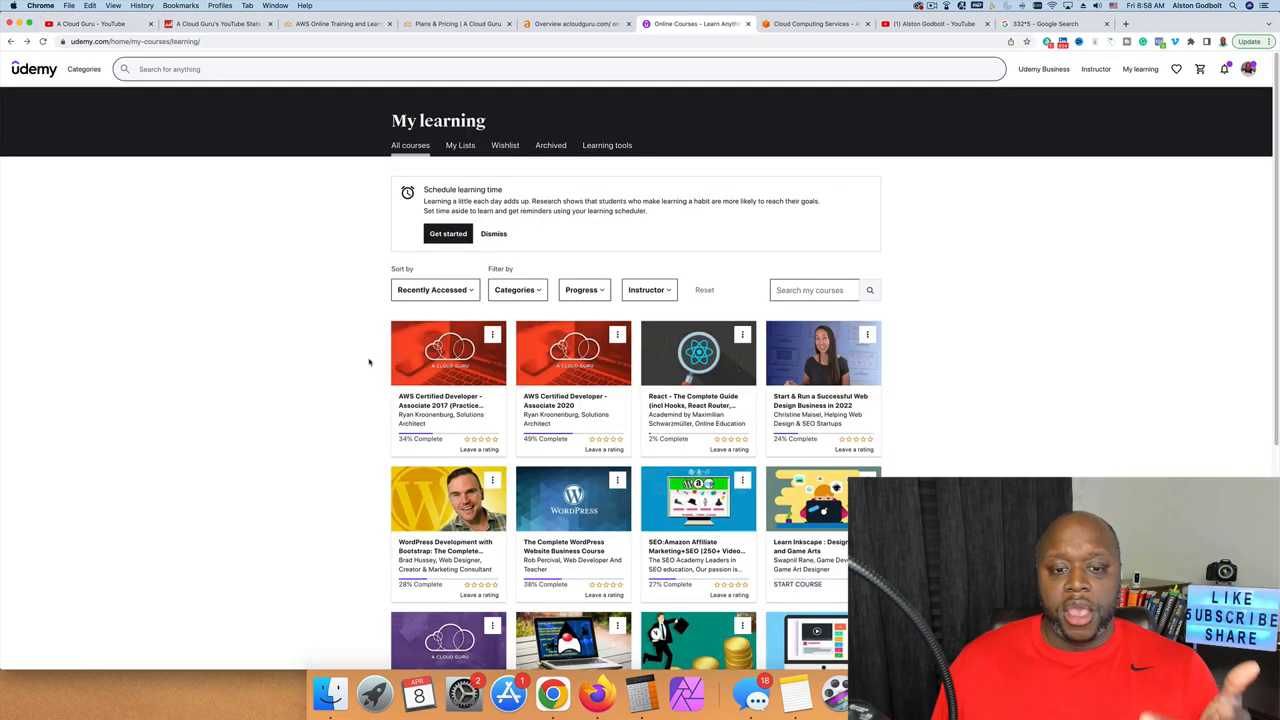
{"action": "mouse_move", "coordinate": [210, 373]}
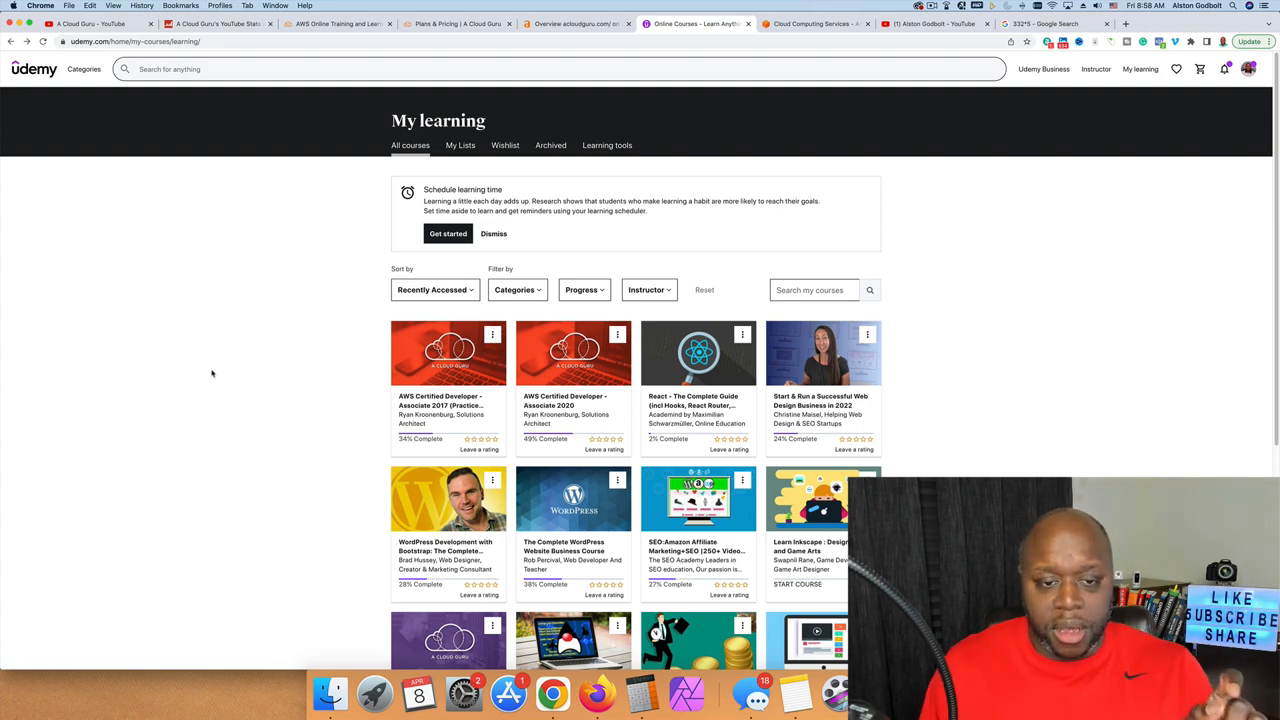
{"action": "mouse_move", "coordinate": [223, 373]}
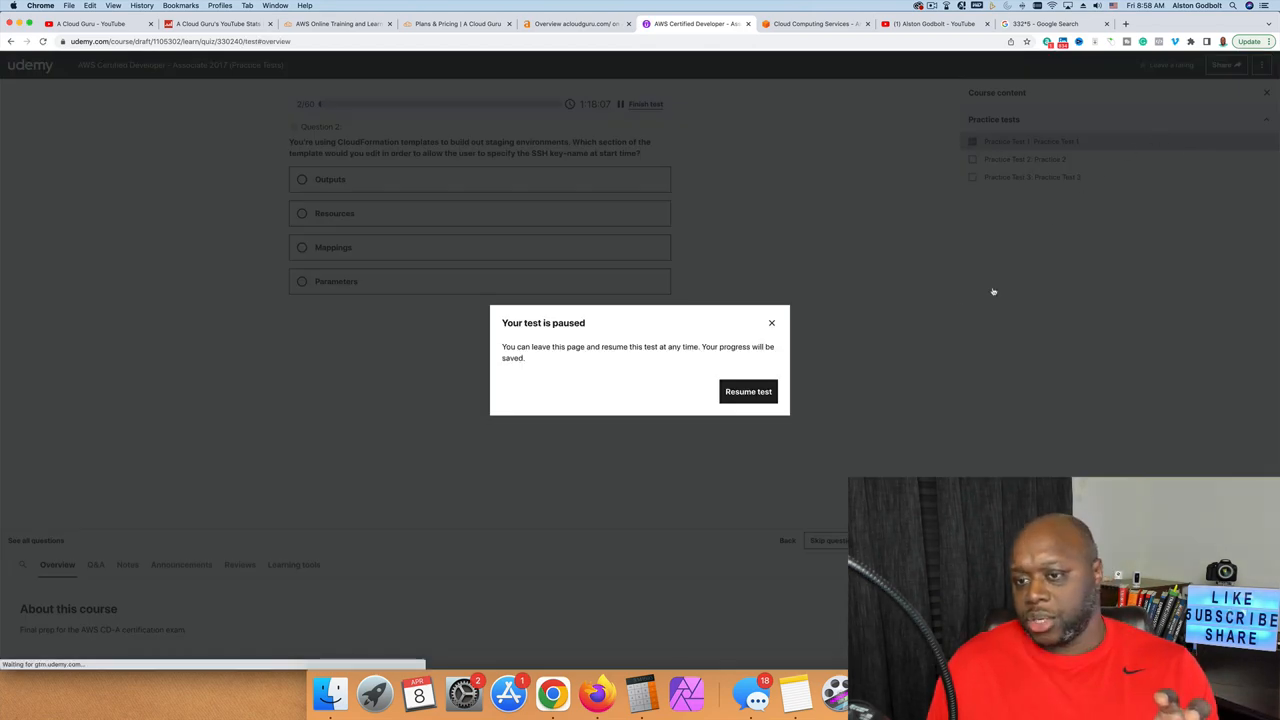
Resume the AWS Certified Developer practice test and scroll to its 14,389-student overview.
{"action": "left_click", "coordinate": [748, 391]}
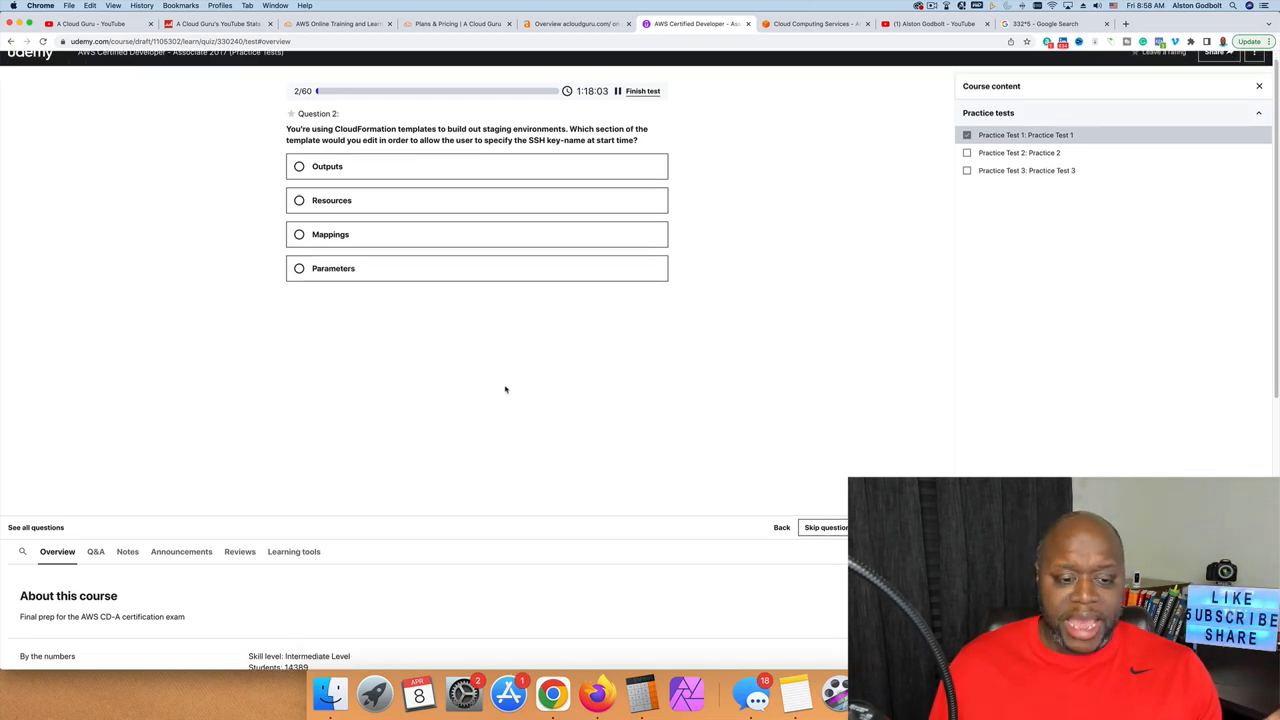
{"action": "scroll", "scroll_direction": "down", "scroll_amount": 3}
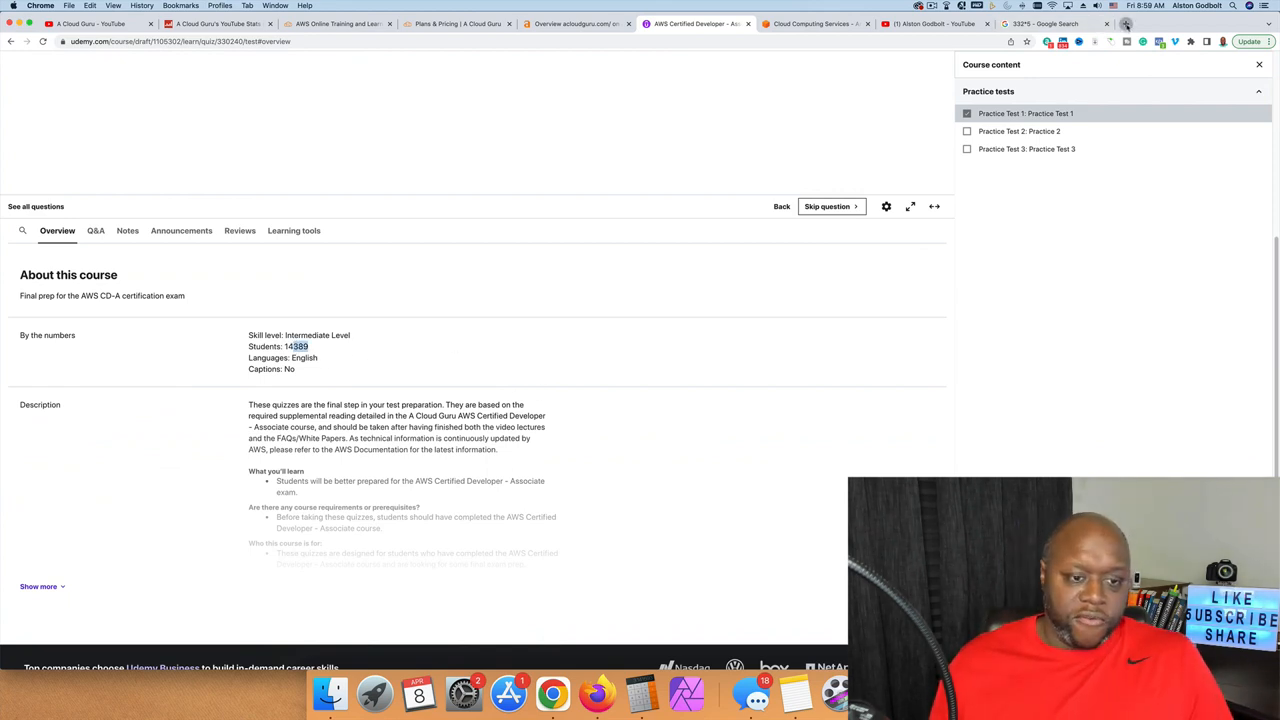
Search Google for 14389*9.99 (143,746.11), then return to Udemy's My learning list.
{"action": "type", "text": "14389*9.99"}
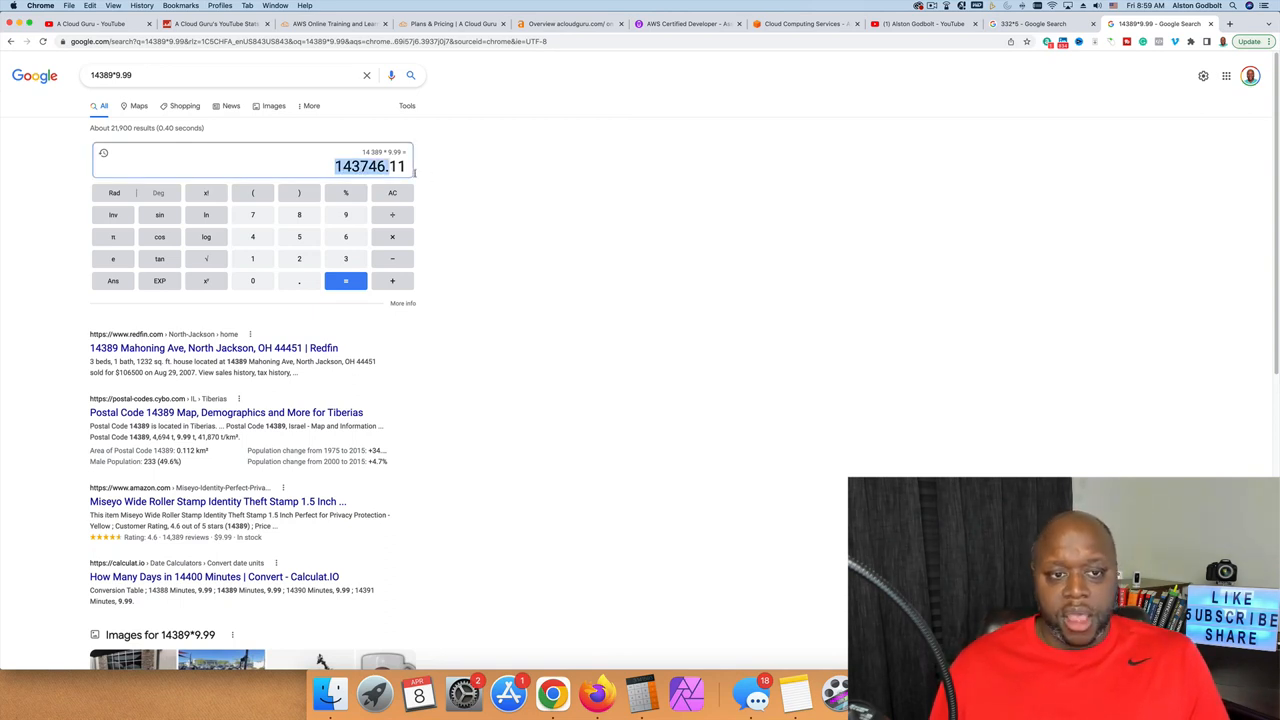
{"action": "mouse_move", "coordinate": [786, 176]}
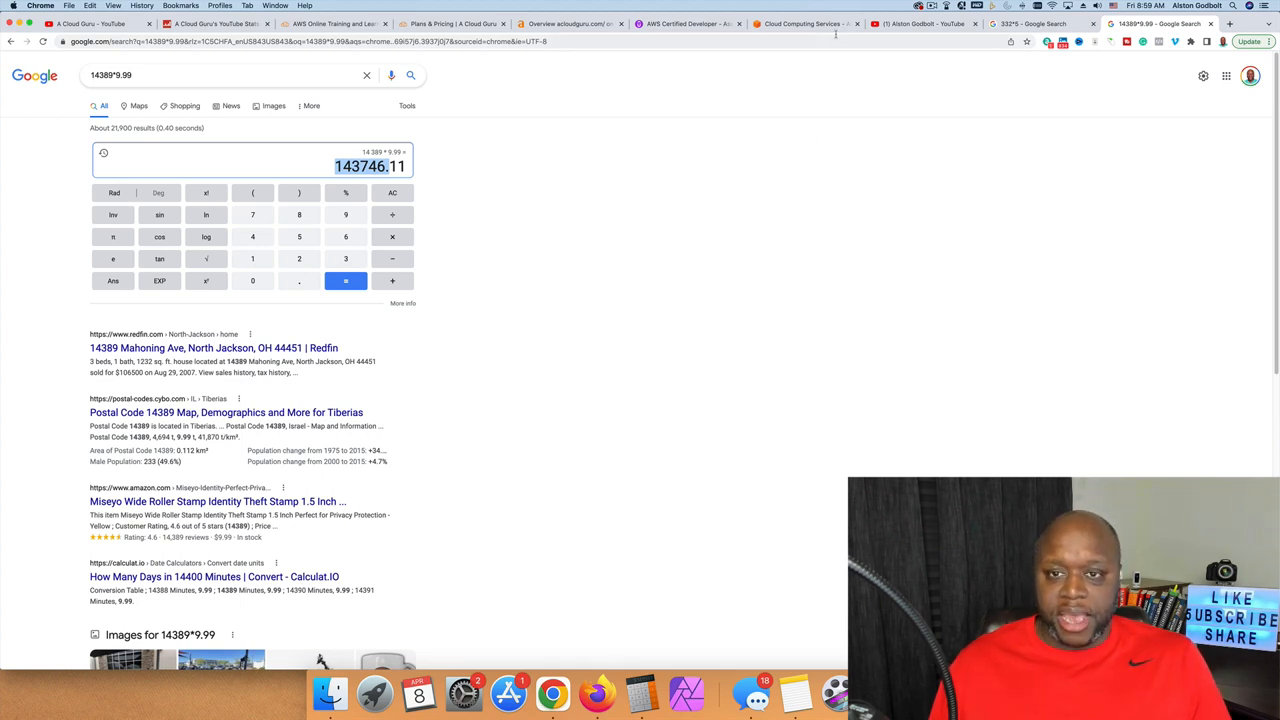
{"action": "left_click", "coordinate": [805, 23]}
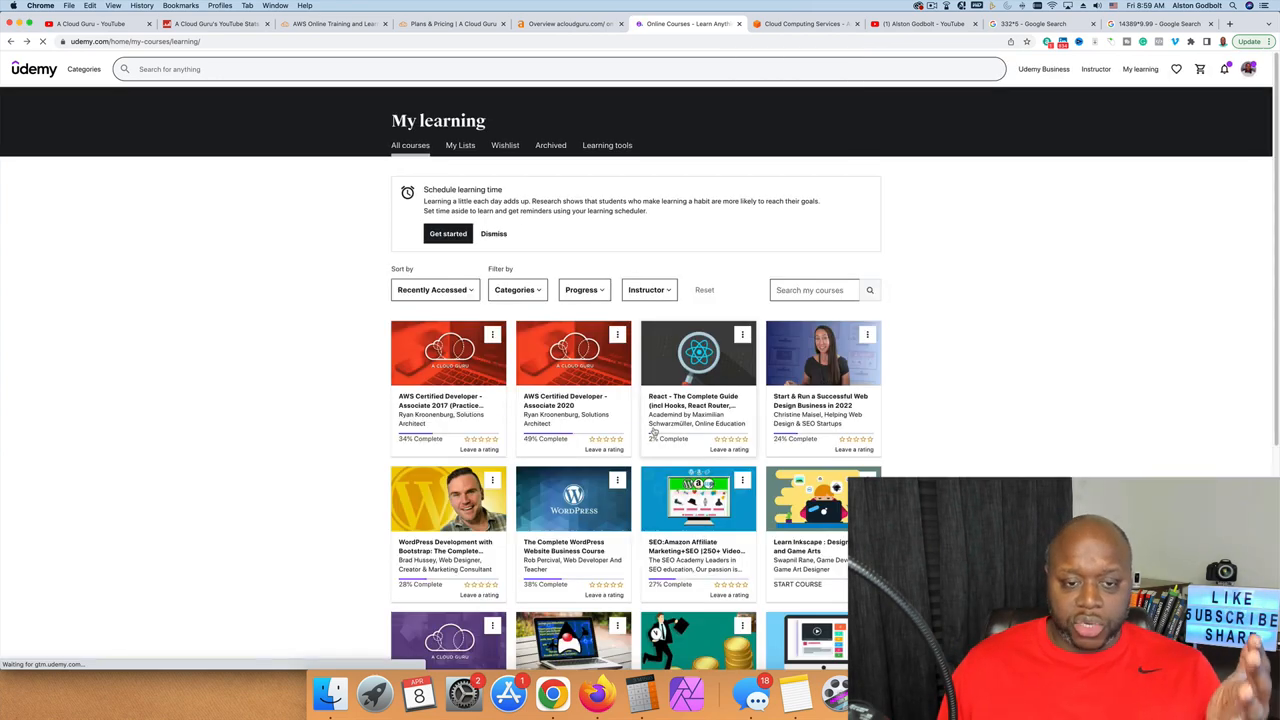
{"action": "mouse_move", "coordinate": [448, 498]}
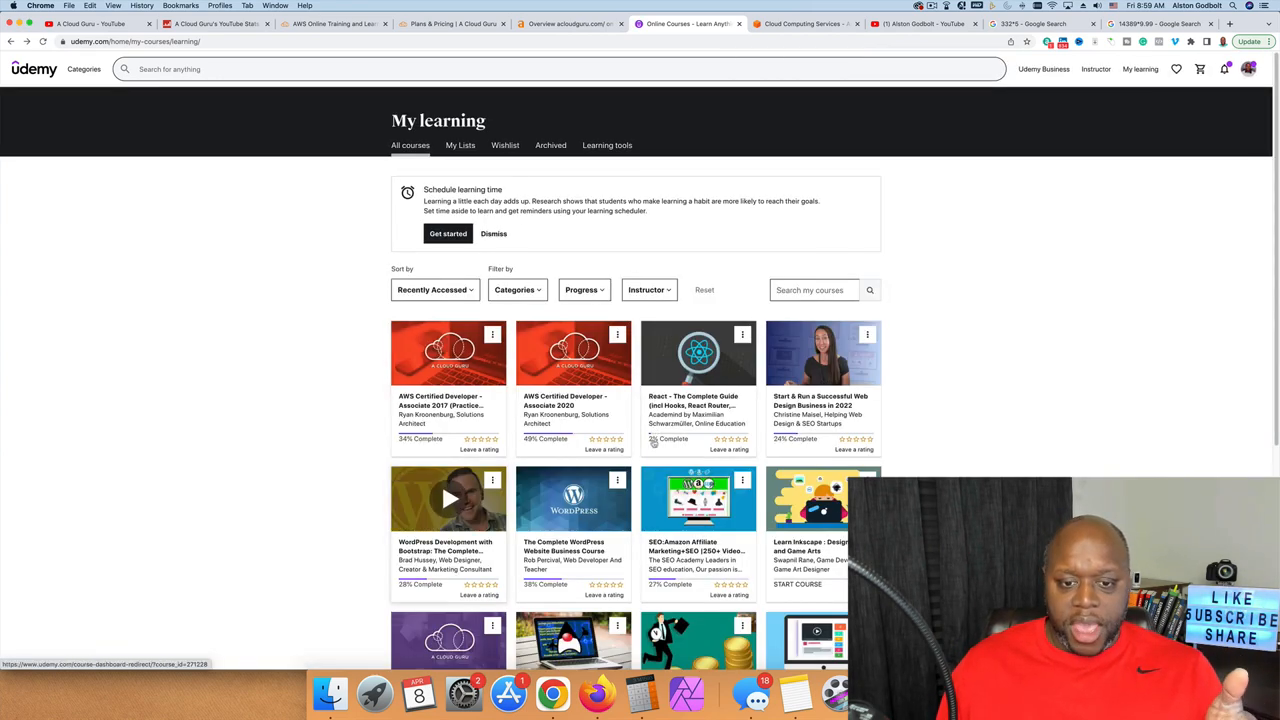
Open the AWS Certified Developer – Associate 2020 course and scroll its RDS lecture.
{"action": "left_click", "coordinate": [573, 353]}
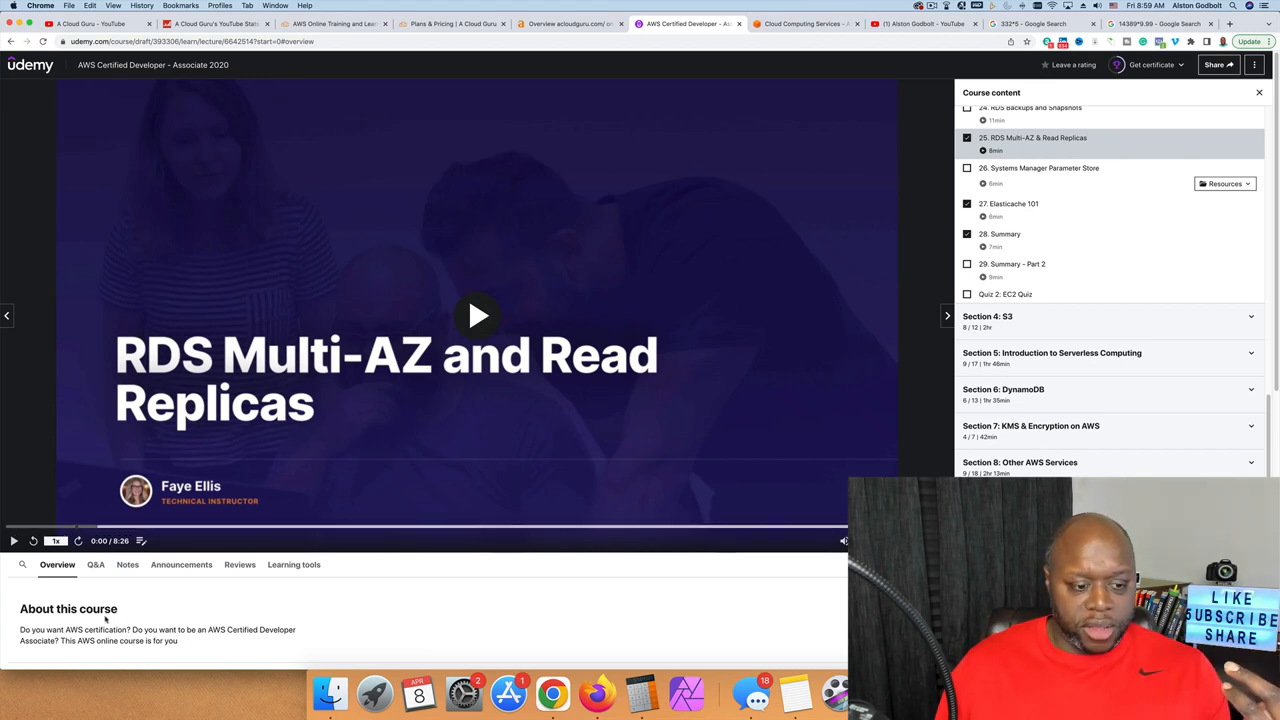
{"action": "scroll", "scroll_direction": "down", "scroll_amount": 3}
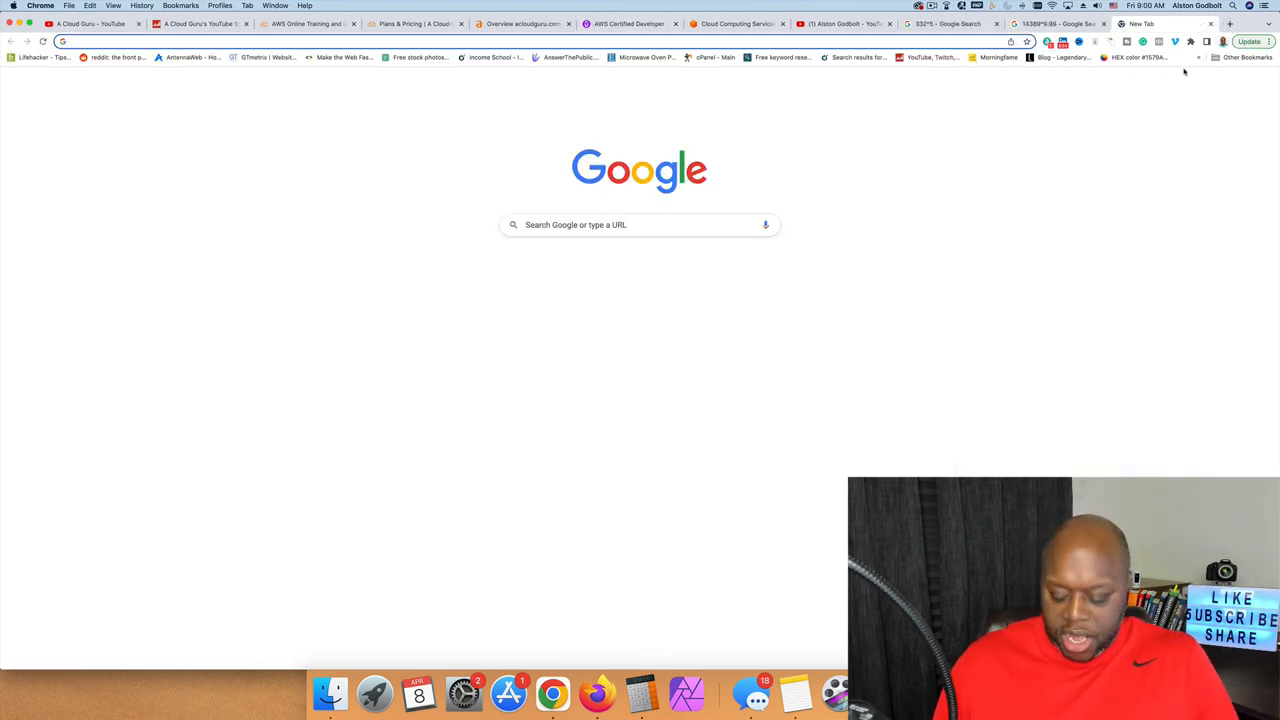
Search Google for 201000*9.99 to get 2,007,990.
{"action": "type", "text": "201*9."}
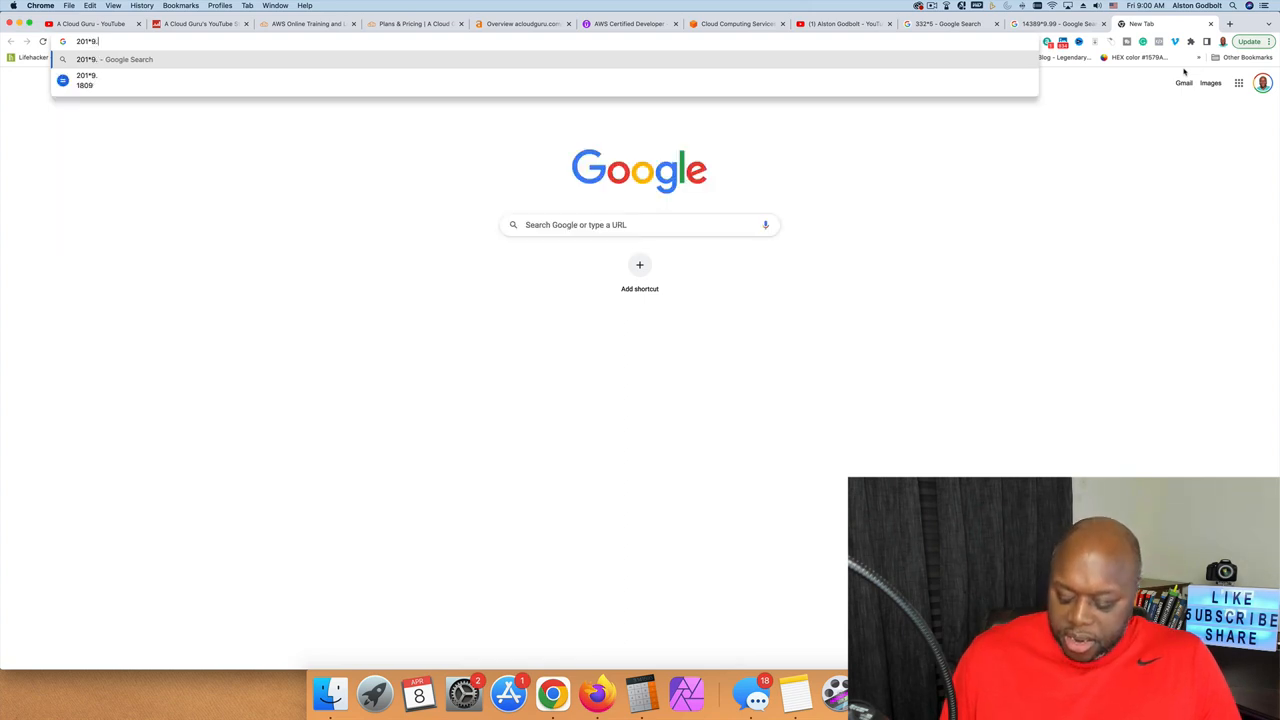
{"action": "type", "text": "99"}
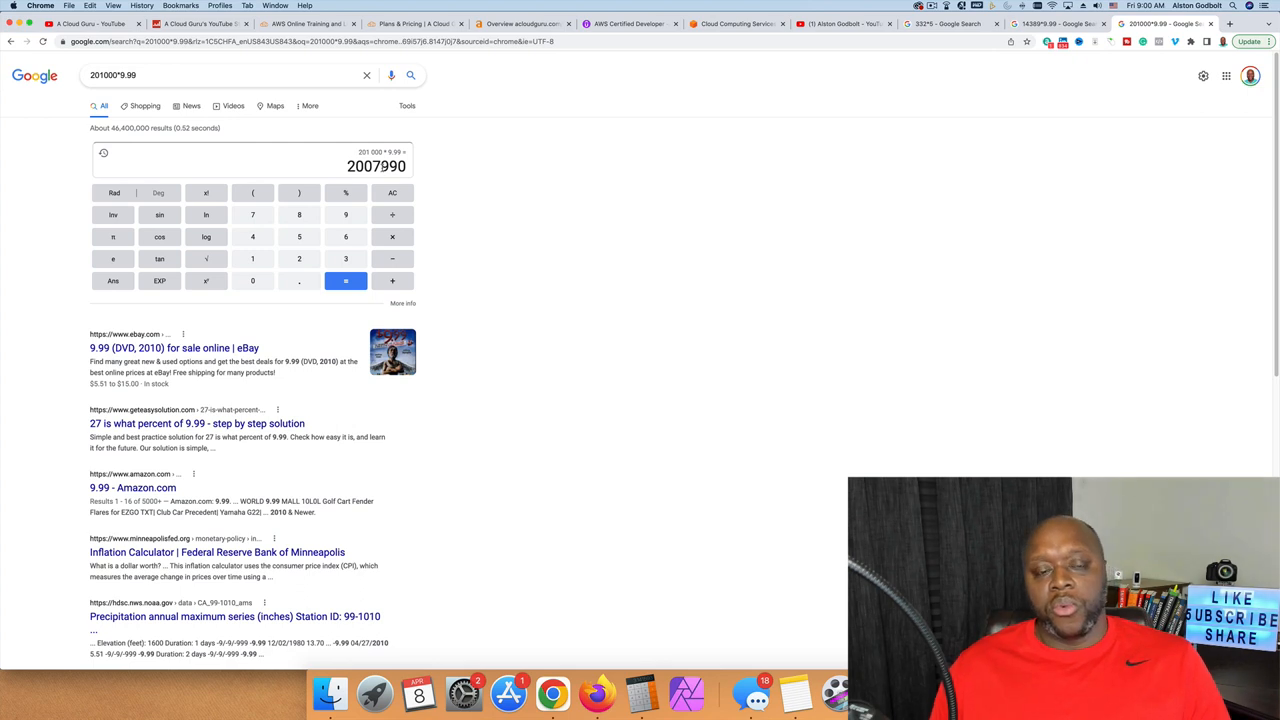
{"action": "mouse_move", "coordinate": [858, 171]}
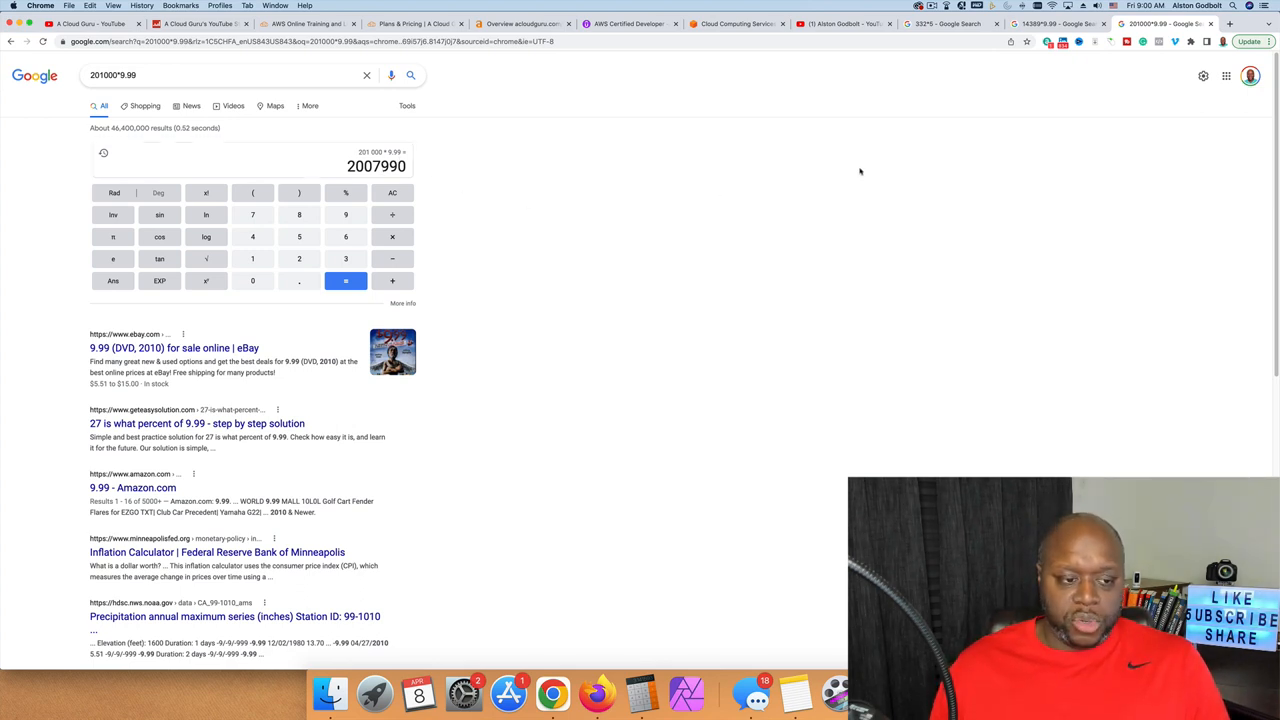
{"action": "mouse_move", "coordinate": [458, 92]}
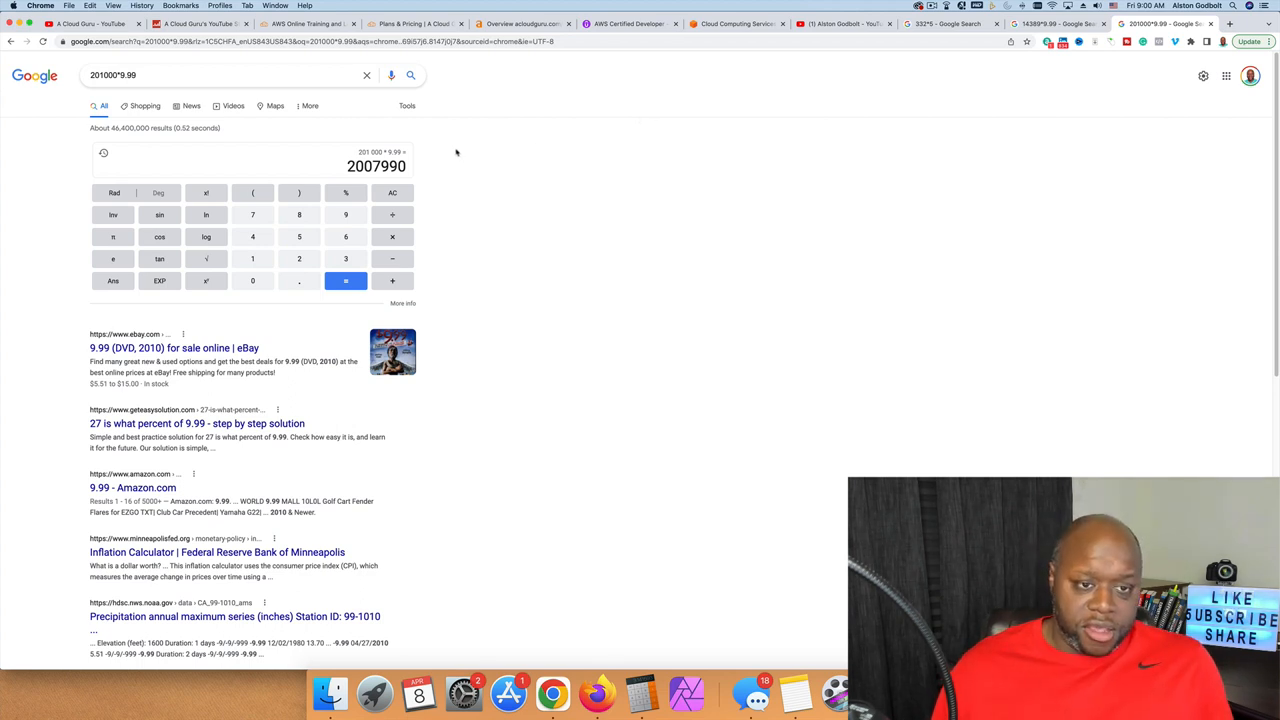
{"action": "mouse_move", "coordinate": [823, 175]}
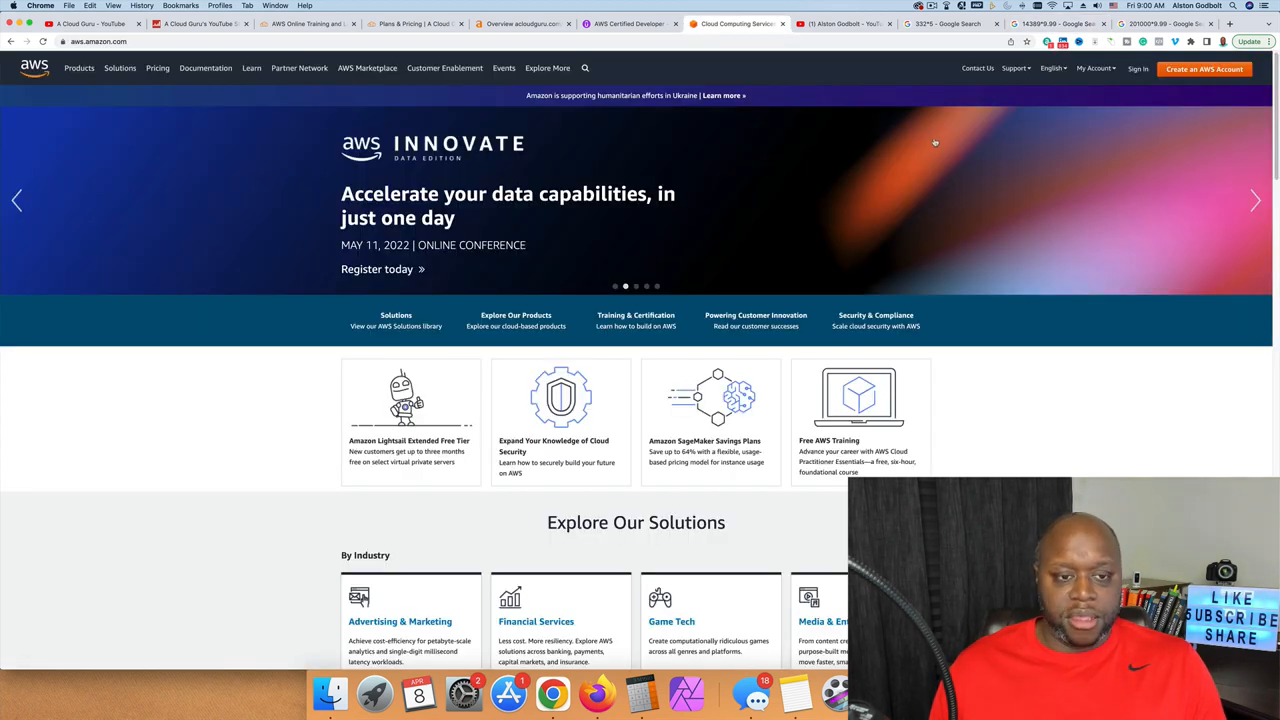
{"action": "mouse_move", "coordinate": [962, 307]}
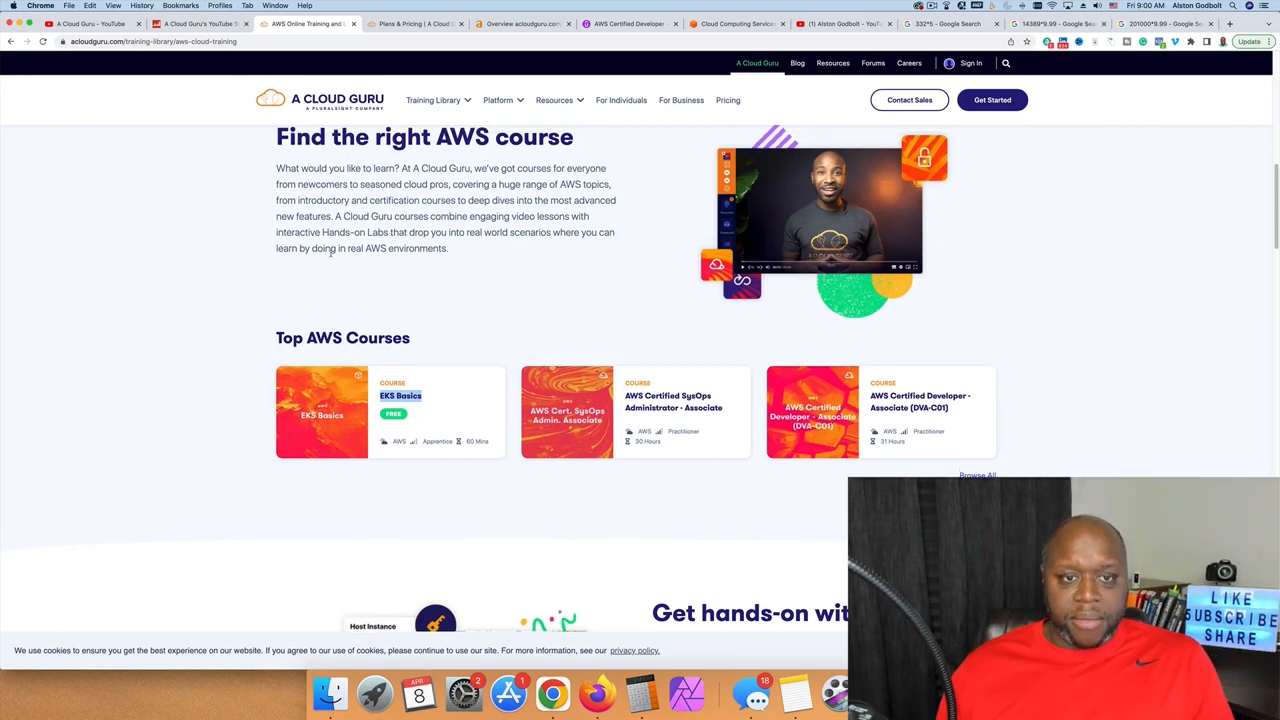
Open A Cloud Guru's Plans & Pricing and highlight the $348 Personal Basic yearly price.
{"action": "scroll", "scroll_direction": "up", "scroll_amount": 3}
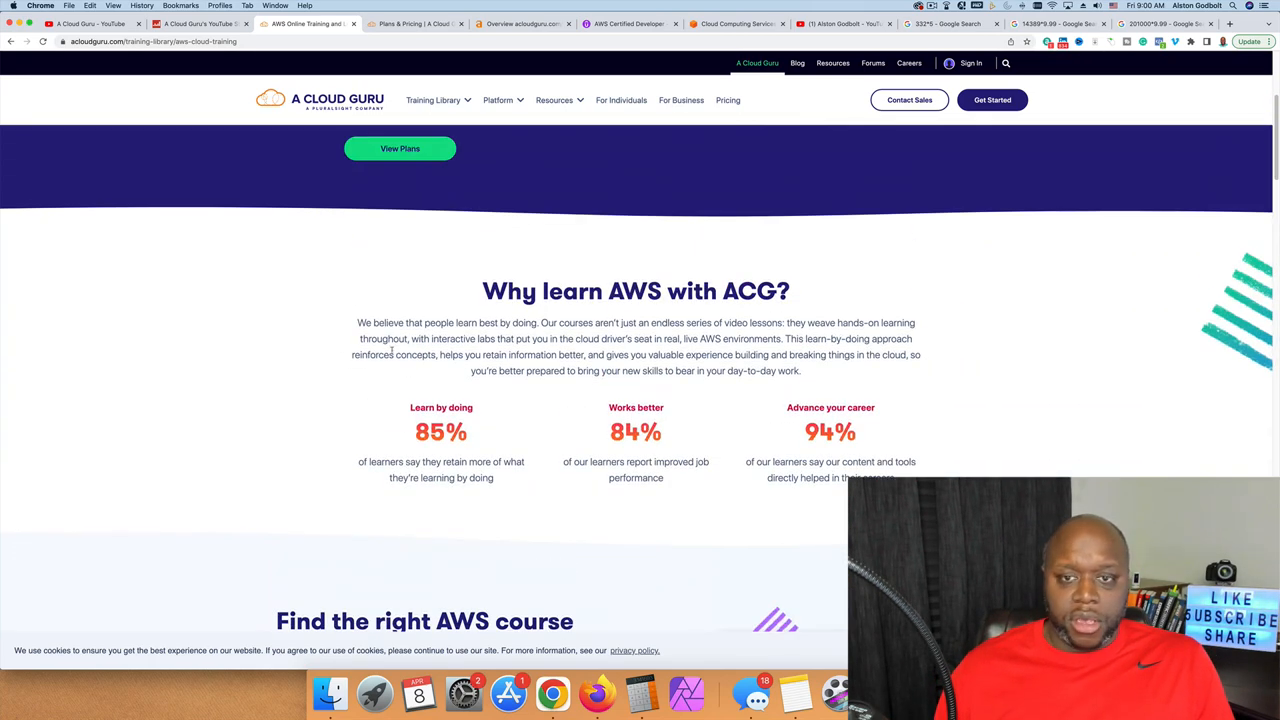
{"action": "mouse_move", "coordinate": [433, 100]}
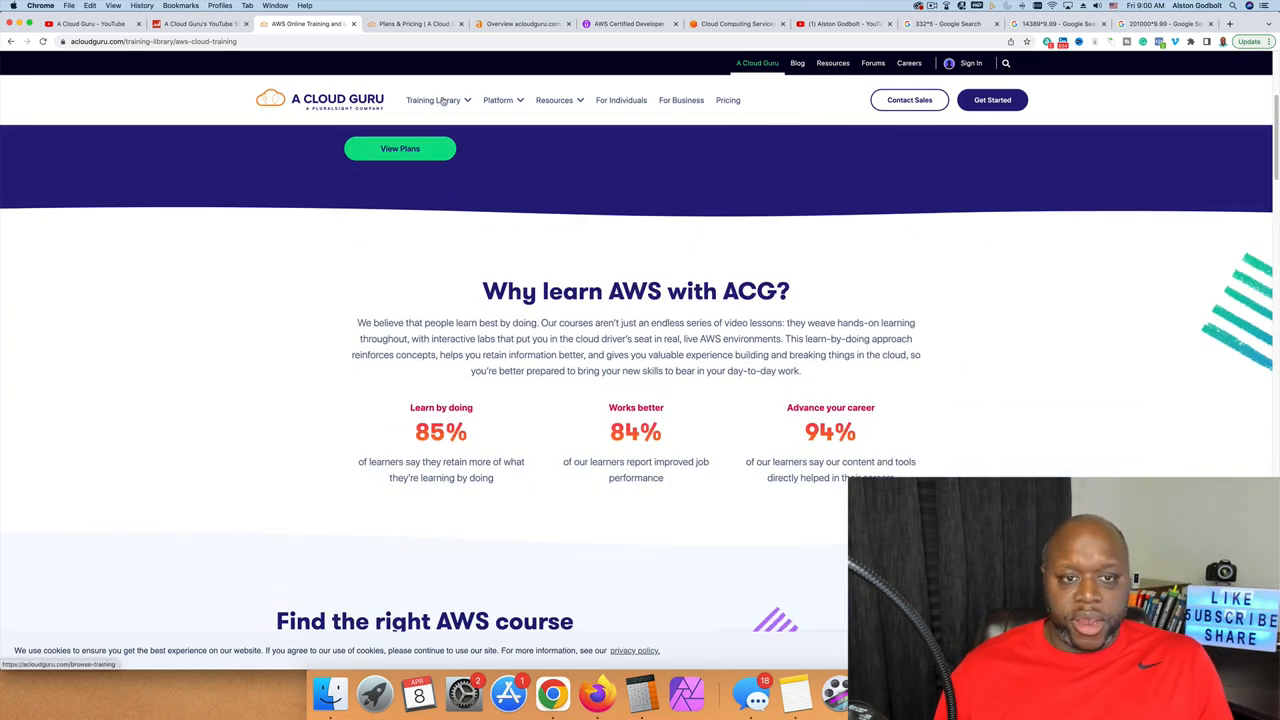
{"action": "left_click", "coordinate": [433, 100]}
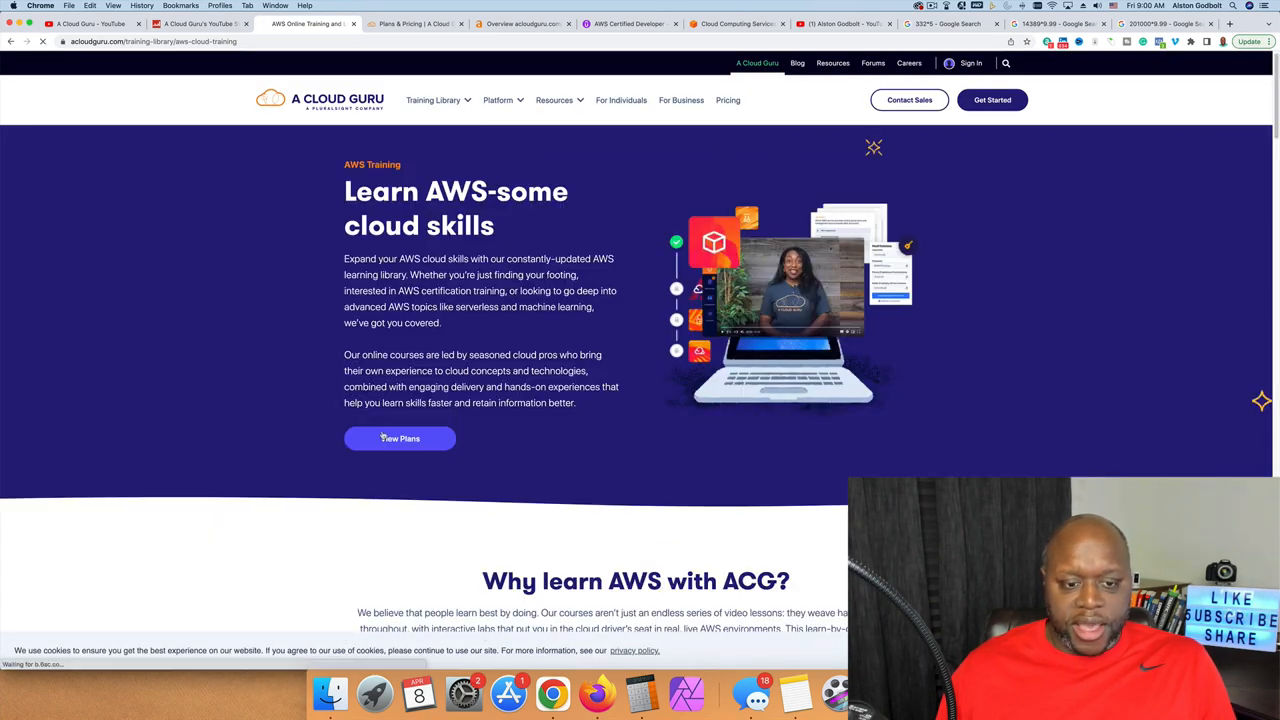
{"action": "left_click", "coordinate": [399, 438]}
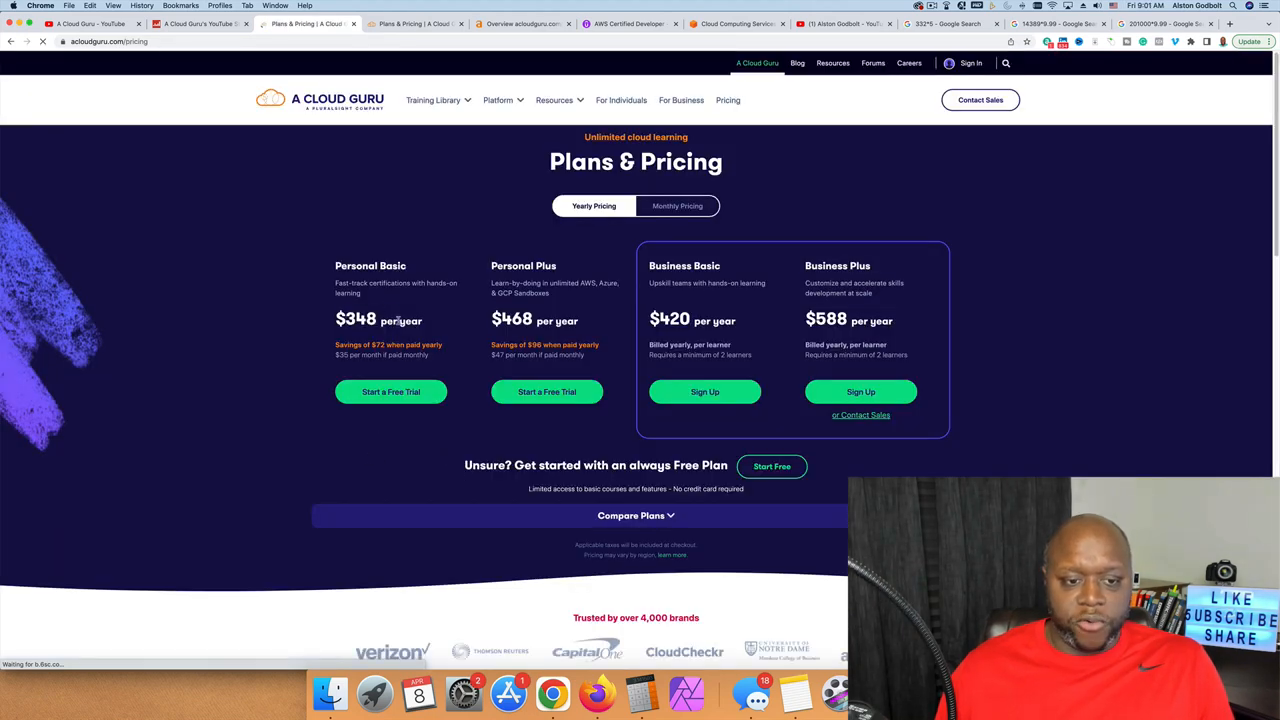
{"action": "double_click", "coordinate": [356, 319]}
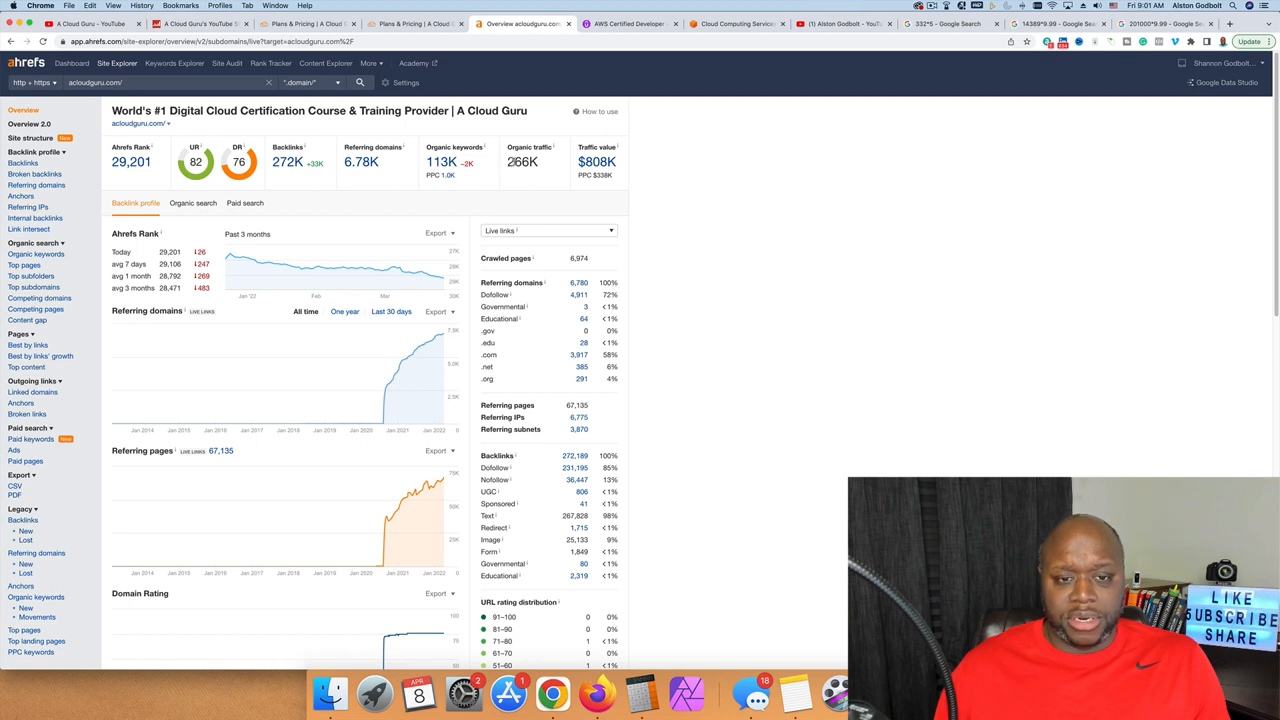
{"action": "mouse_move", "coordinate": [518, 179]}
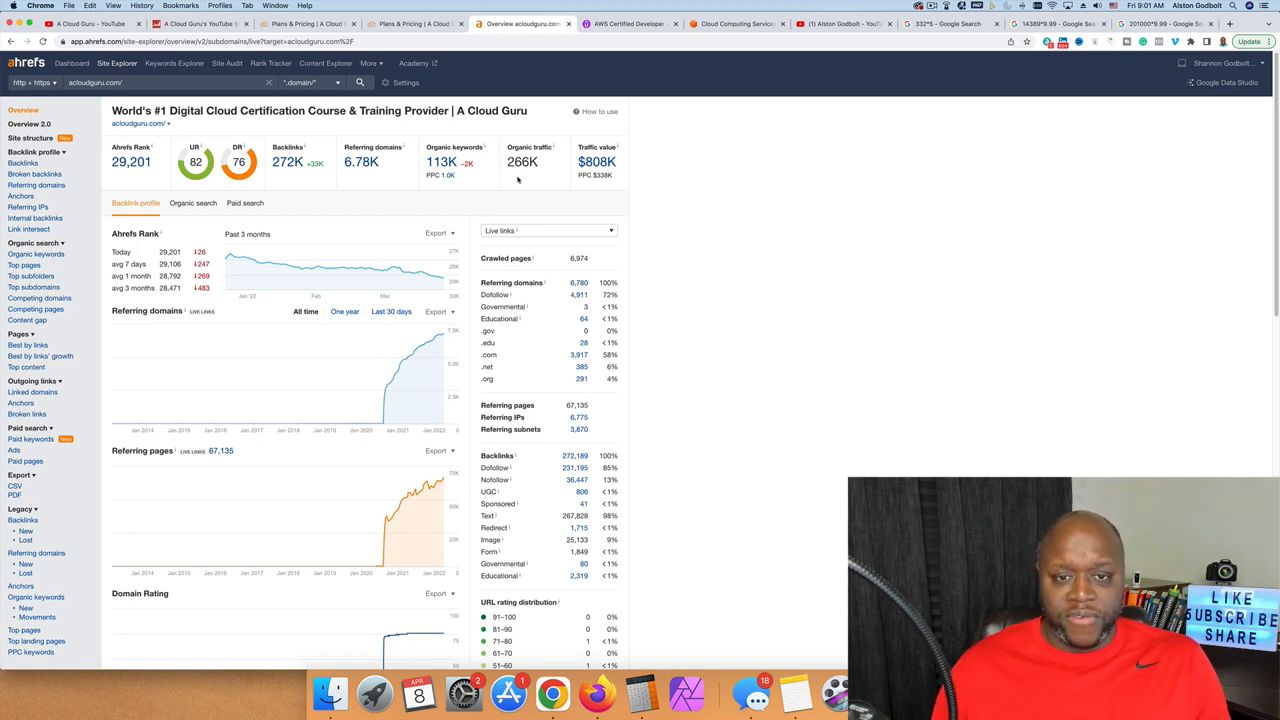
{"action": "mouse_move", "coordinate": [552, 147]}
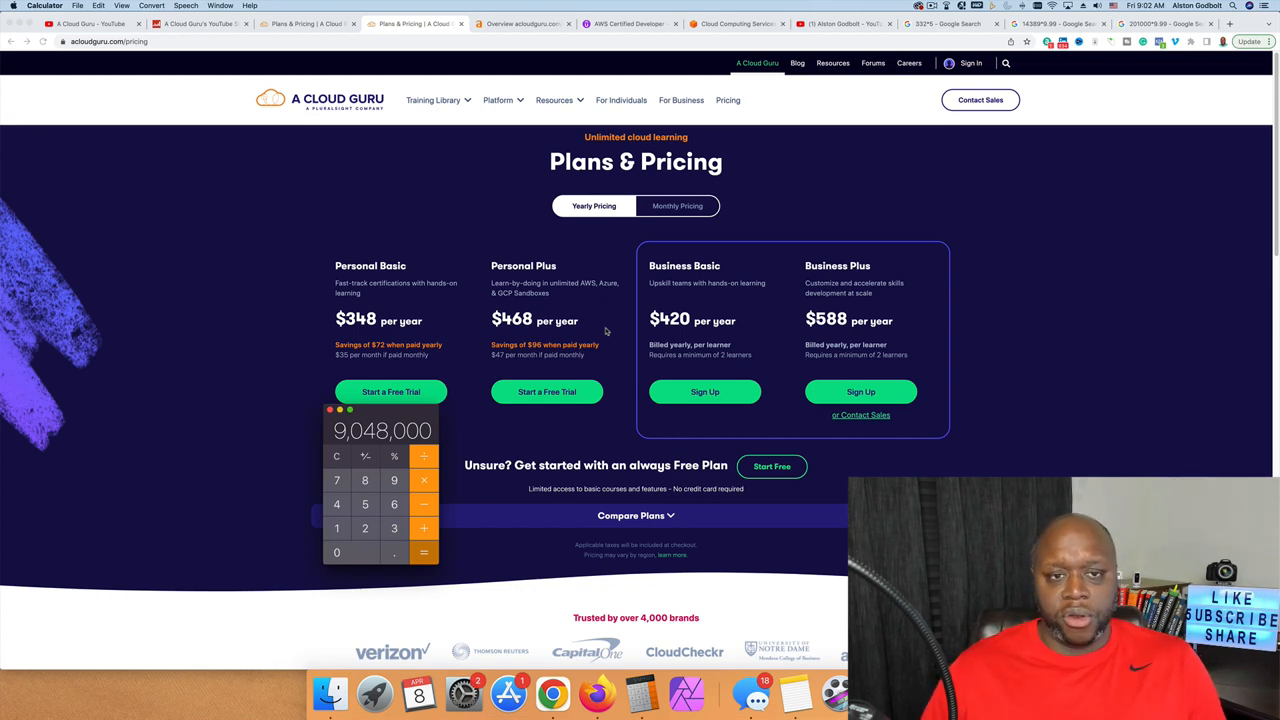
{"action": "mouse_move", "coordinate": [568, 62]}
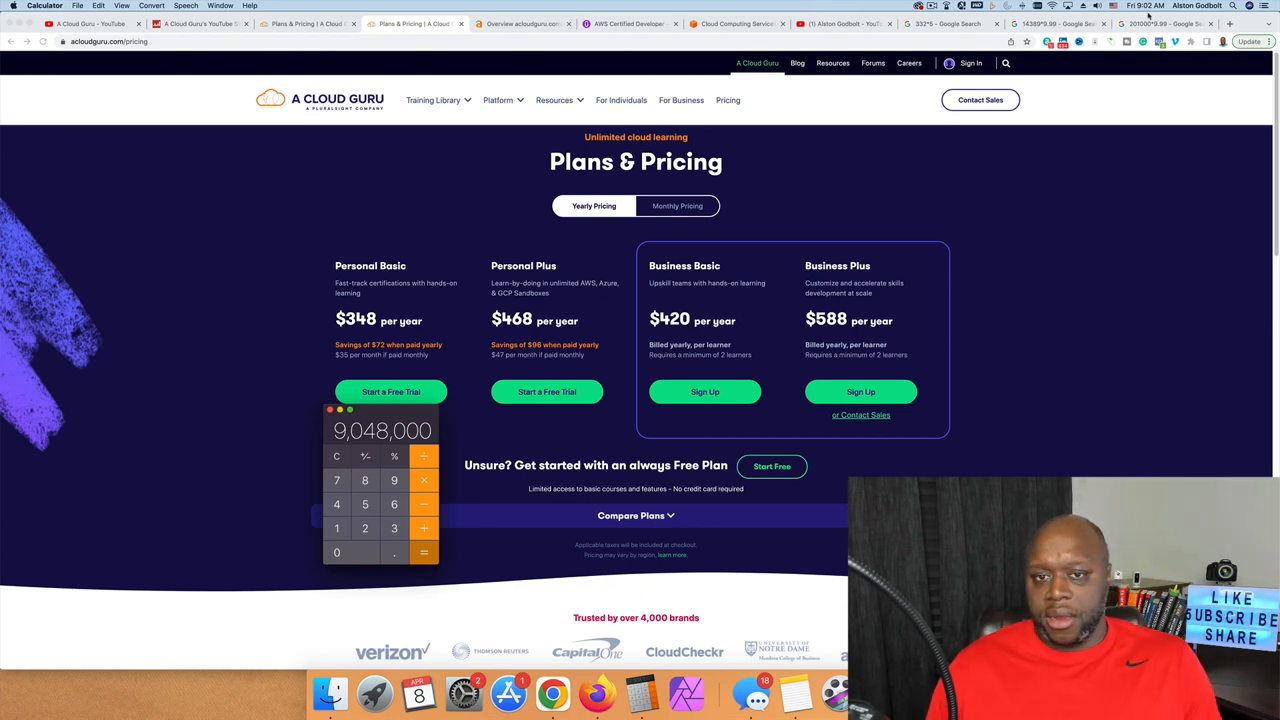
Return to the A Cloud Guru YouTube channel videos tab.
{"action": "left_click", "coordinate": [195, 23]}
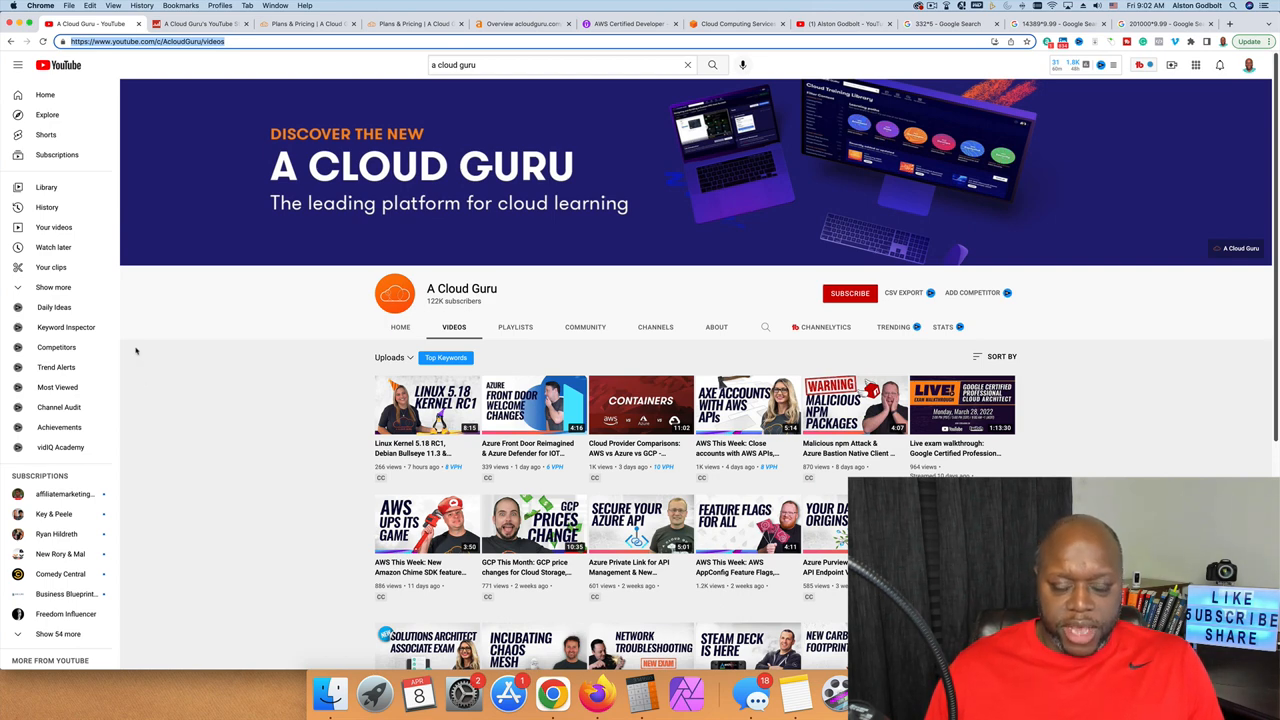
Check the Udemy and AWS tabs, then search YouTube for 'how to run an ec2 instance'.
{"action": "left_click", "coordinate": [548, 64]}
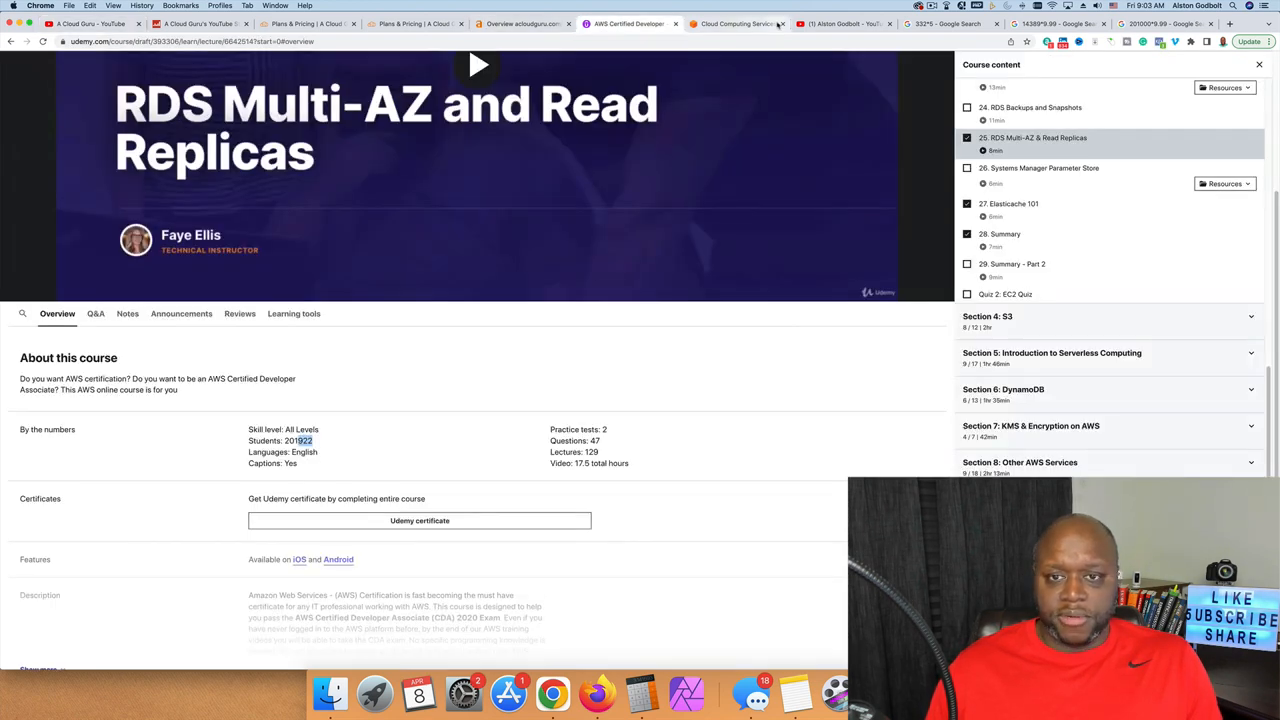
{"action": "left_click", "coordinate": [735, 23]}
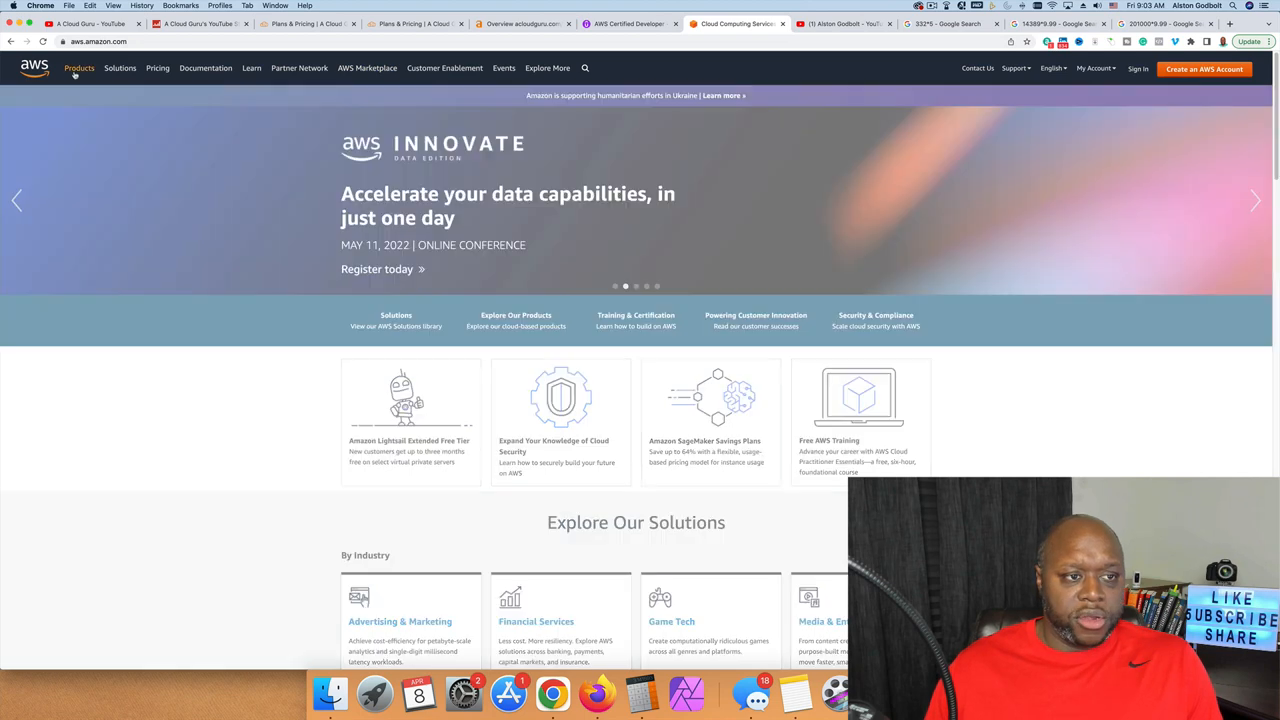
{"action": "left_click", "coordinate": [79, 68]}
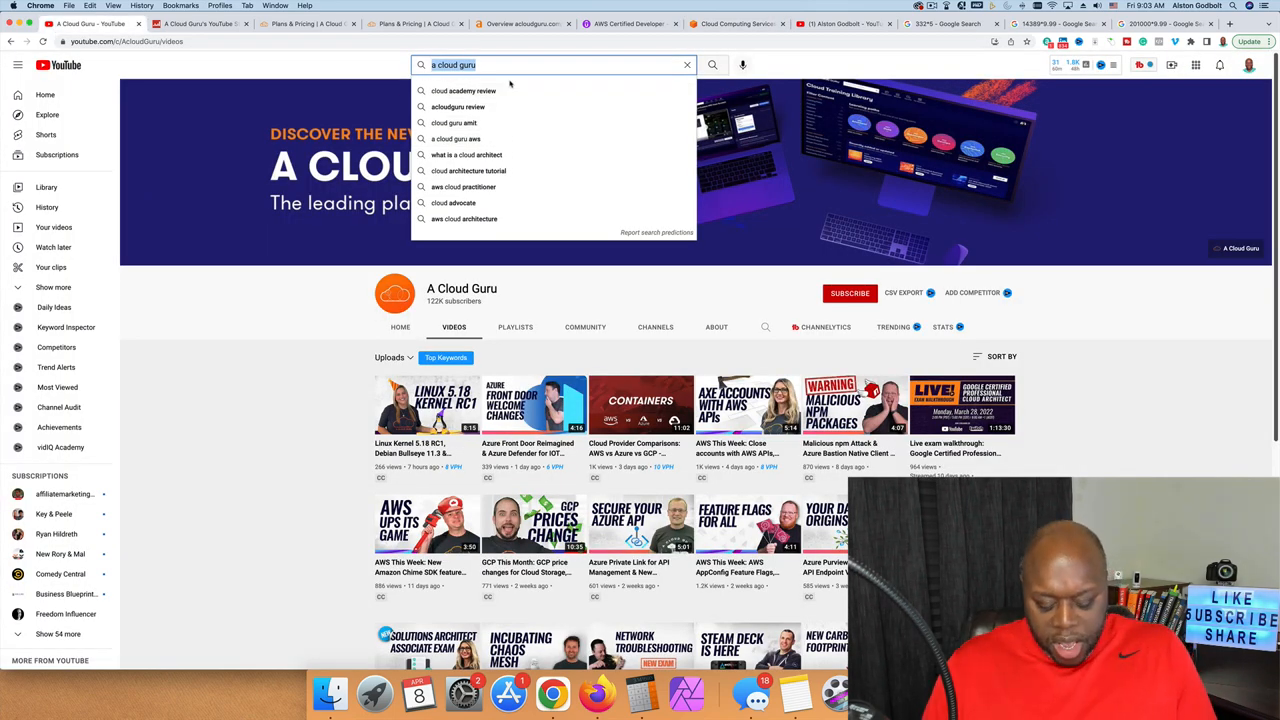
{"action": "left_click", "coordinate": [687, 65]}
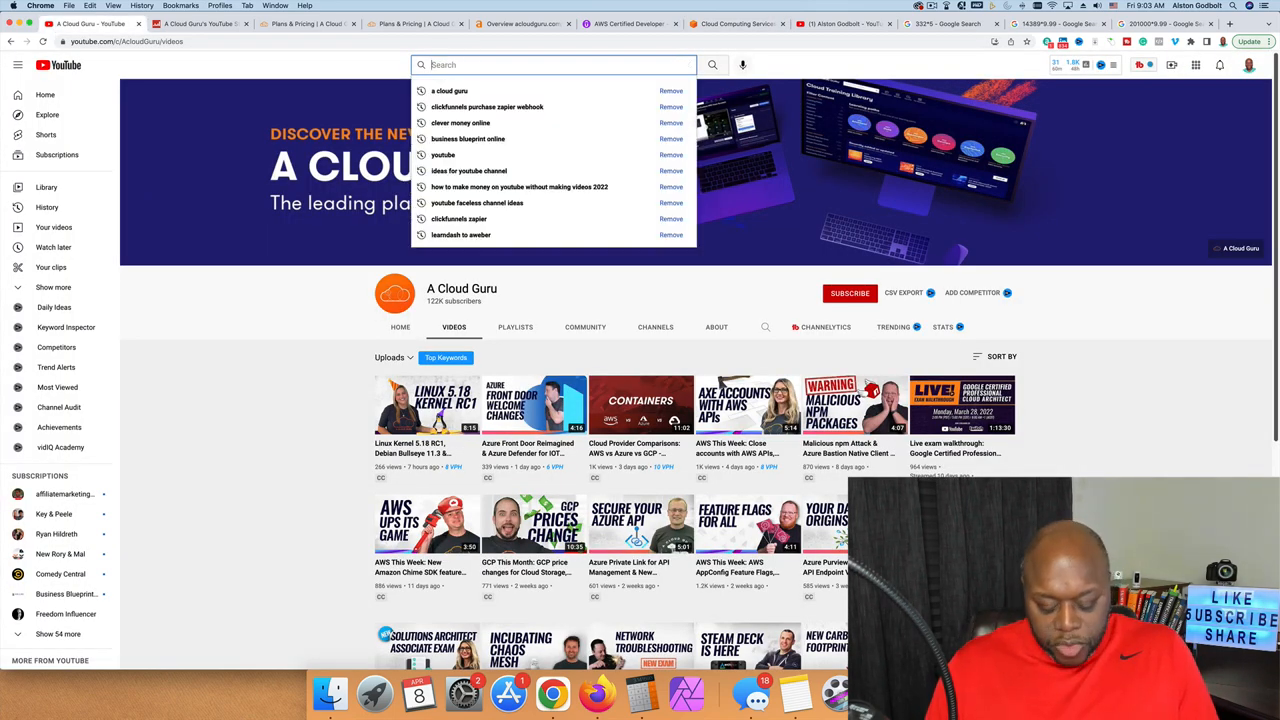
{"action": "type", "text": "how to run an ec2 instance"}
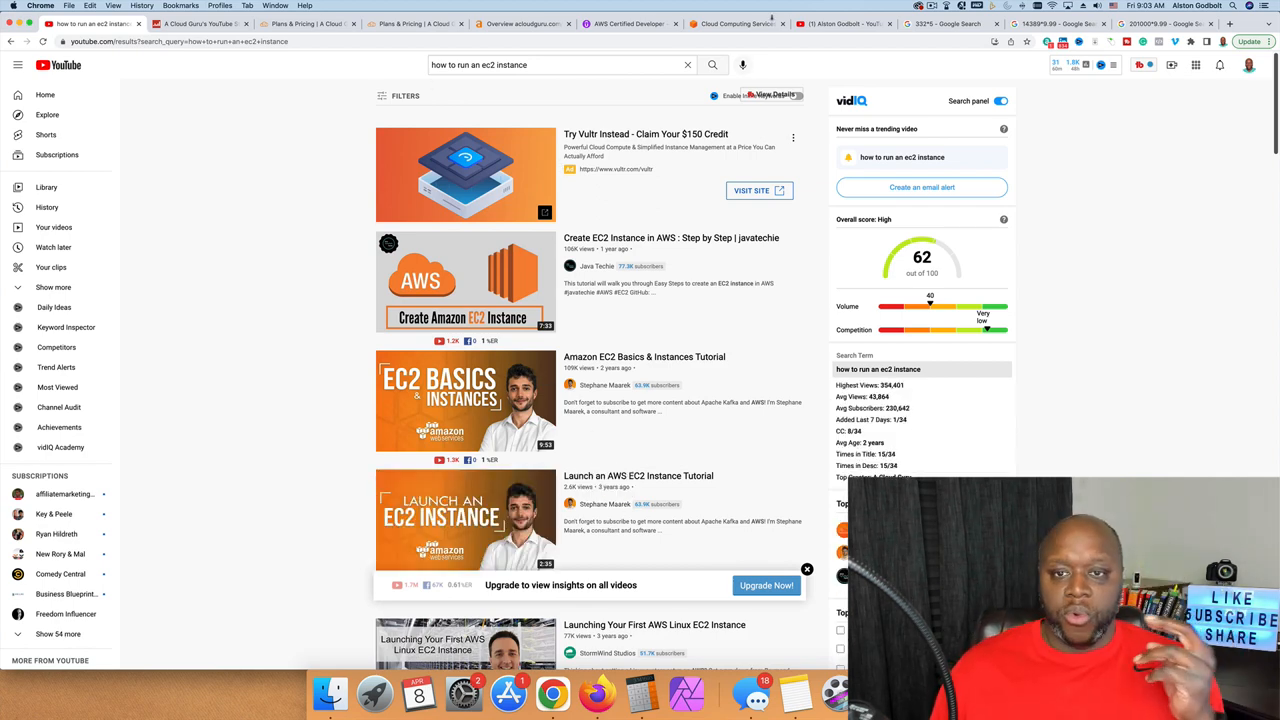
Return to the AWS home page and open its Products catalogue.
{"action": "left_click", "coordinate": [737, 23]}
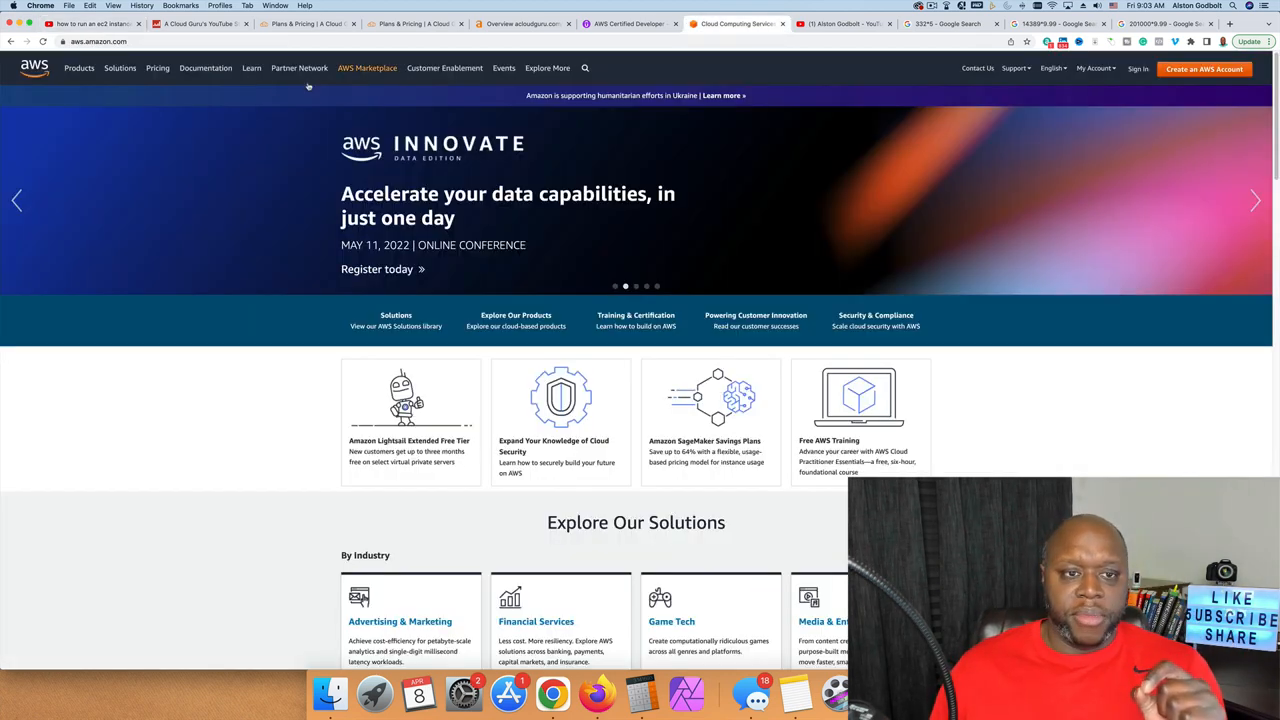
{"action": "left_click", "coordinate": [79, 68]}
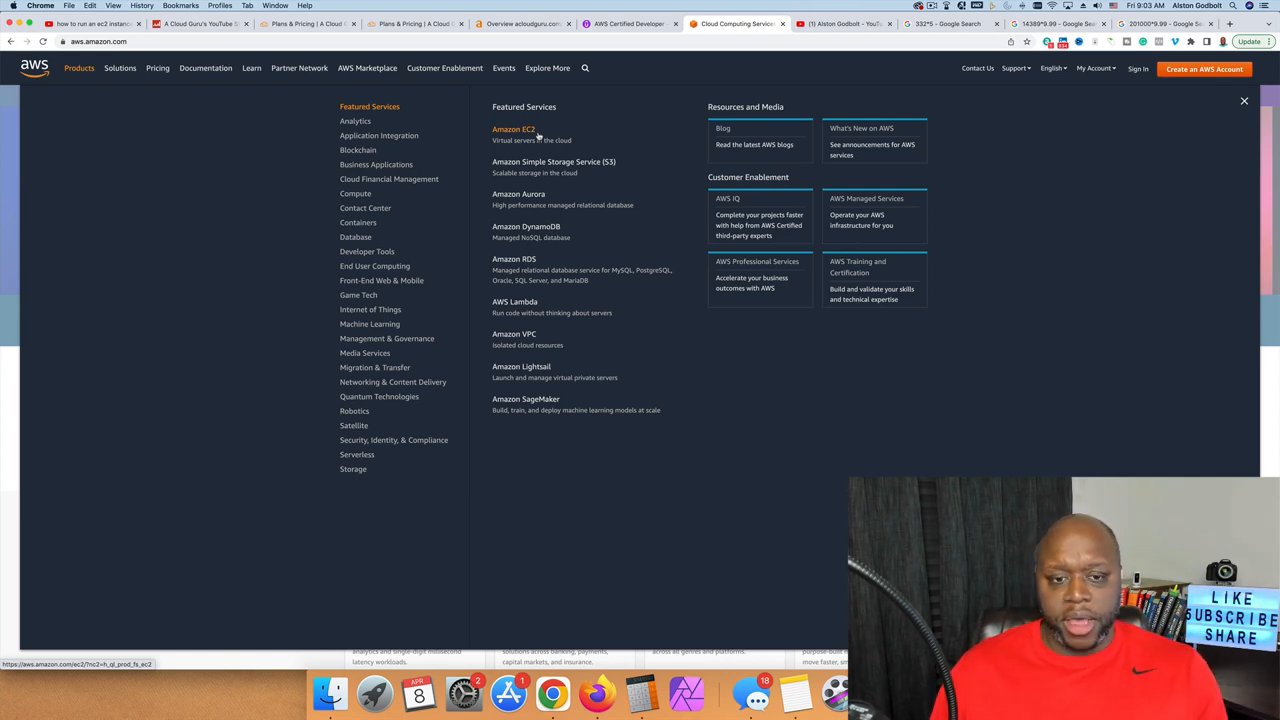
{"action": "mouse_move", "coordinate": [559, 421]}
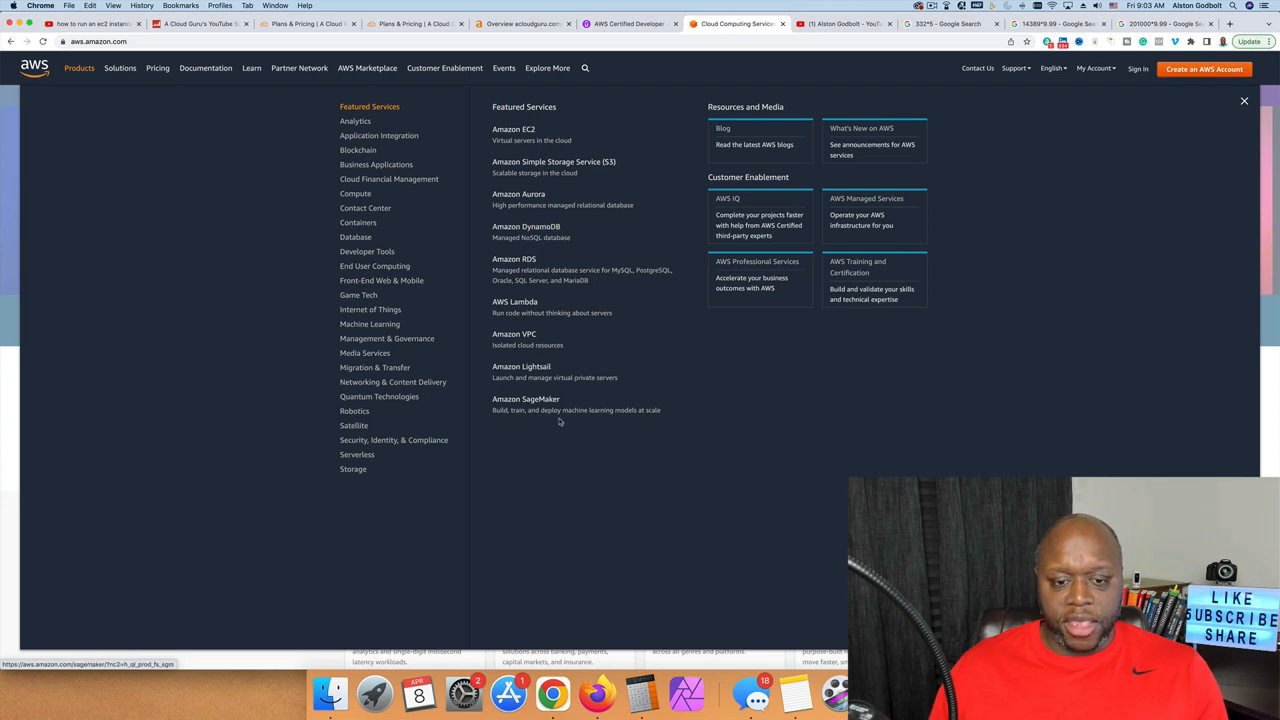
{"action": "mouse_move", "coordinate": [552, 454]}
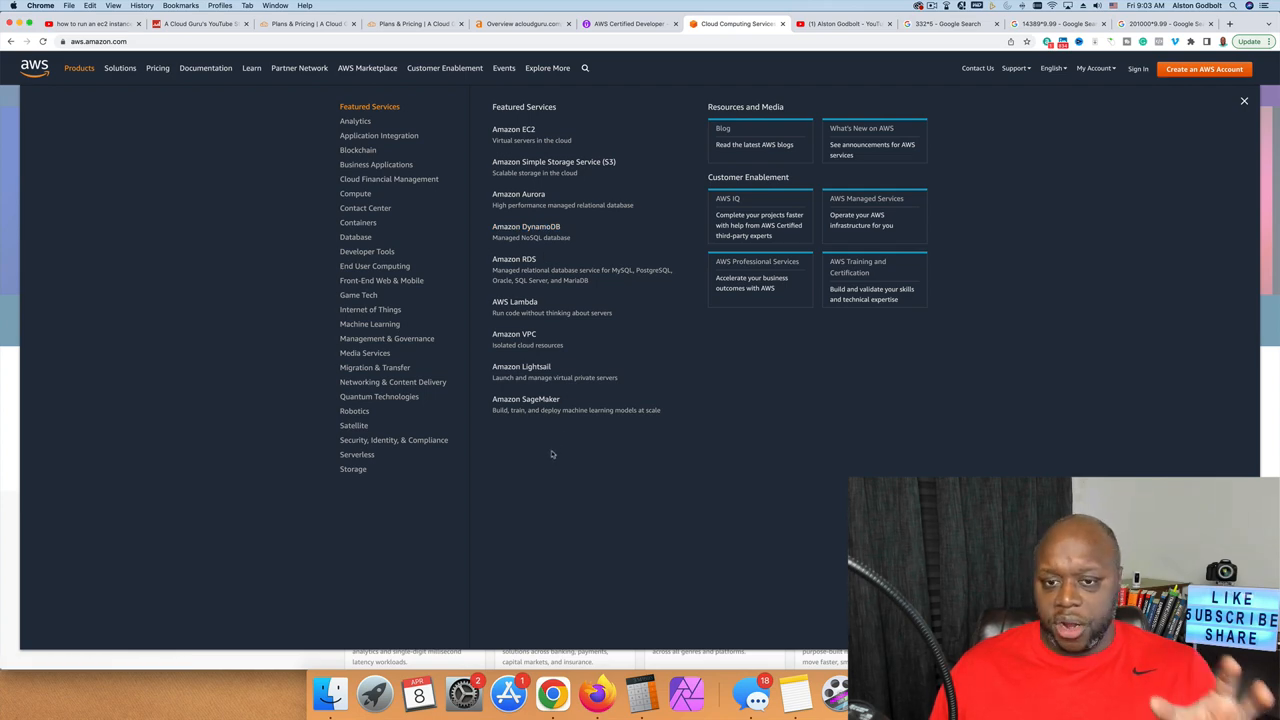
{"action": "mouse_move", "coordinate": [747, 135]}
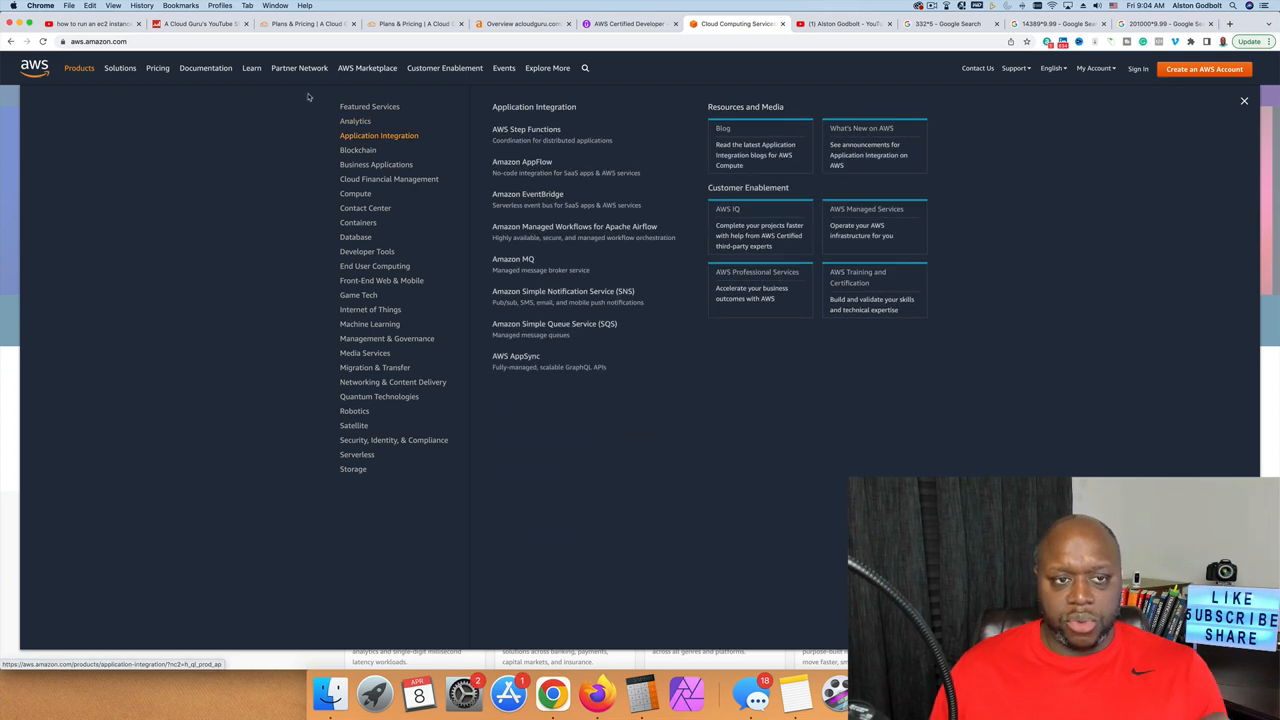
{"action": "mouse_move", "coordinate": [274, 265]}
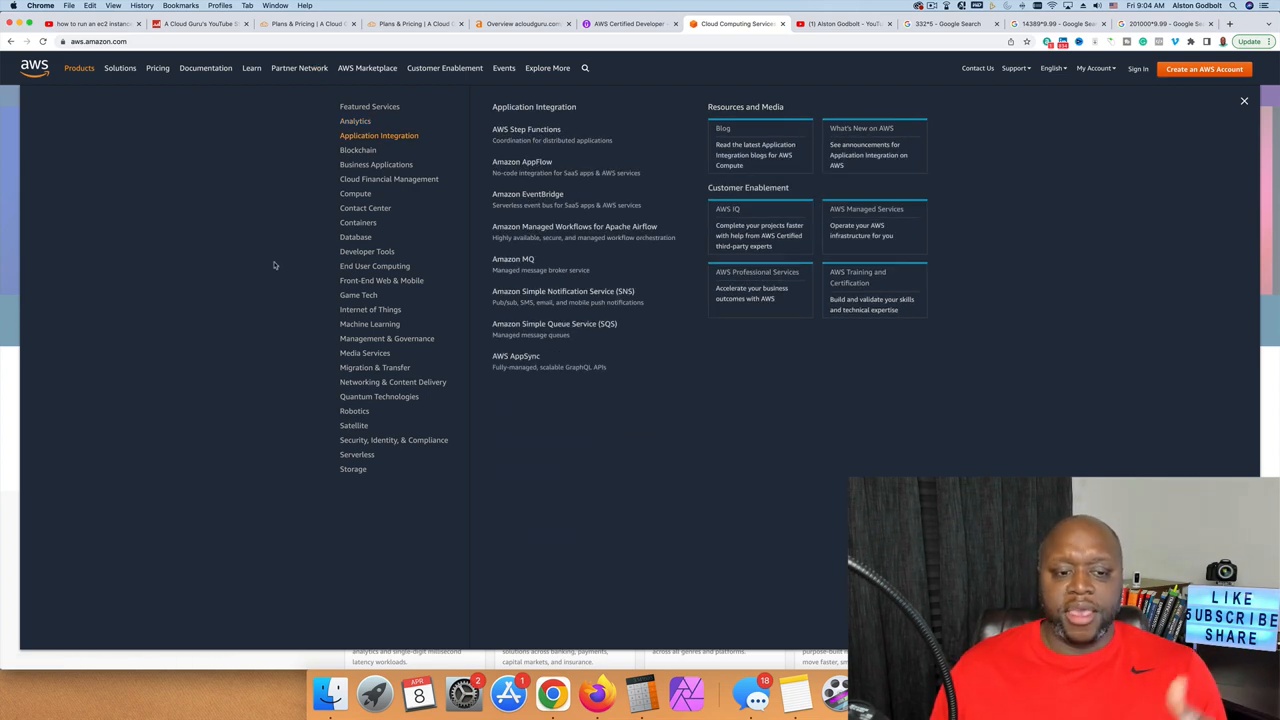
{"action": "mouse_move", "coordinate": [279, 261]}
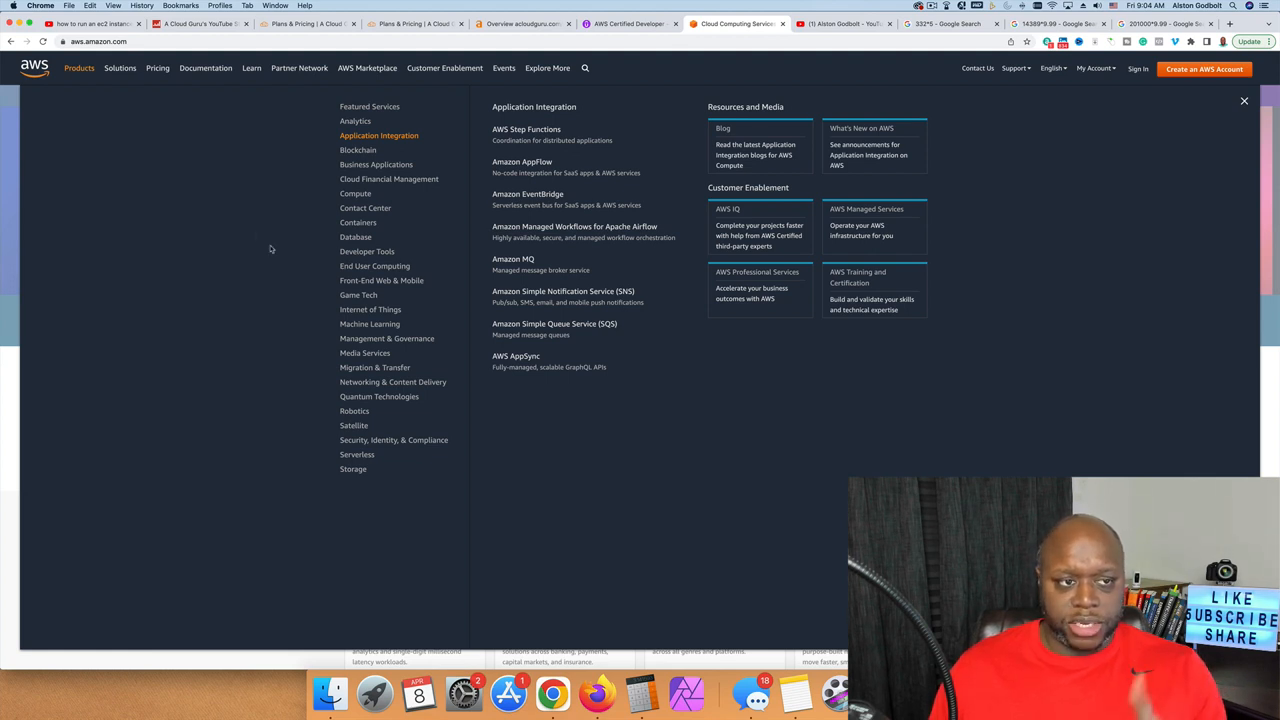
{"action": "mouse_move", "coordinate": [521, 162]}
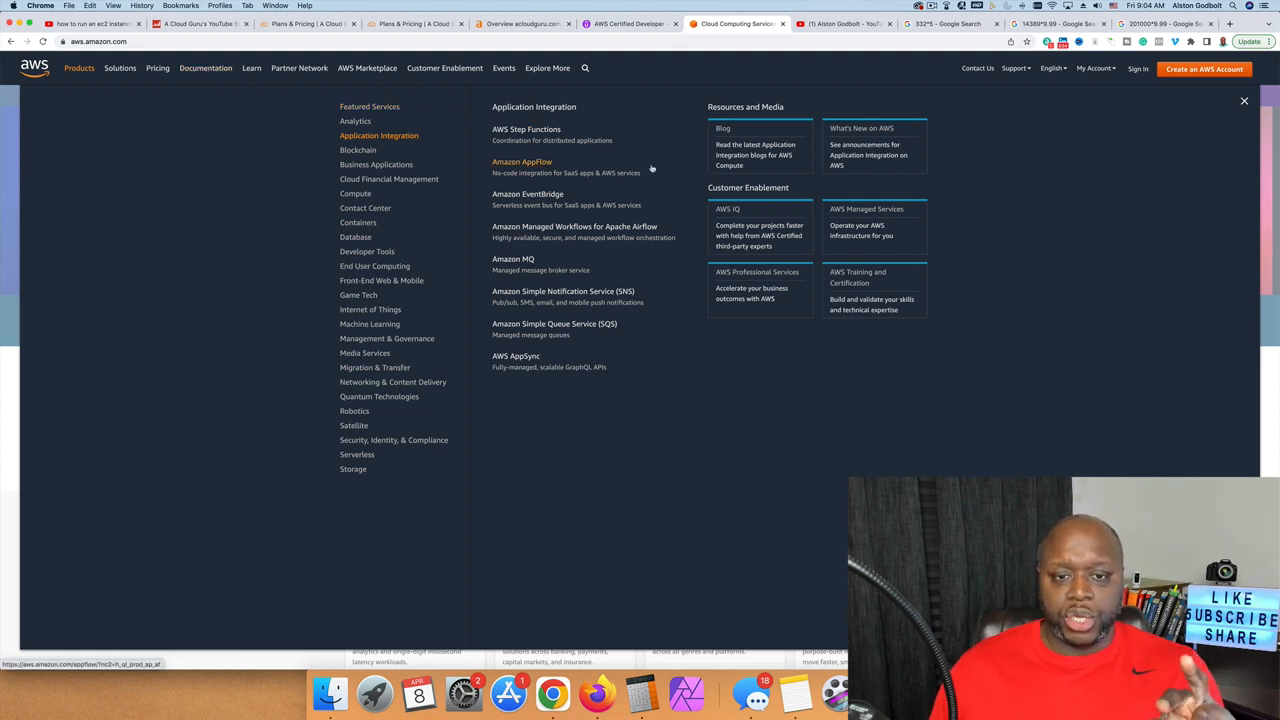
{"action": "mouse_move", "coordinate": [657, 512]}
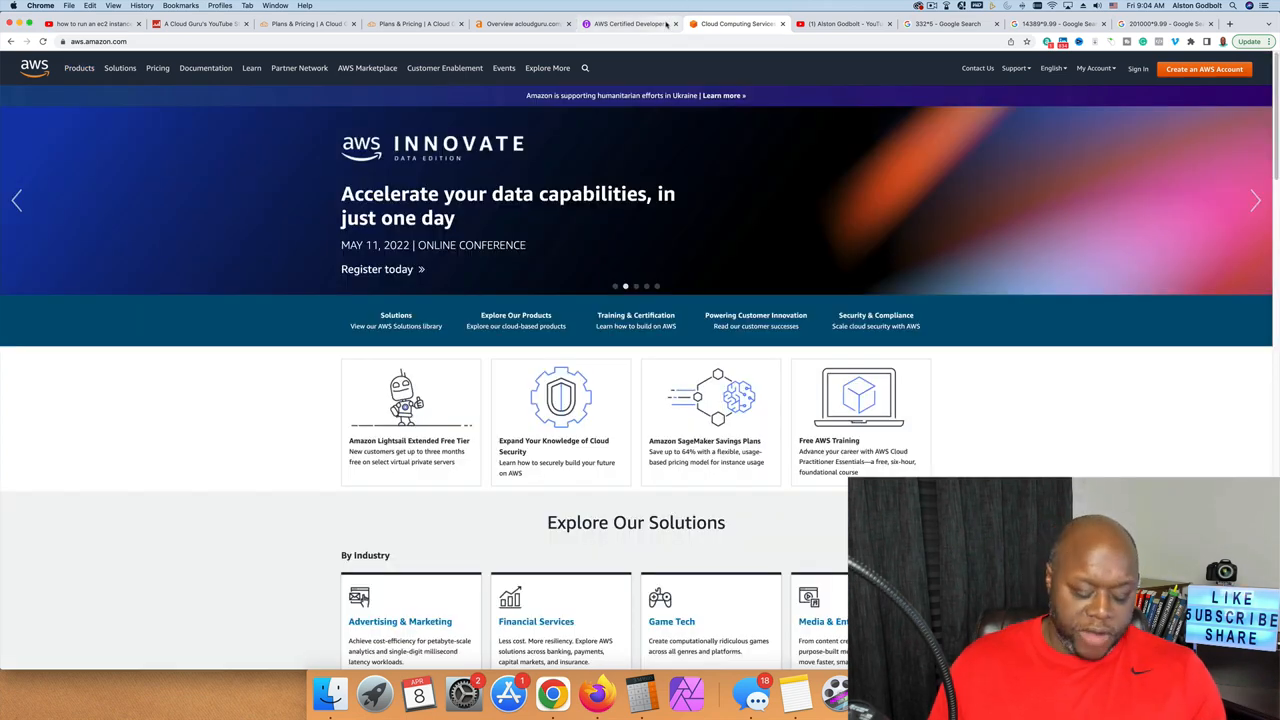
Search Udemy for the creator's name 'alston godbl'.
{"action": "left_click", "coordinate": [628, 23]}
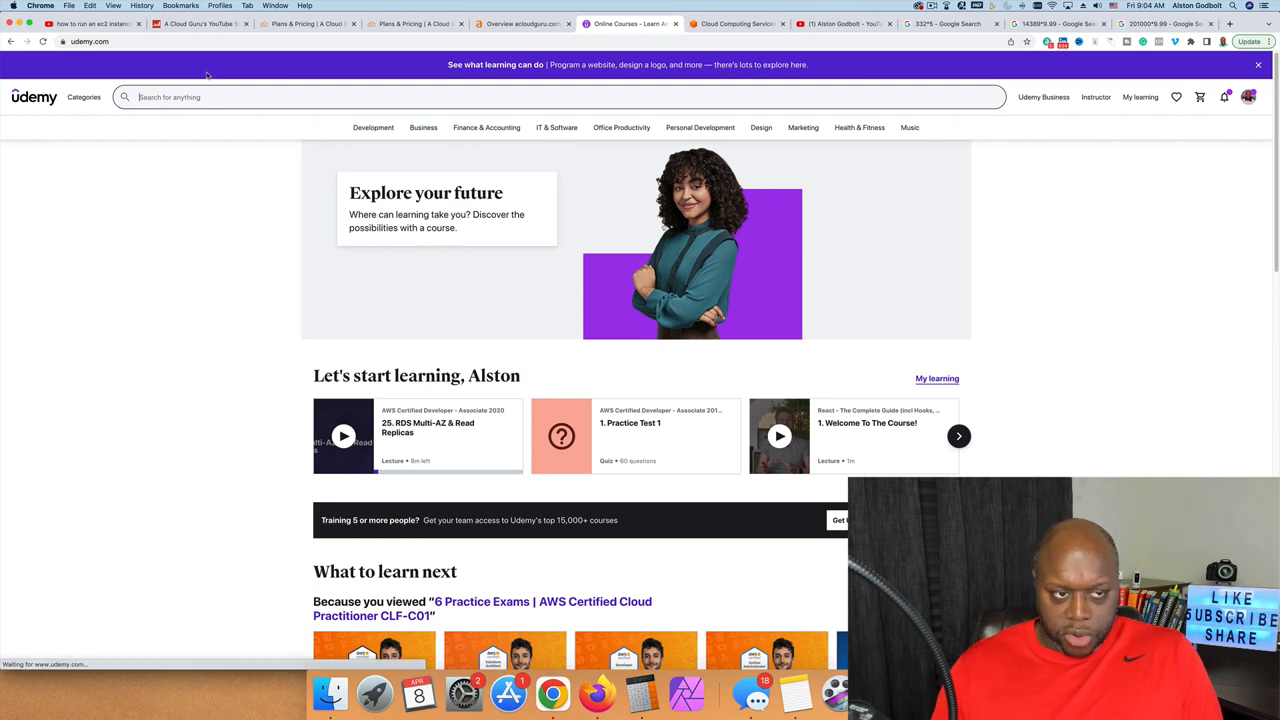
{"action": "type", "text": "alston godbl"}
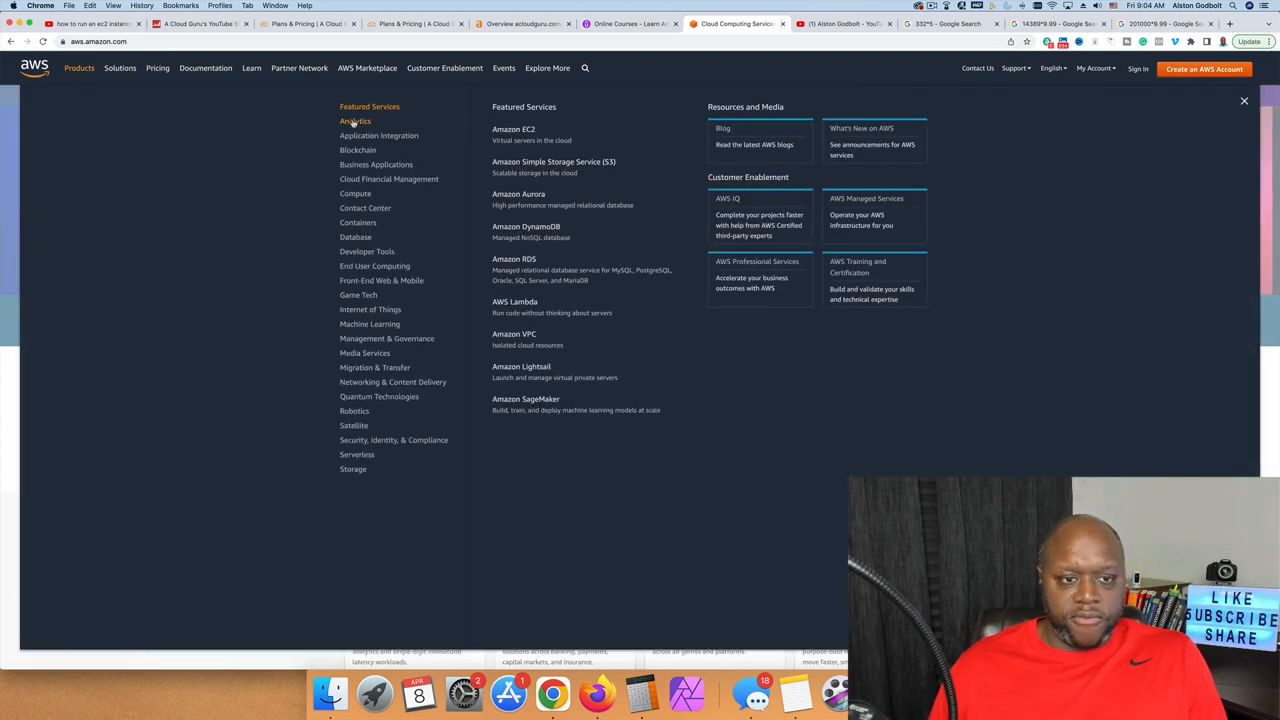
Browse AWS Compute services, then view Udemy's 15 results for the creator's courses.
{"action": "left_click", "coordinate": [355, 120]}
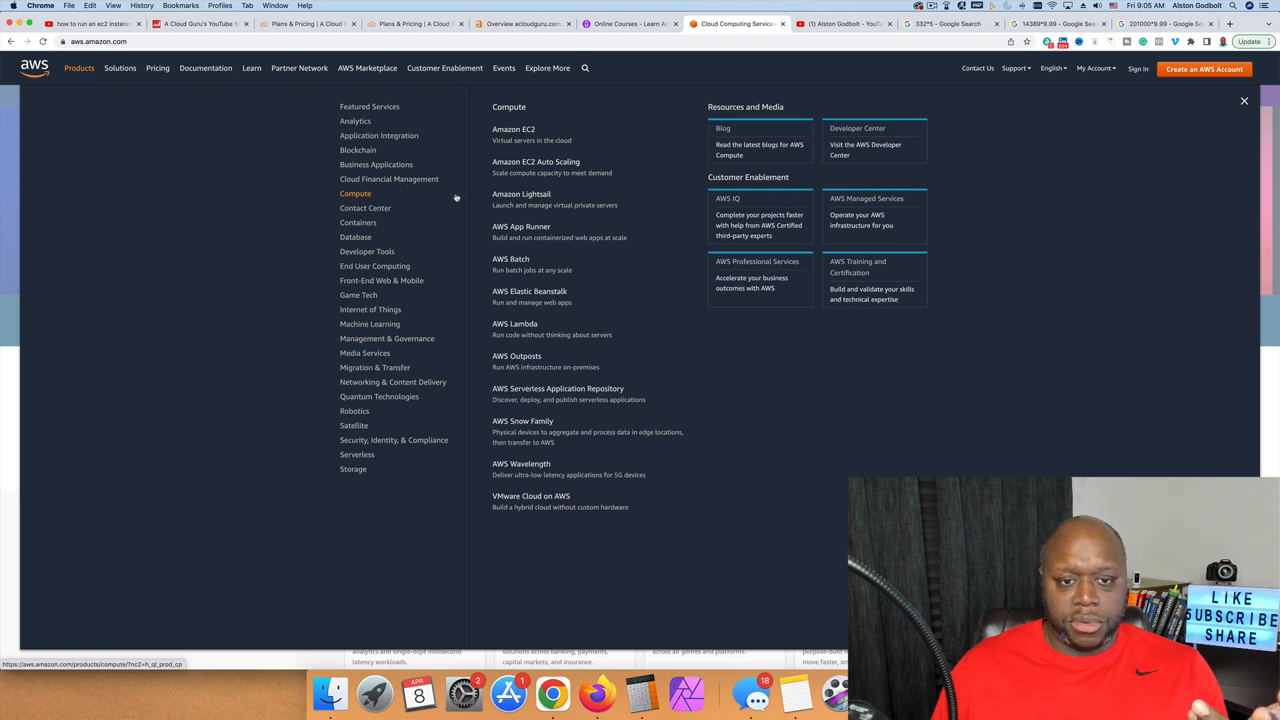
{"action": "mouse_move", "coordinate": [530, 291]}
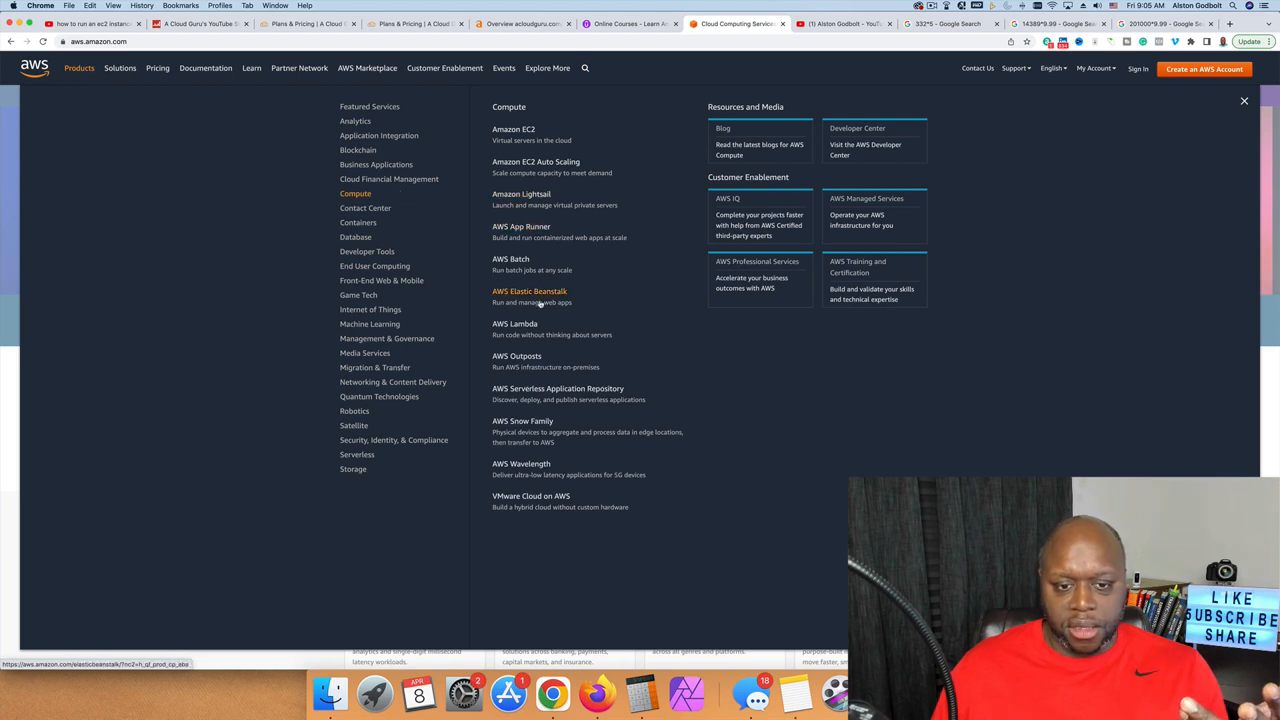
{"action": "mouse_move", "coordinate": [560, 366]}
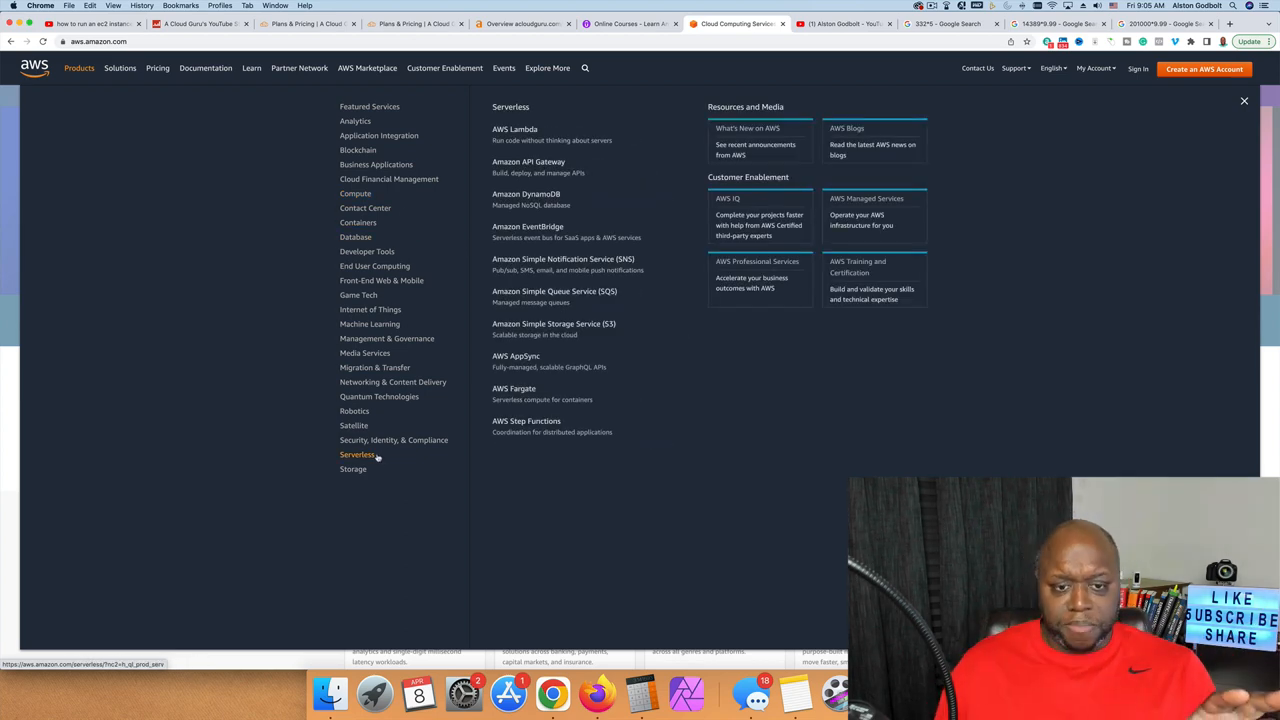
{"action": "mouse_move", "coordinate": [554, 291]}
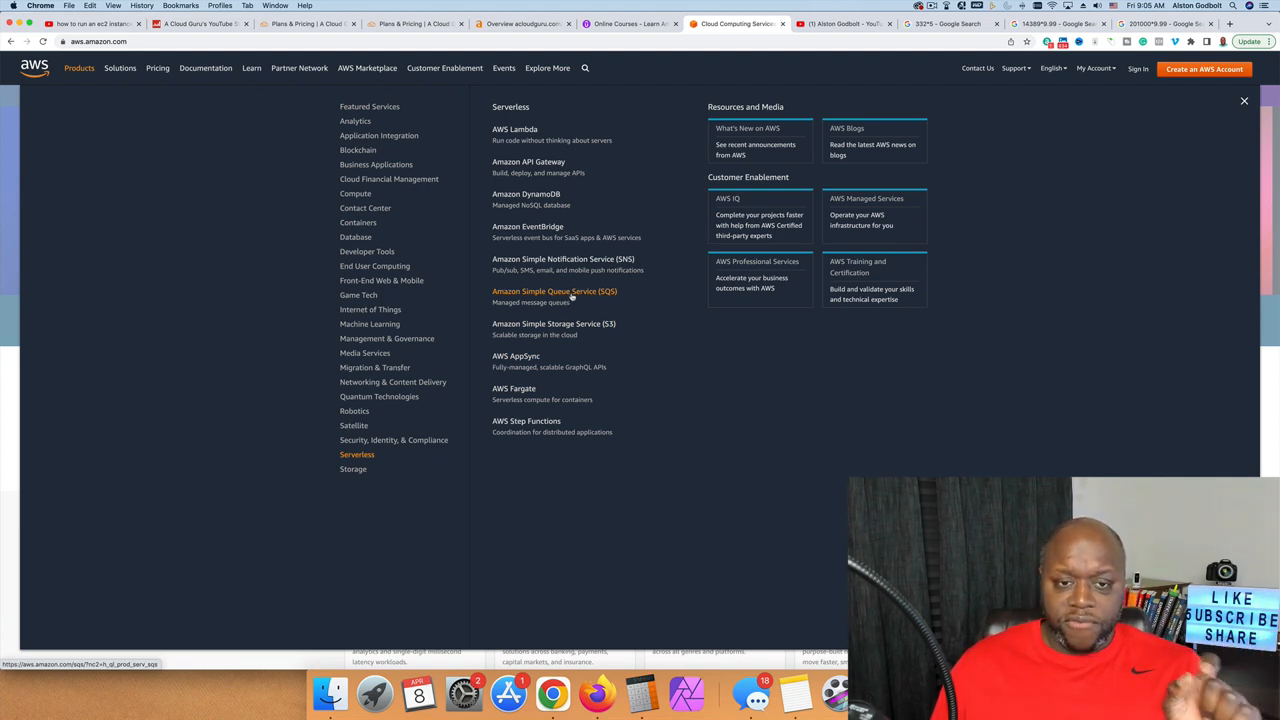
{"action": "mouse_move", "coordinate": [528, 165]}
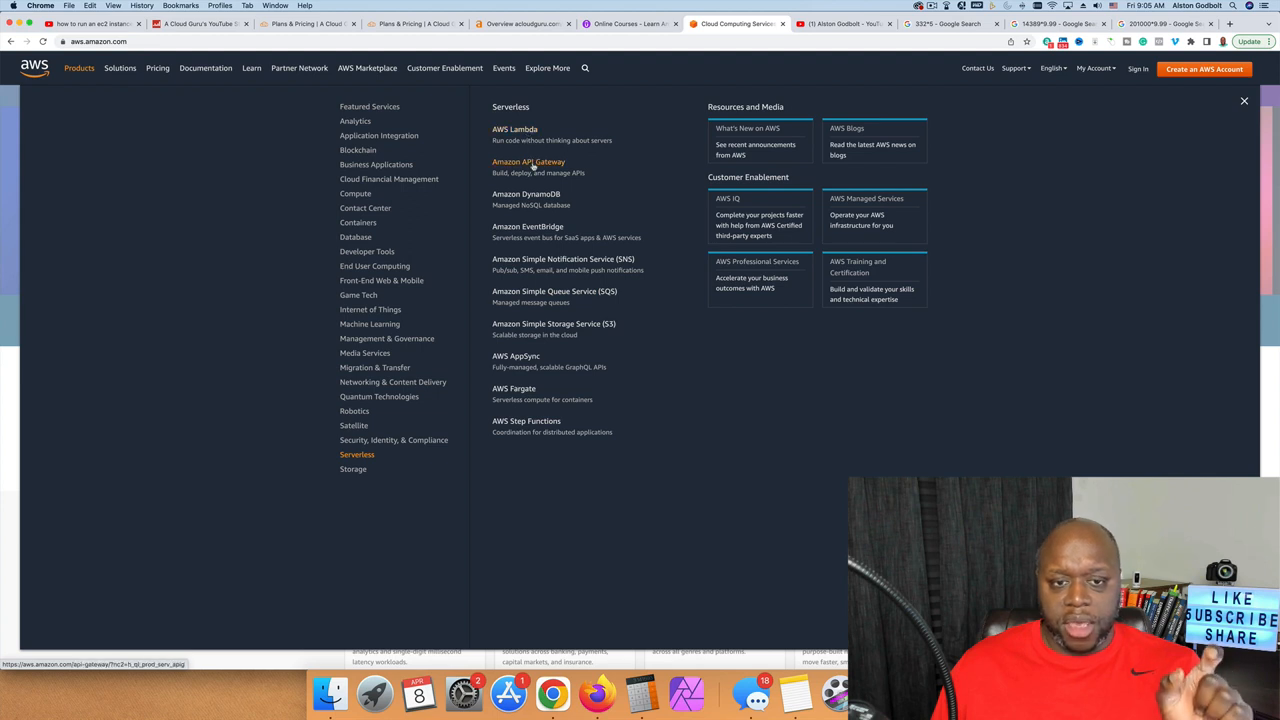
{"action": "mouse_move", "coordinate": [526, 194]}
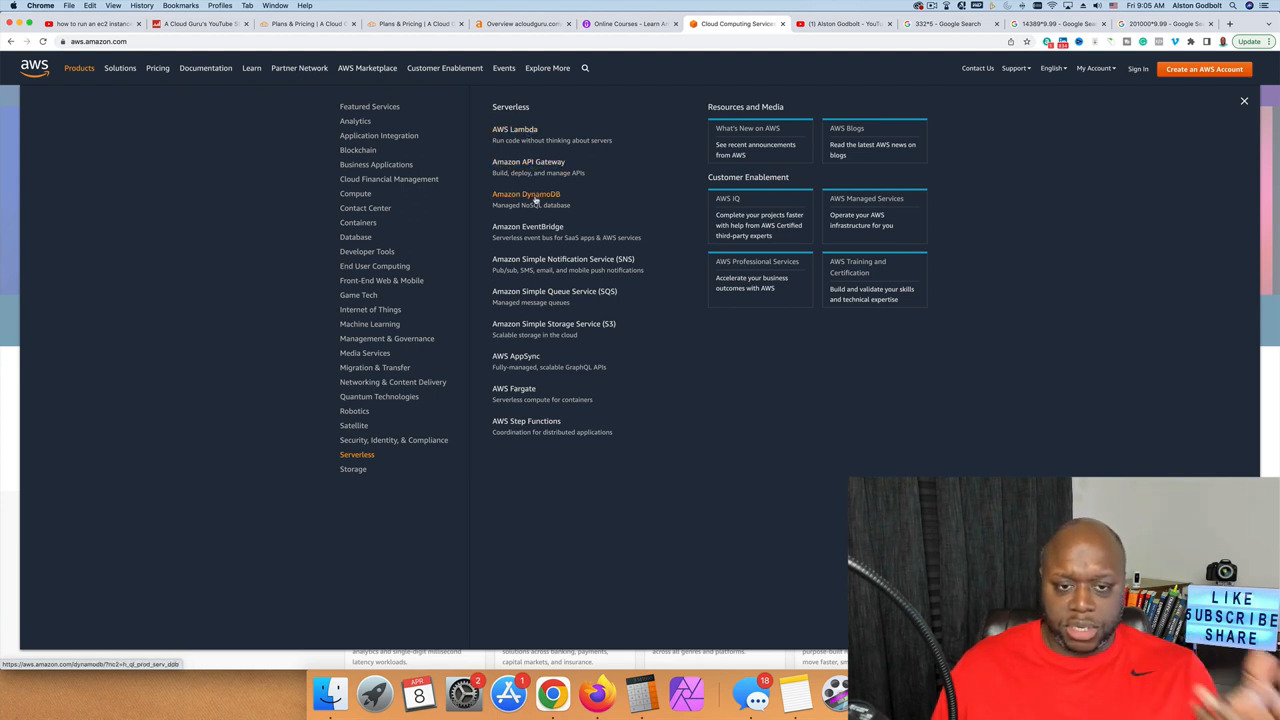
{"action": "mouse_move", "coordinate": [643, 535]}
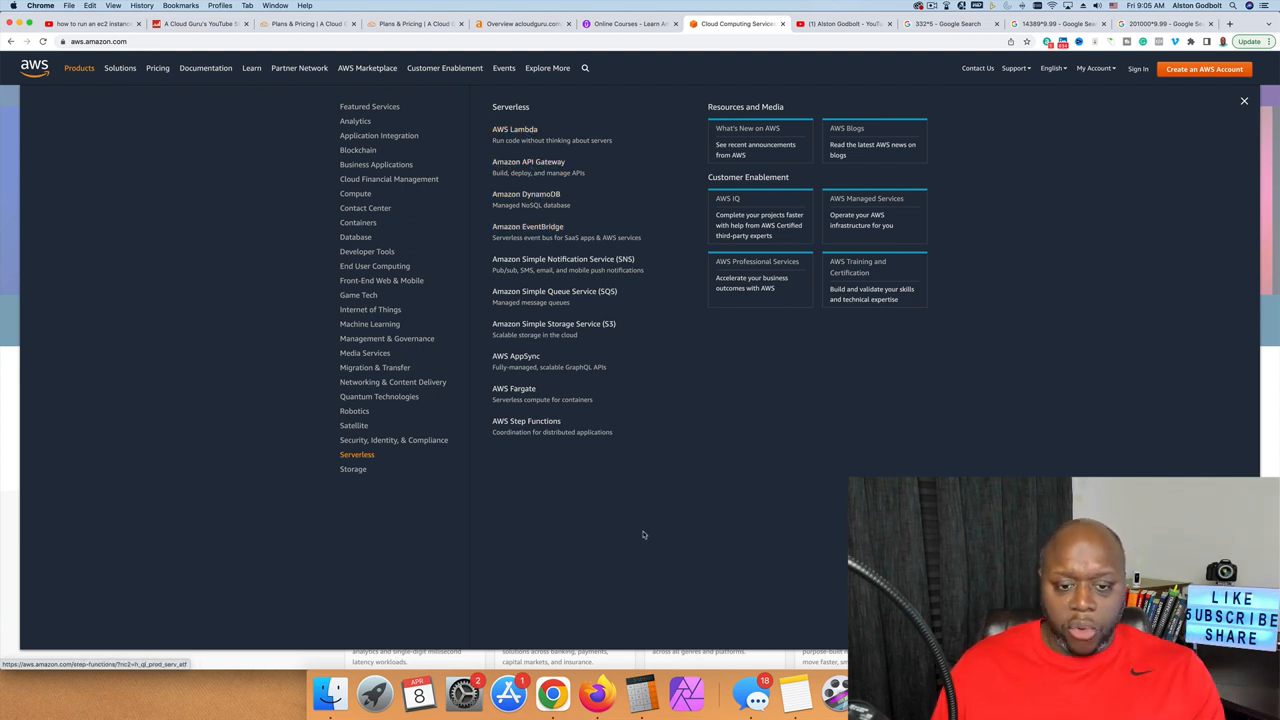
{"action": "left_click", "coordinate": [625, 23]}
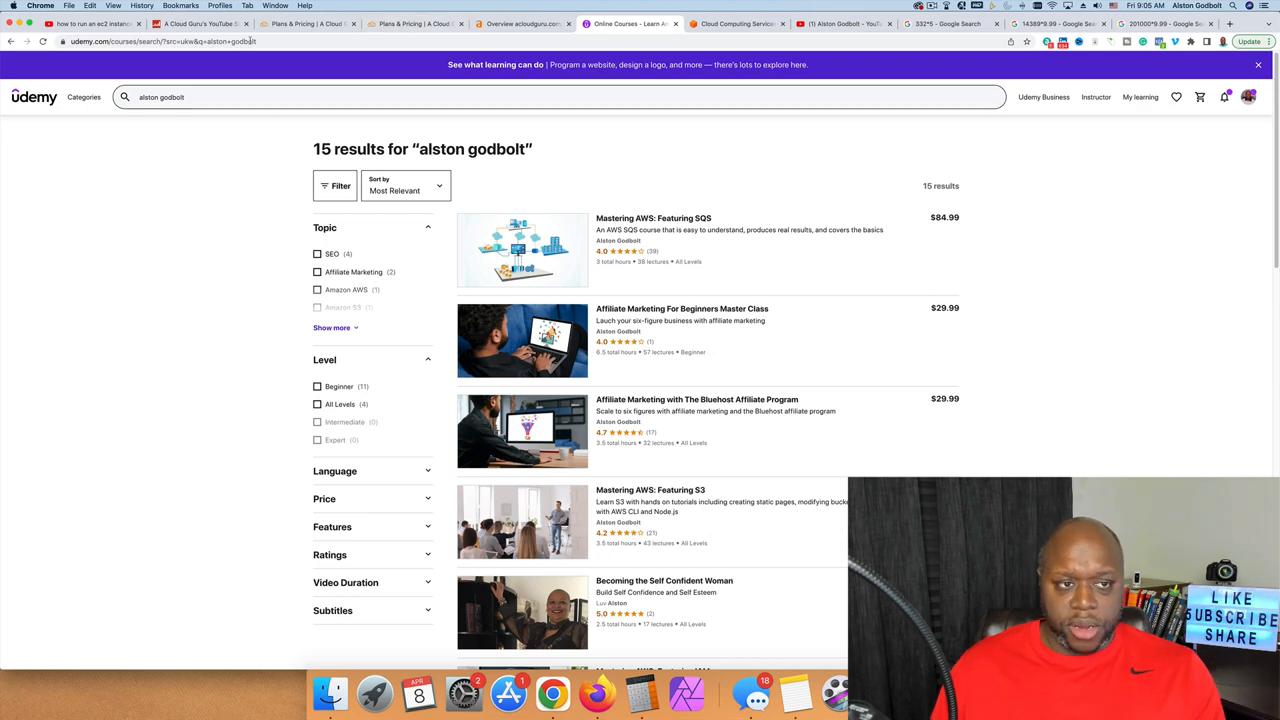
Revisit A Cloud Guru's Social Blade stats and pricing plans, then open its blog.
{"action": "left_click", "coordinate": [197, 23]}
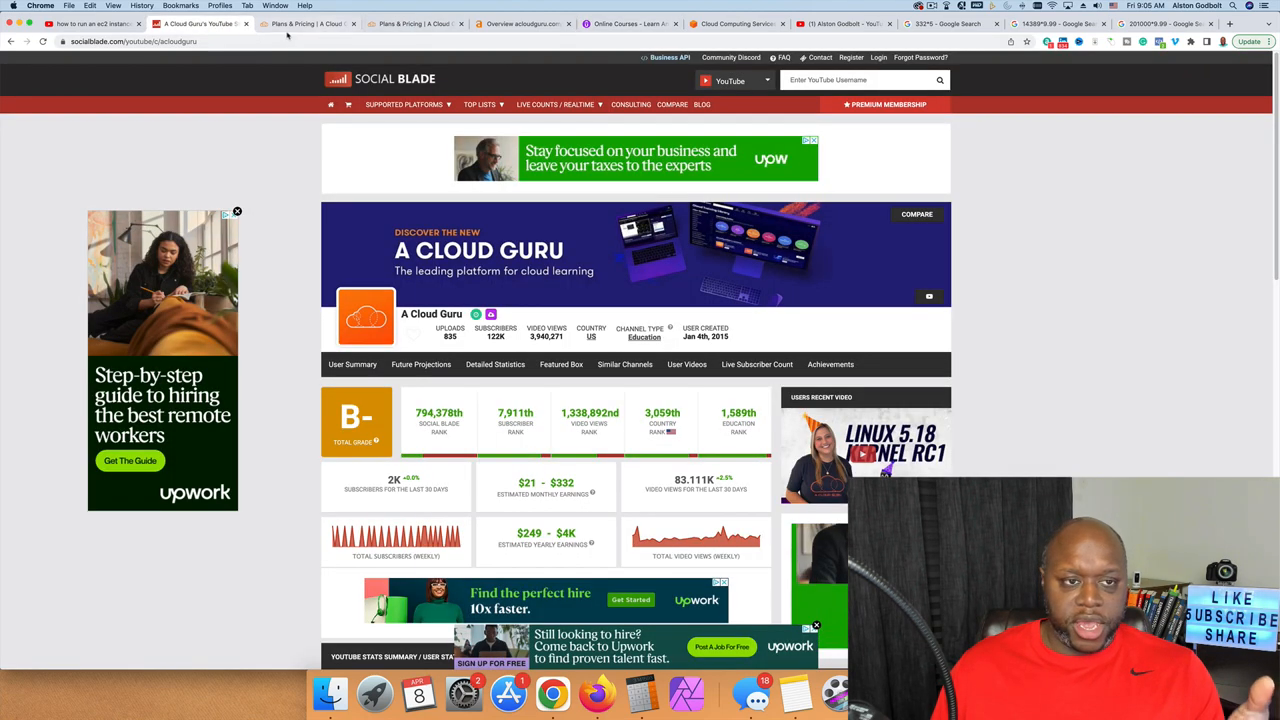
{"action": "left_click", "coordinate": [415, 23]}
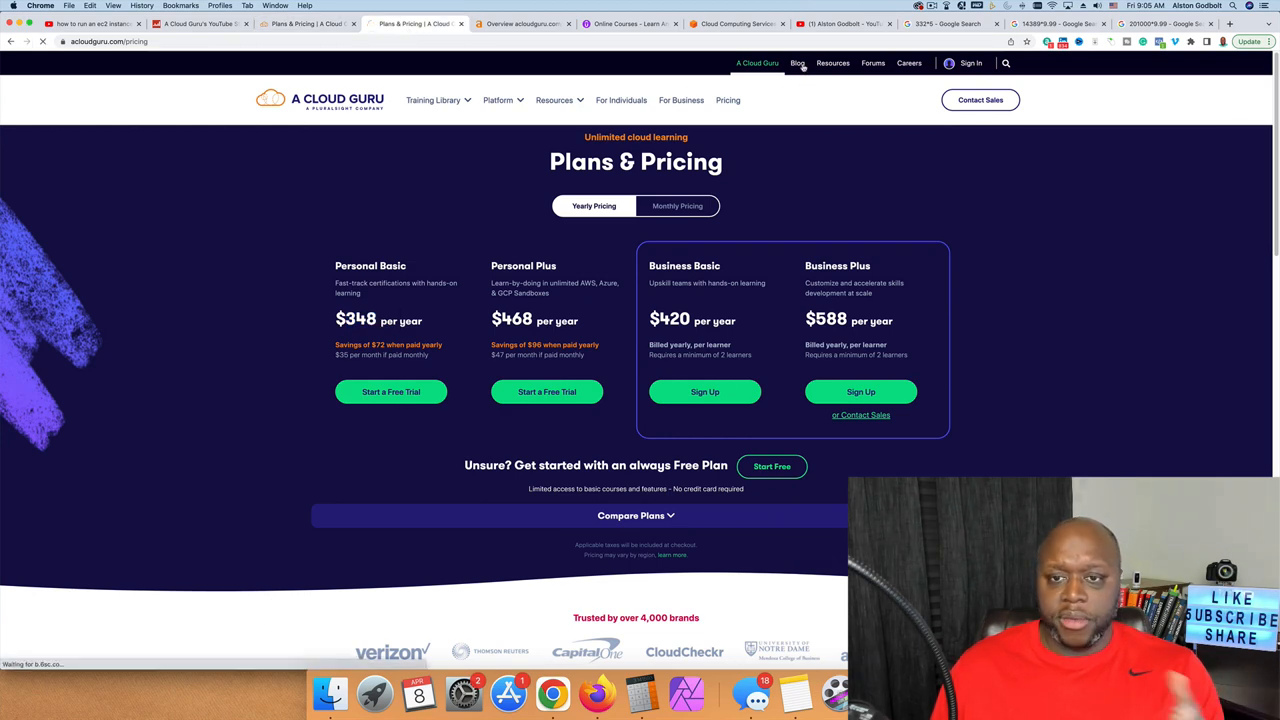
{"action": "left_click", "coordinate": [797, 63]}
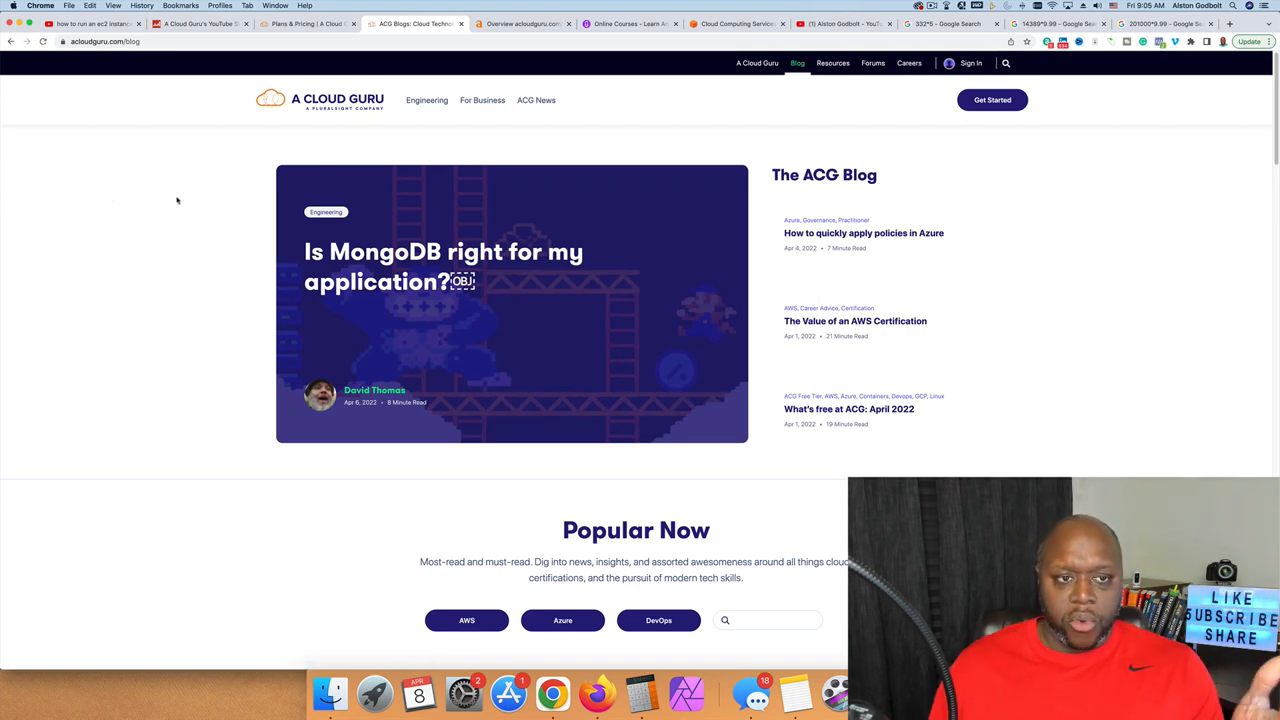
Filter the A Cloud Guru blog to AWS articles under Popular Now.
{"action": "scroll", "scroll_direction": "down", "scroll_amount": 3}
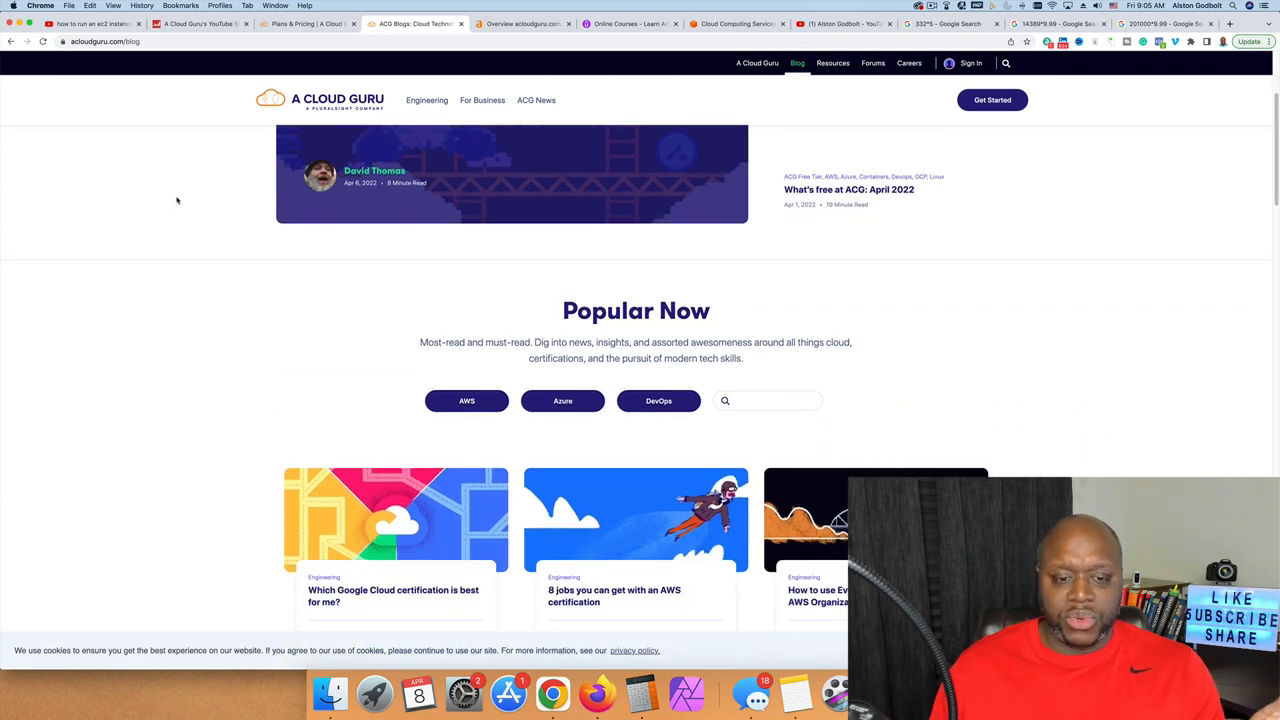
{"action": "left_click", "coordinate": [466, 401]}
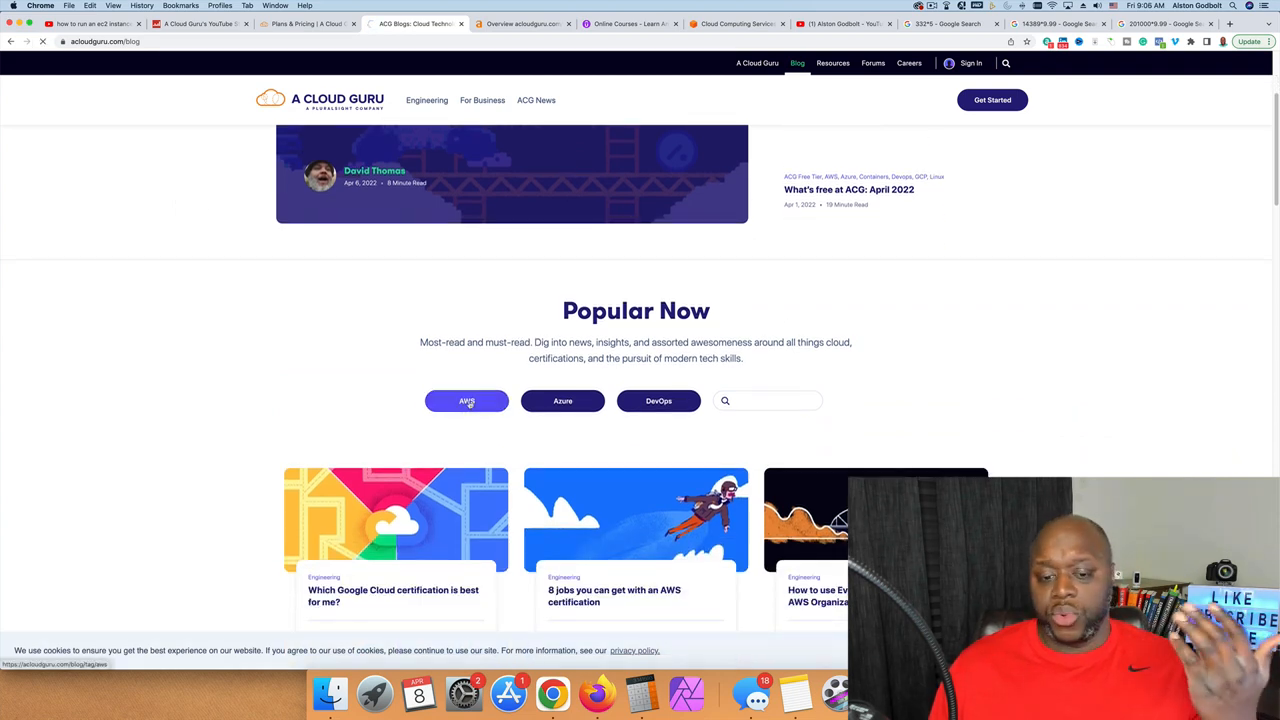
{"action": "left_click", "coordinate": [466, 401]}
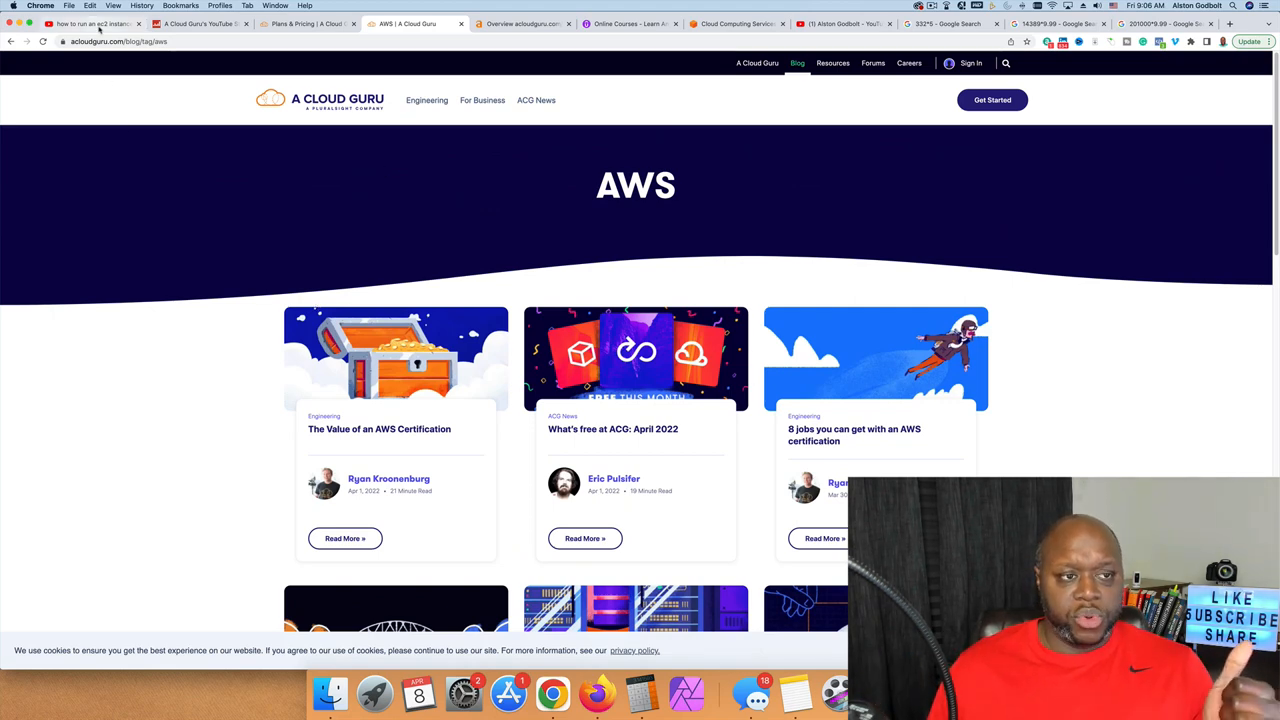
{"action": "left_click", "coordinate": [90, 23]}
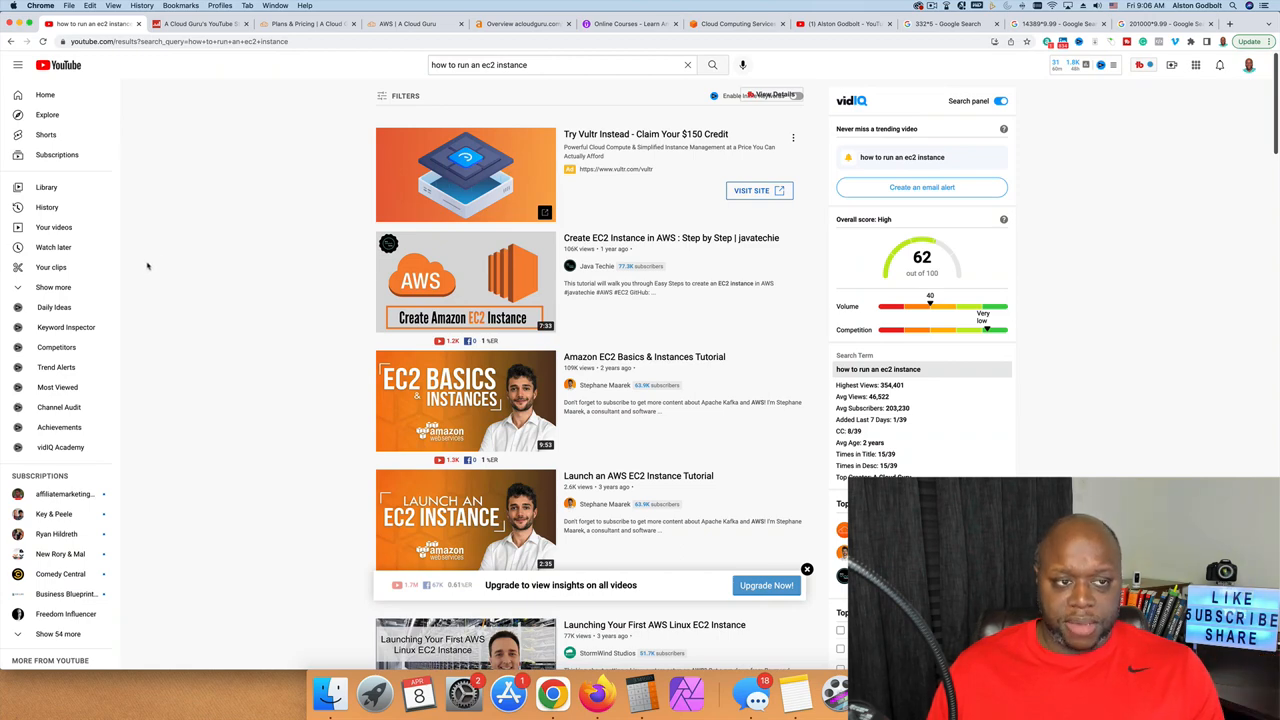
{"action": "left_click", "coordinate": [628, 23]}
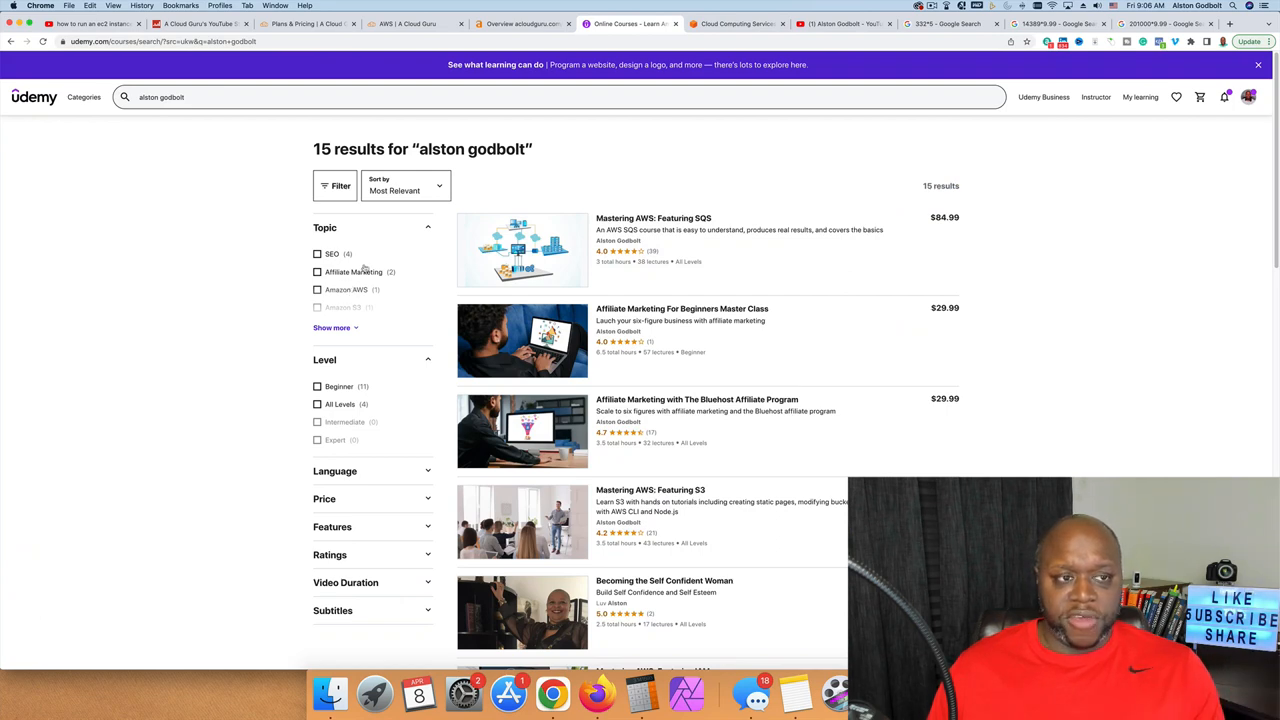
{"action": "left_click", "coordinate": [90, 23]}
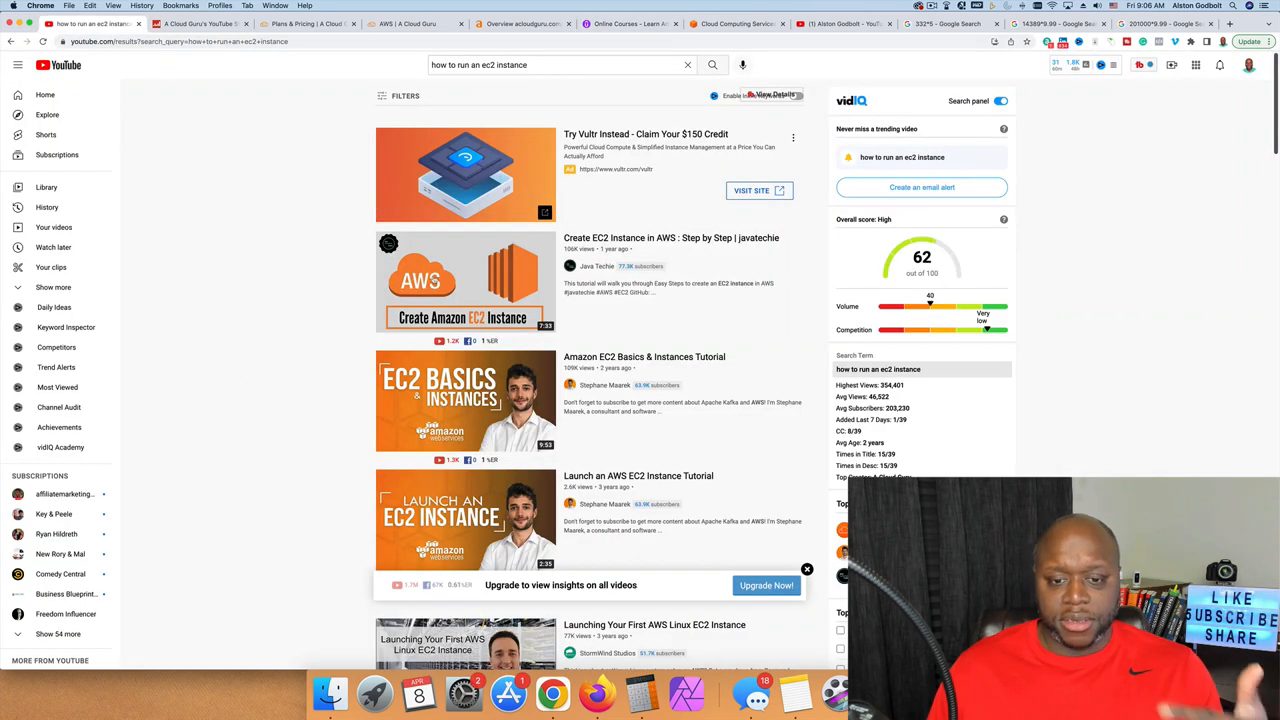
{"action": "mouse_move", "coordinate": [285, 165]}
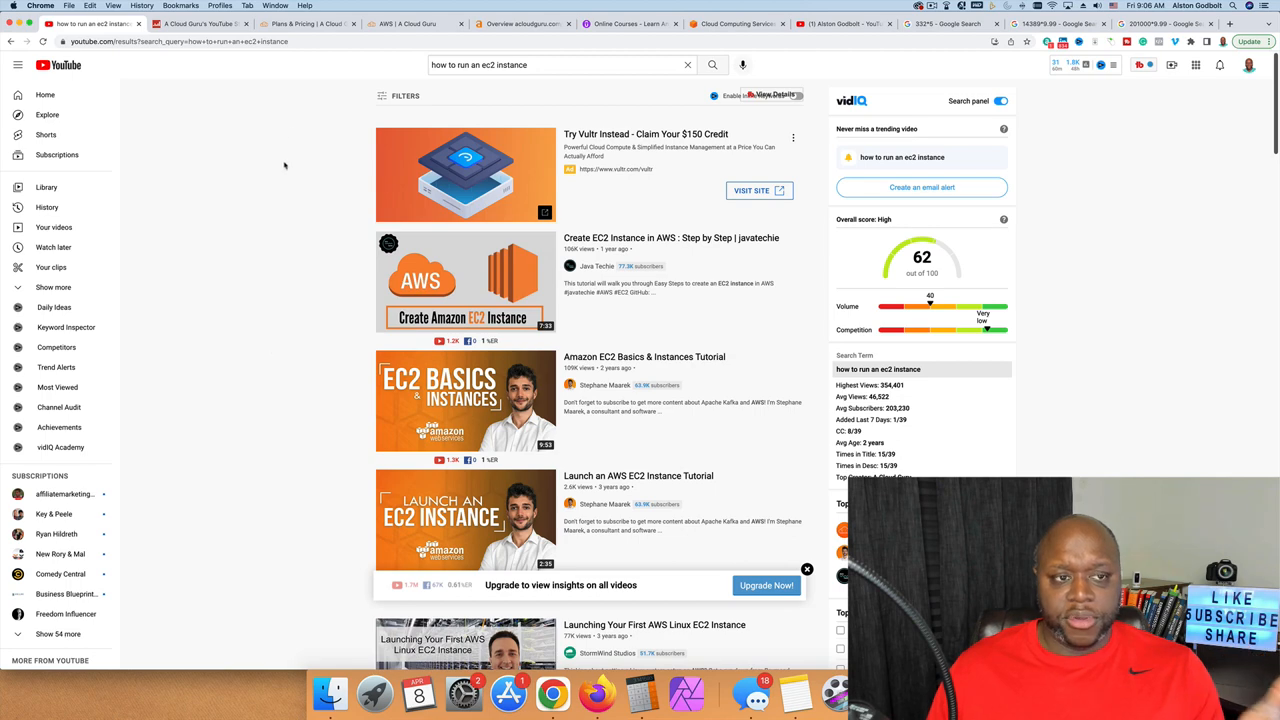
{"action": "mouse_move", "coordinate": [337, 89]}
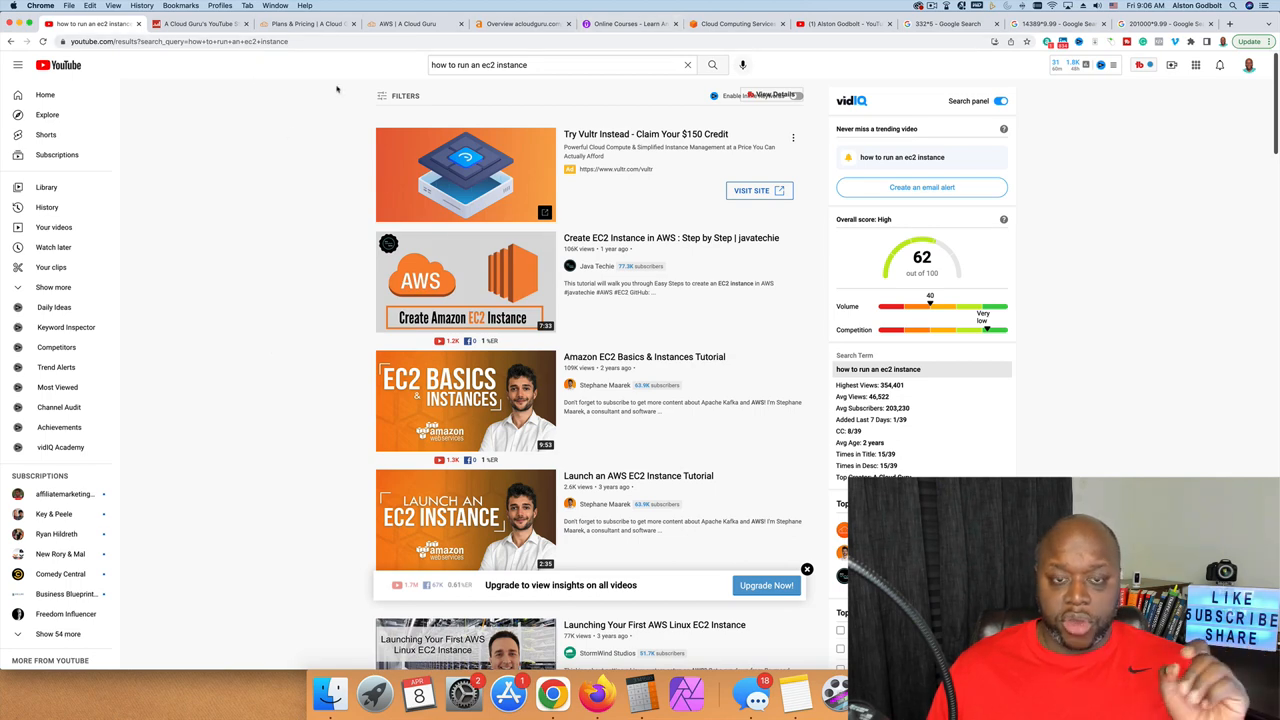
{"action": "left_click", "coordinate": [410, 23]}
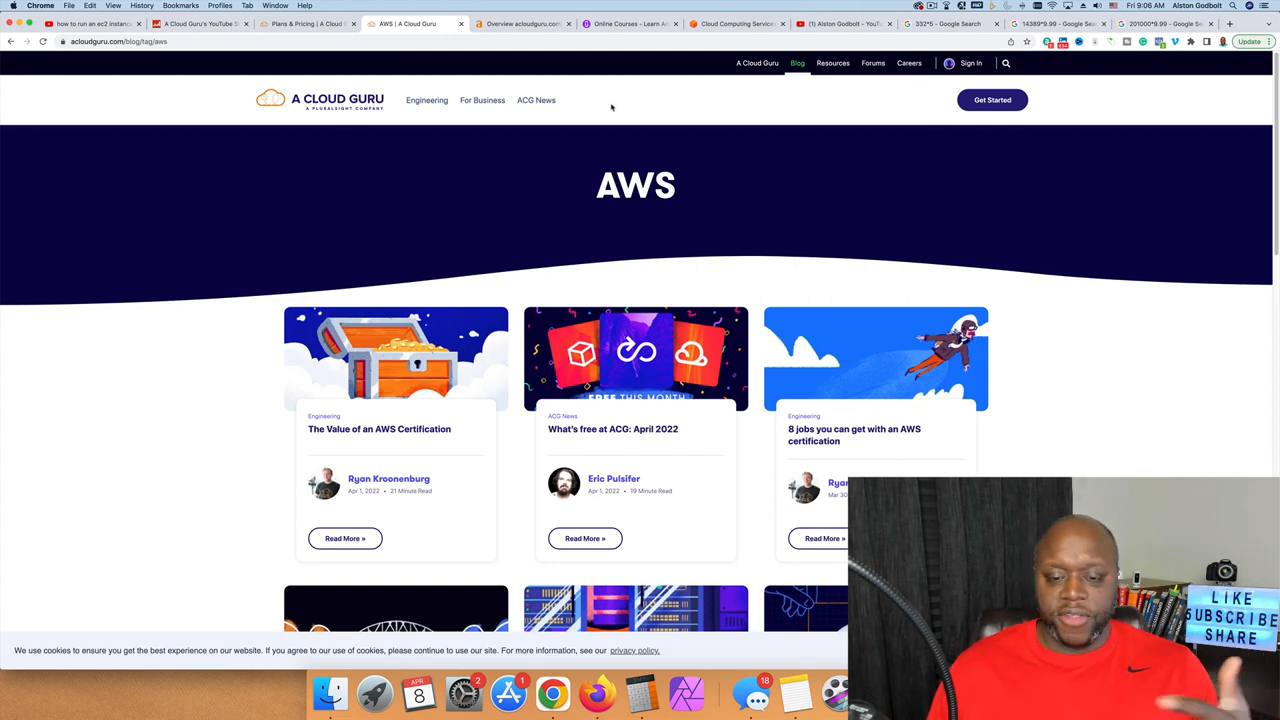
{"action": "mouse_move", "coordinate": [230, 151]}
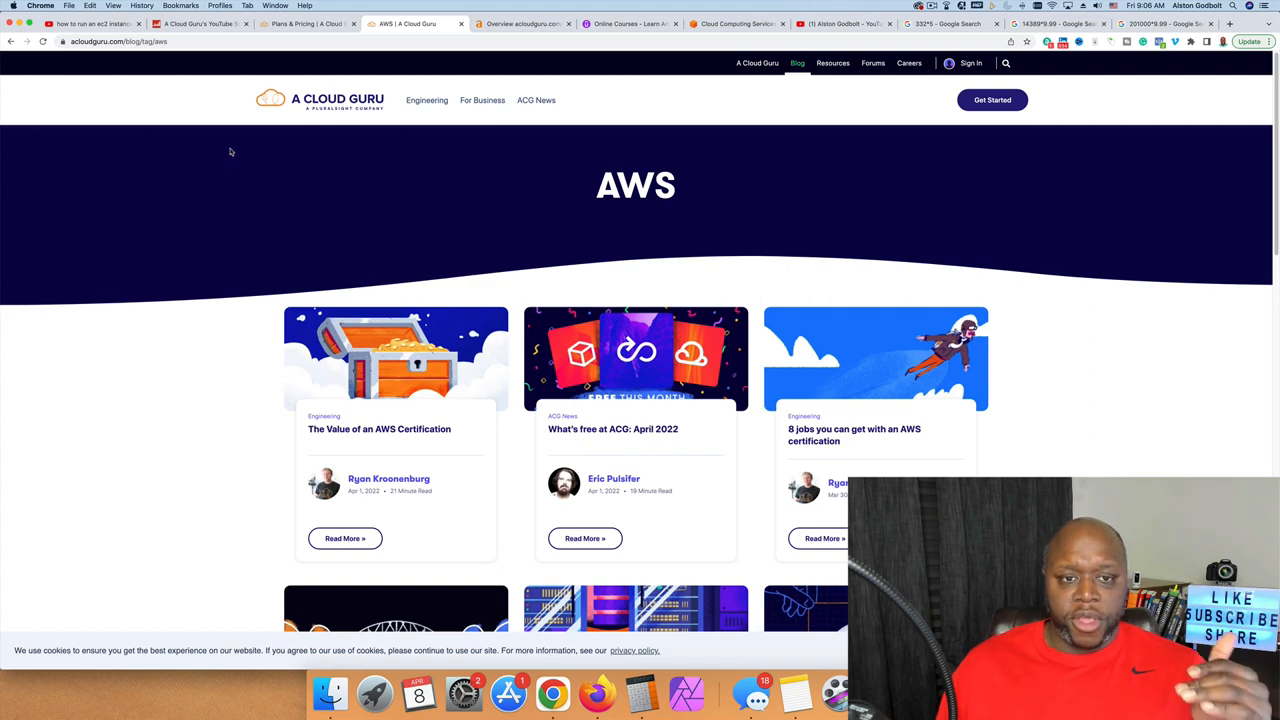
{"action": "mouse_move", "coordinate": [230, 326]}
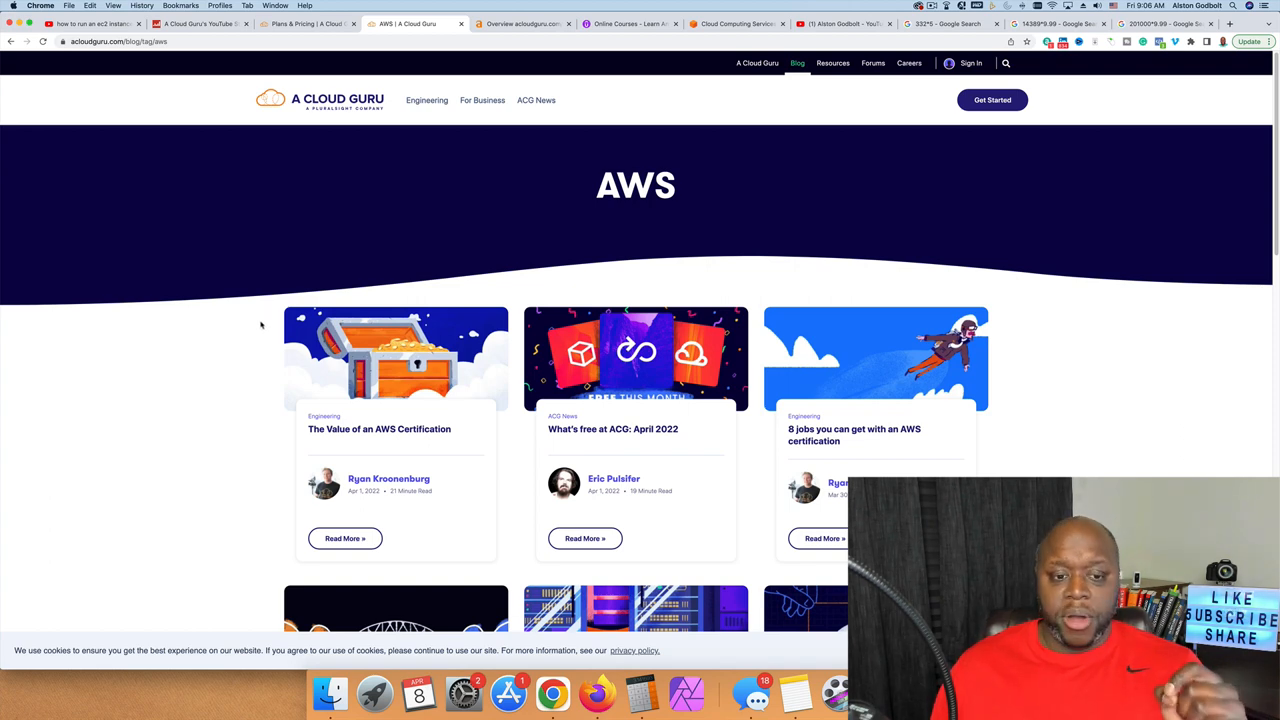
{"action": "mouse_move", "coordinate": [1026, 434]}
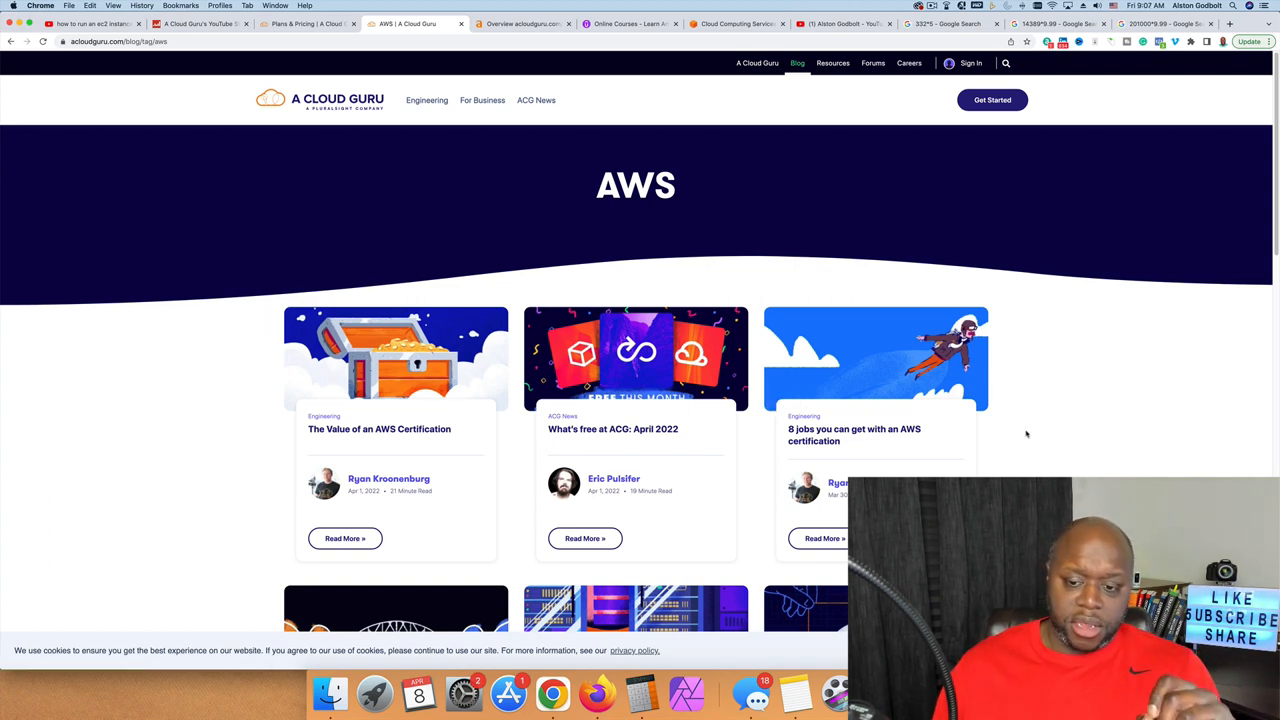
{"action": "scroll", "scroll_direction": "down", "scroll_amount": 3}
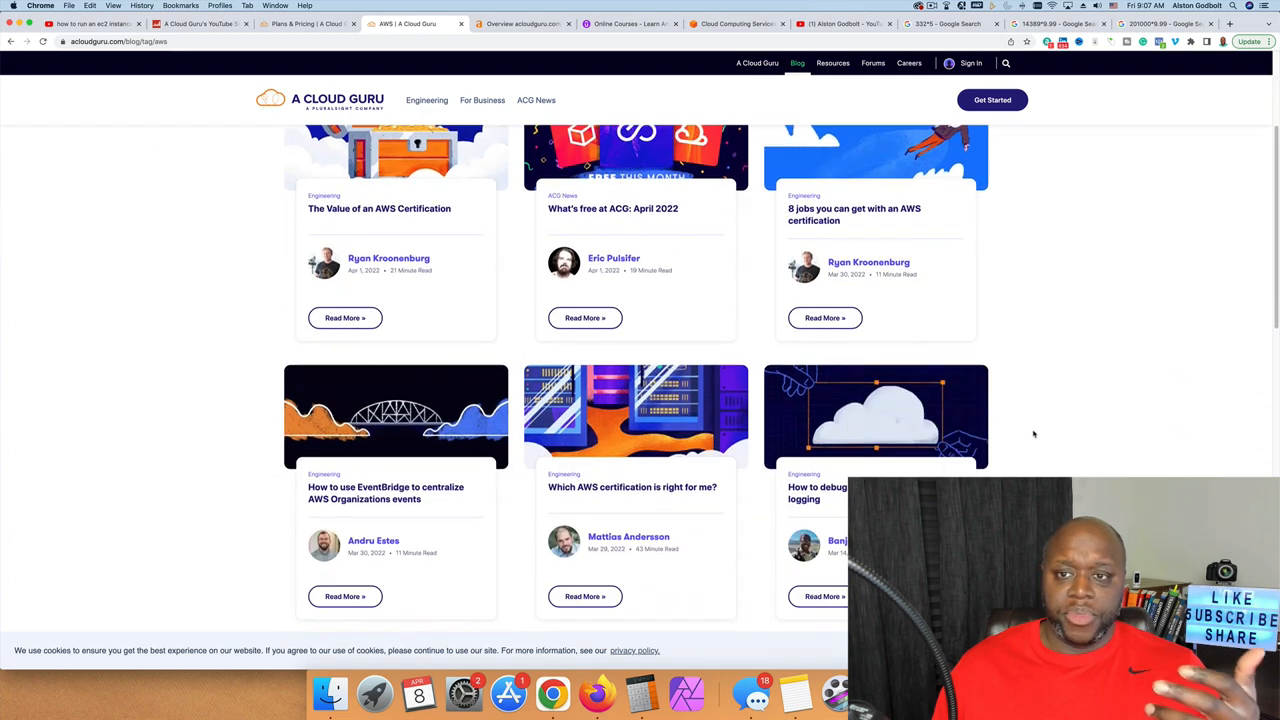
{"action": "scroll", "scroll_direction": "down", "scroll_amount": 3}
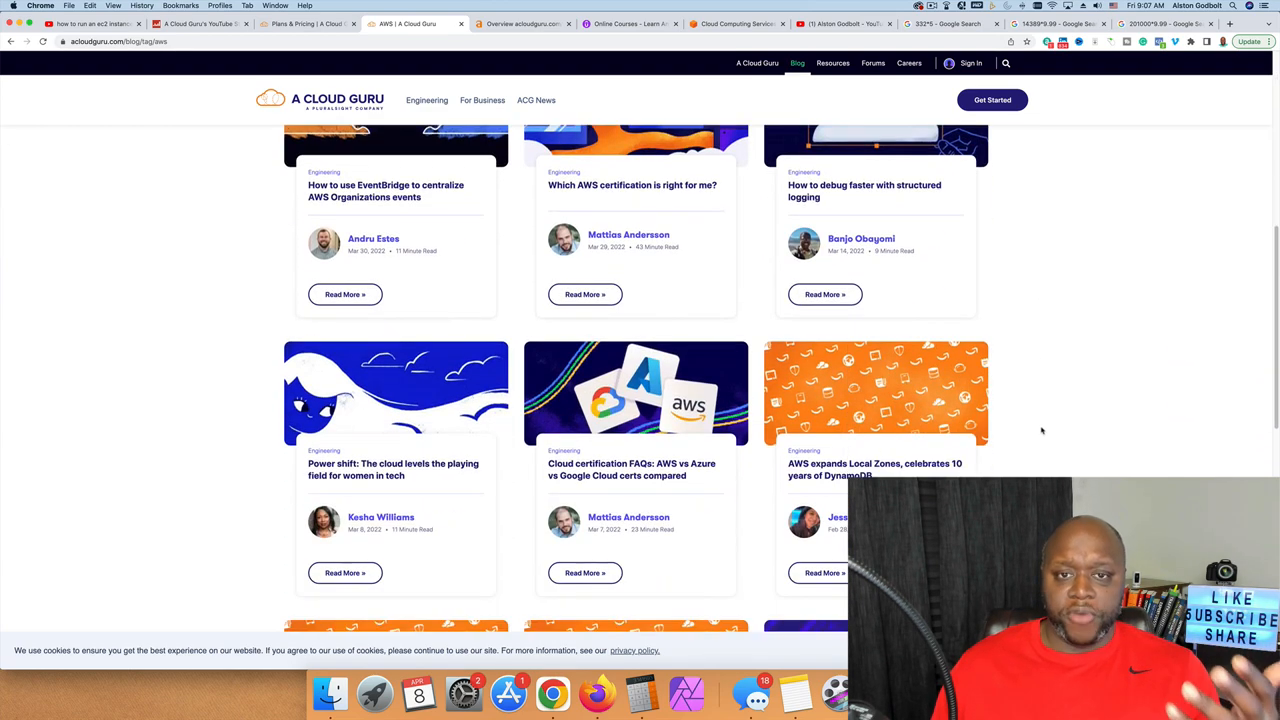
{"action": "scroll", "scroll_direction": "down", "scroll_amount": 3}
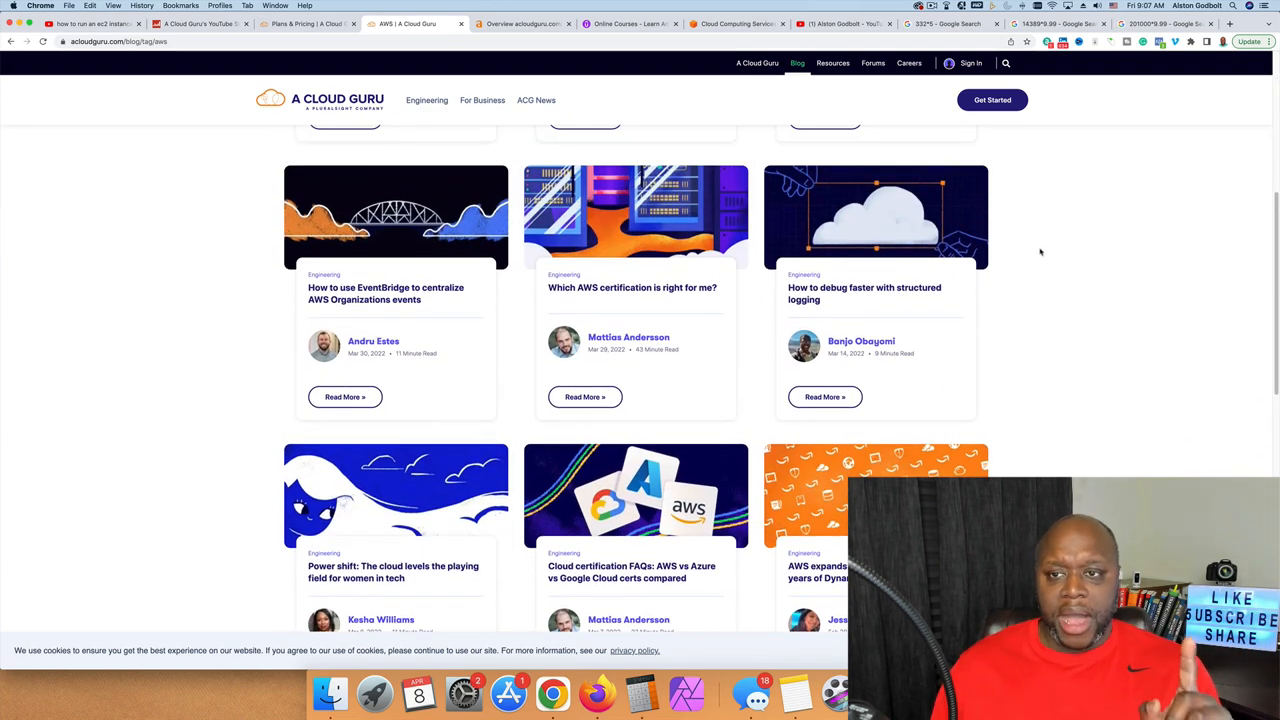